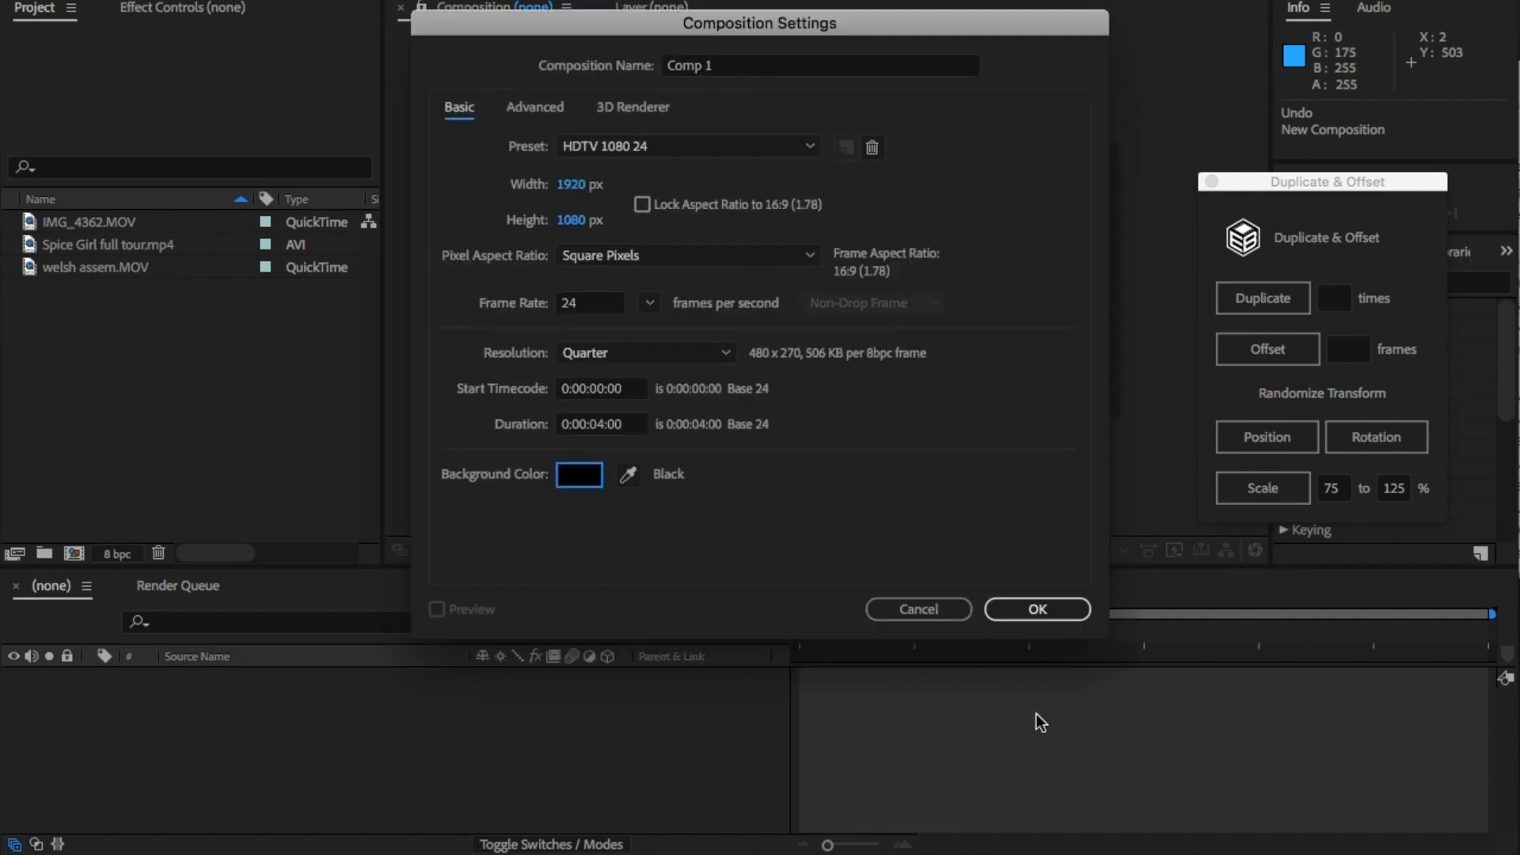
Confirm the 1920×1080 comp, add a blue solid, and rename it Background.
click(1035, 609)
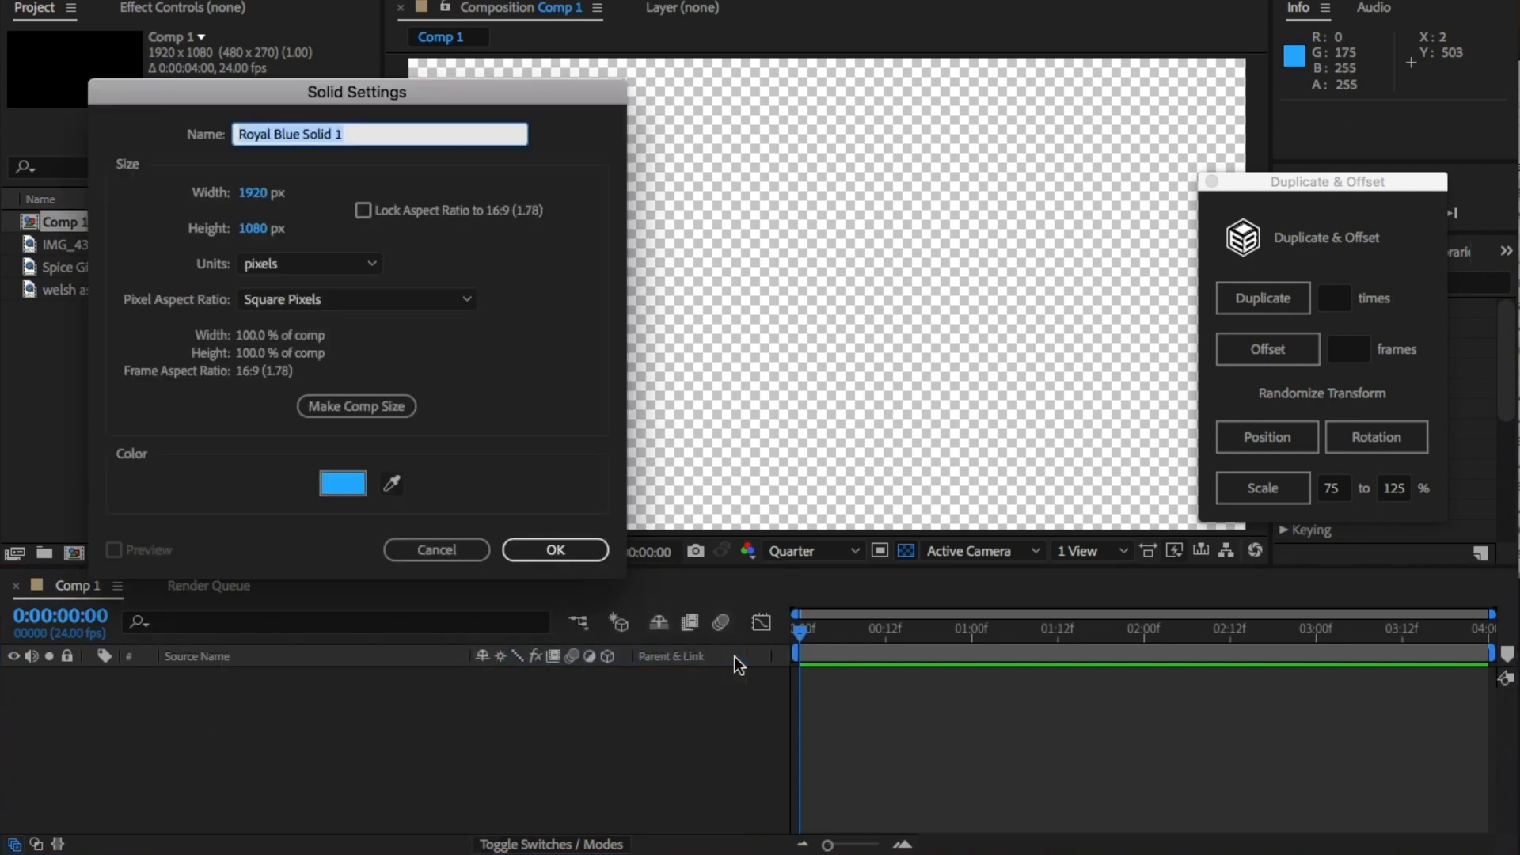
mouse_move(558, 466)
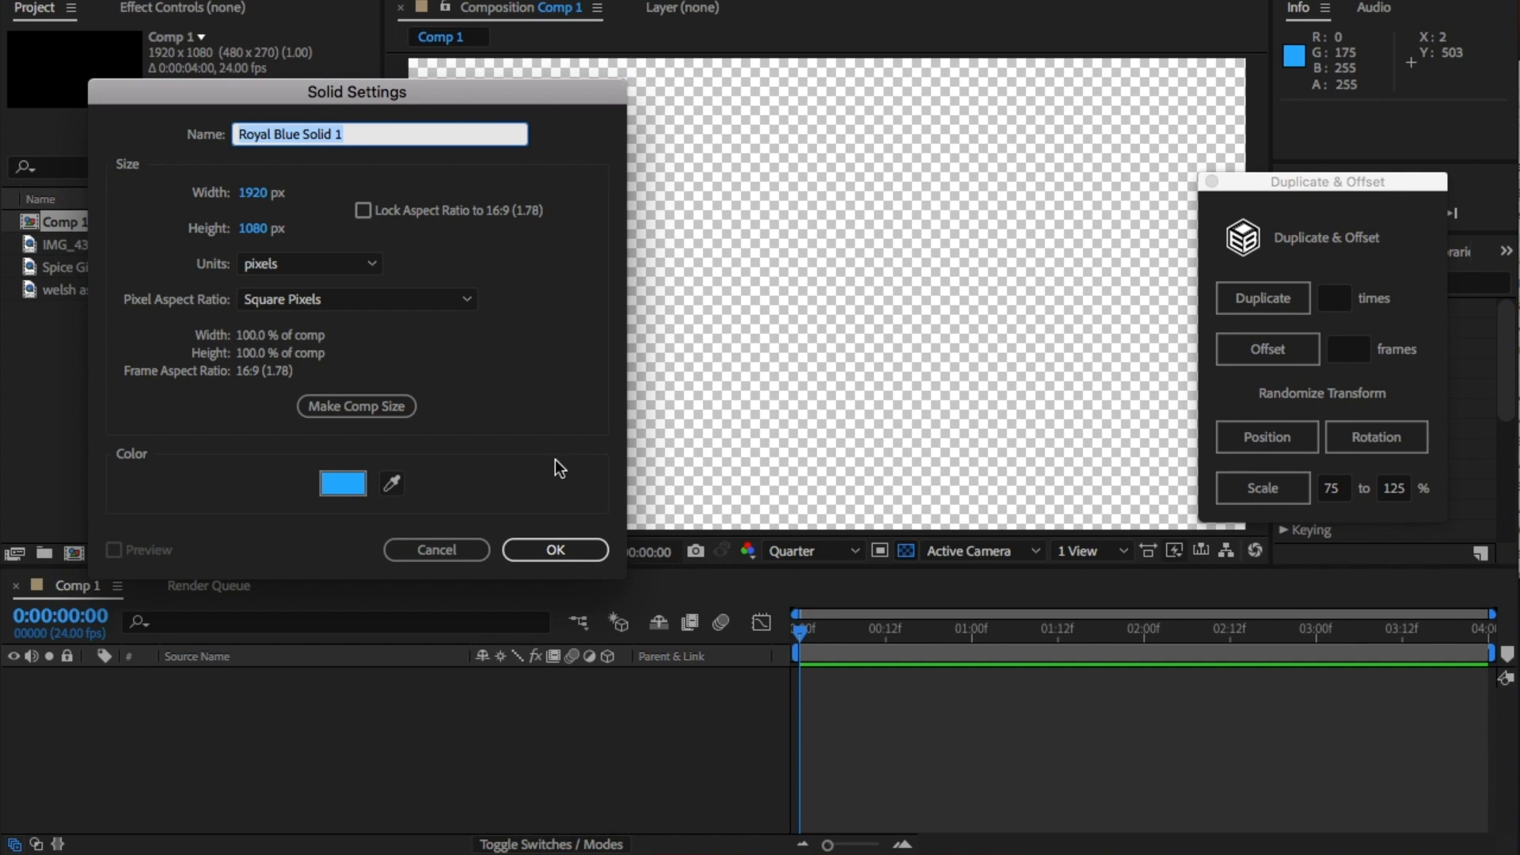
click(342, 483)
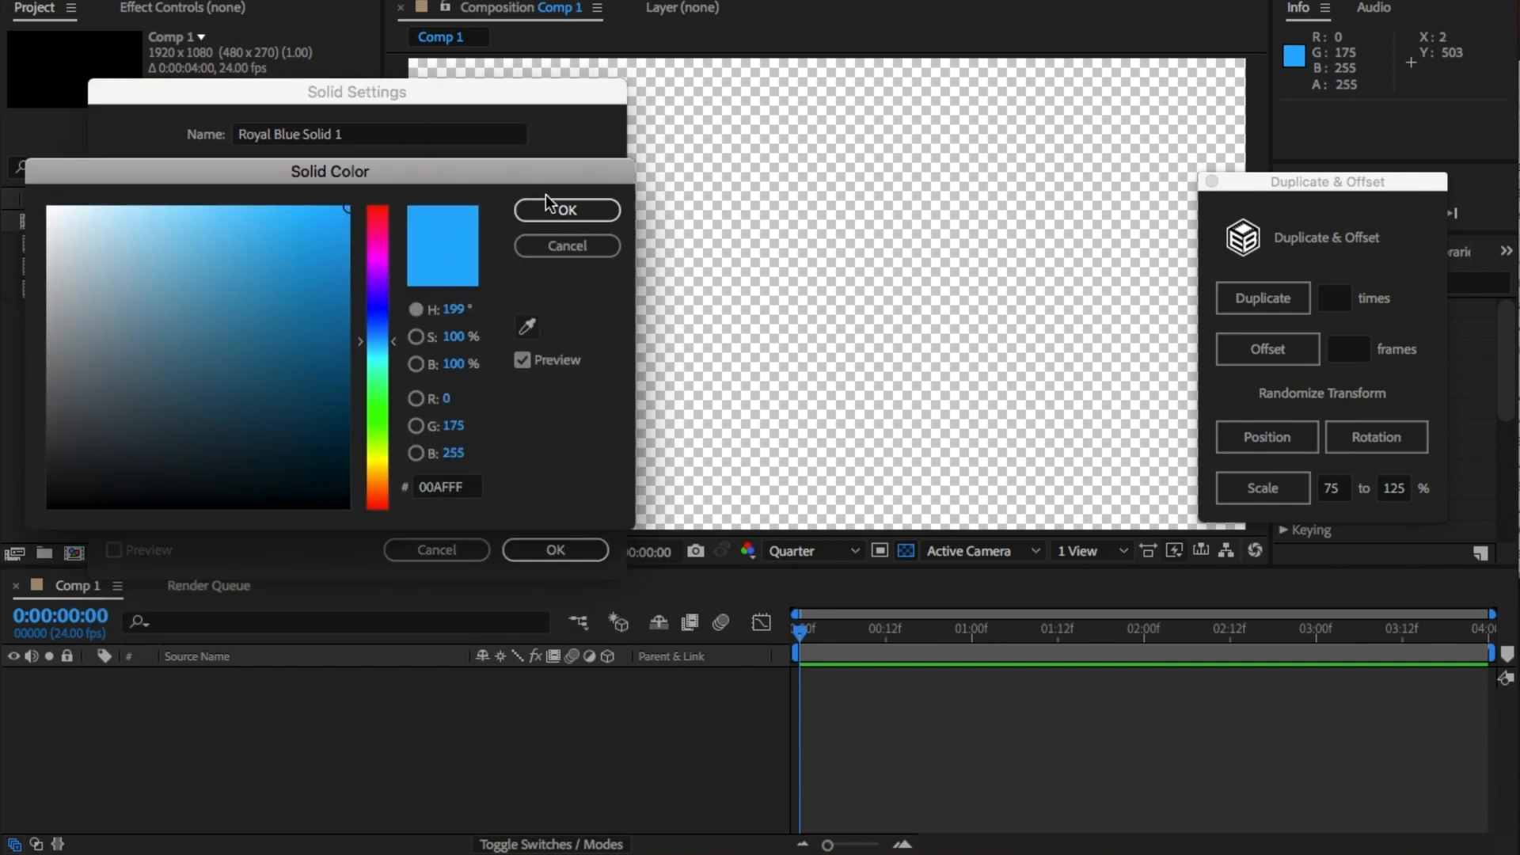
click(566, 209)
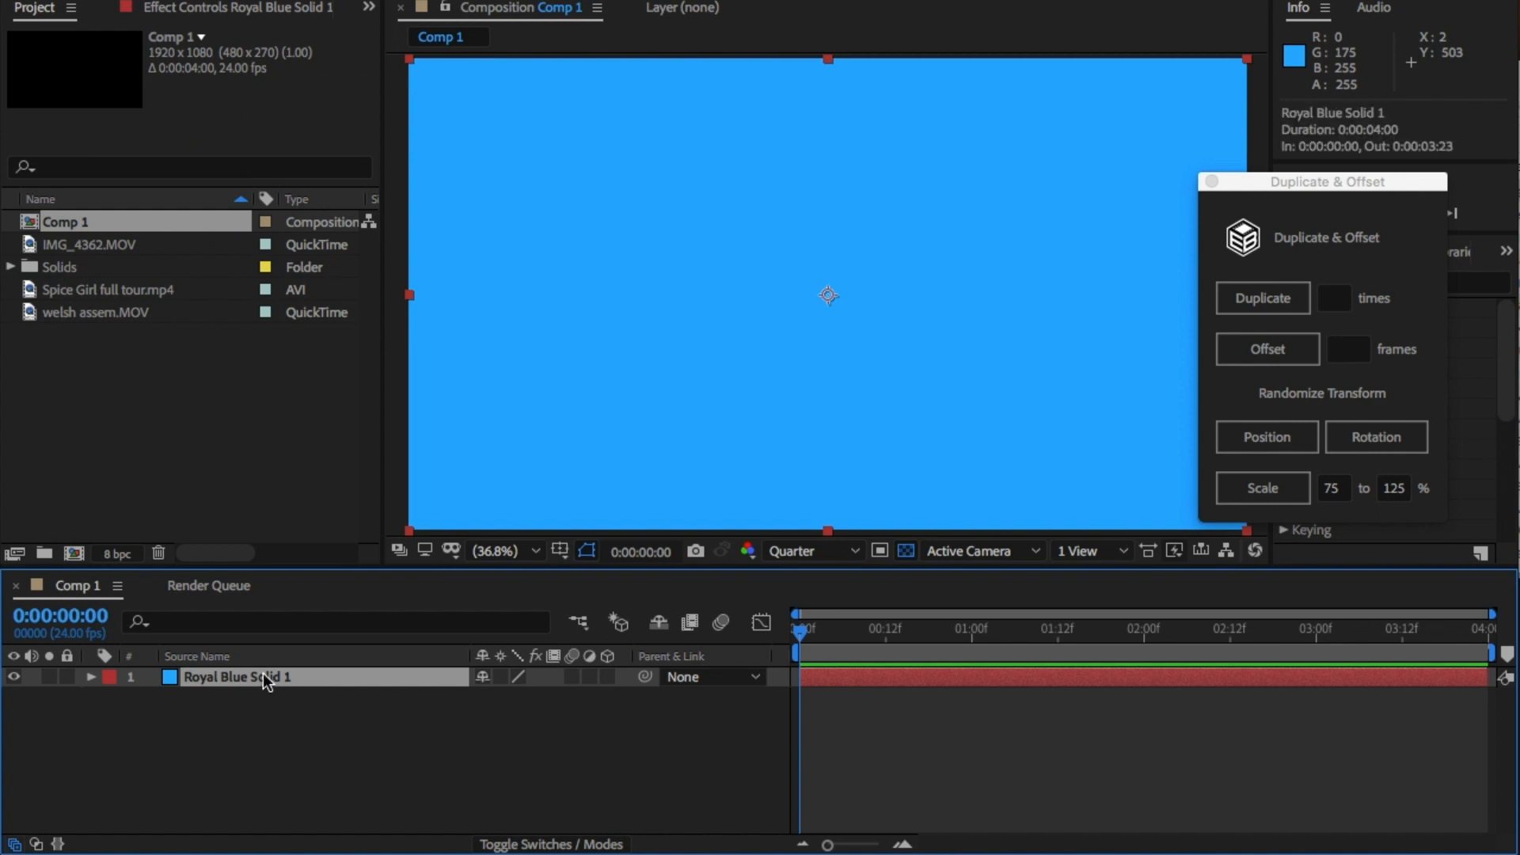
right_click(232, 678)
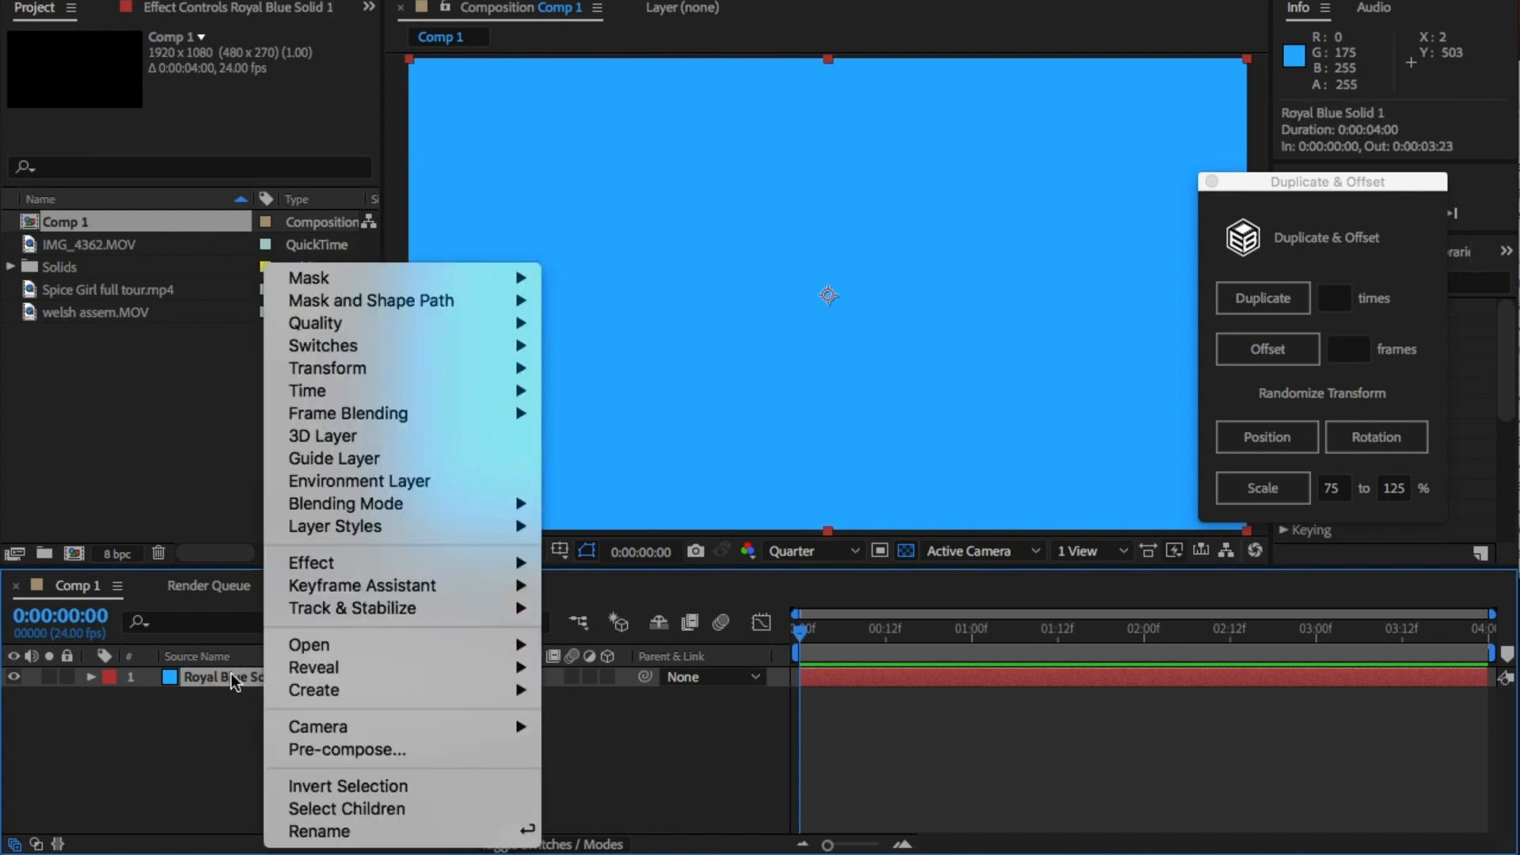
text(Background)
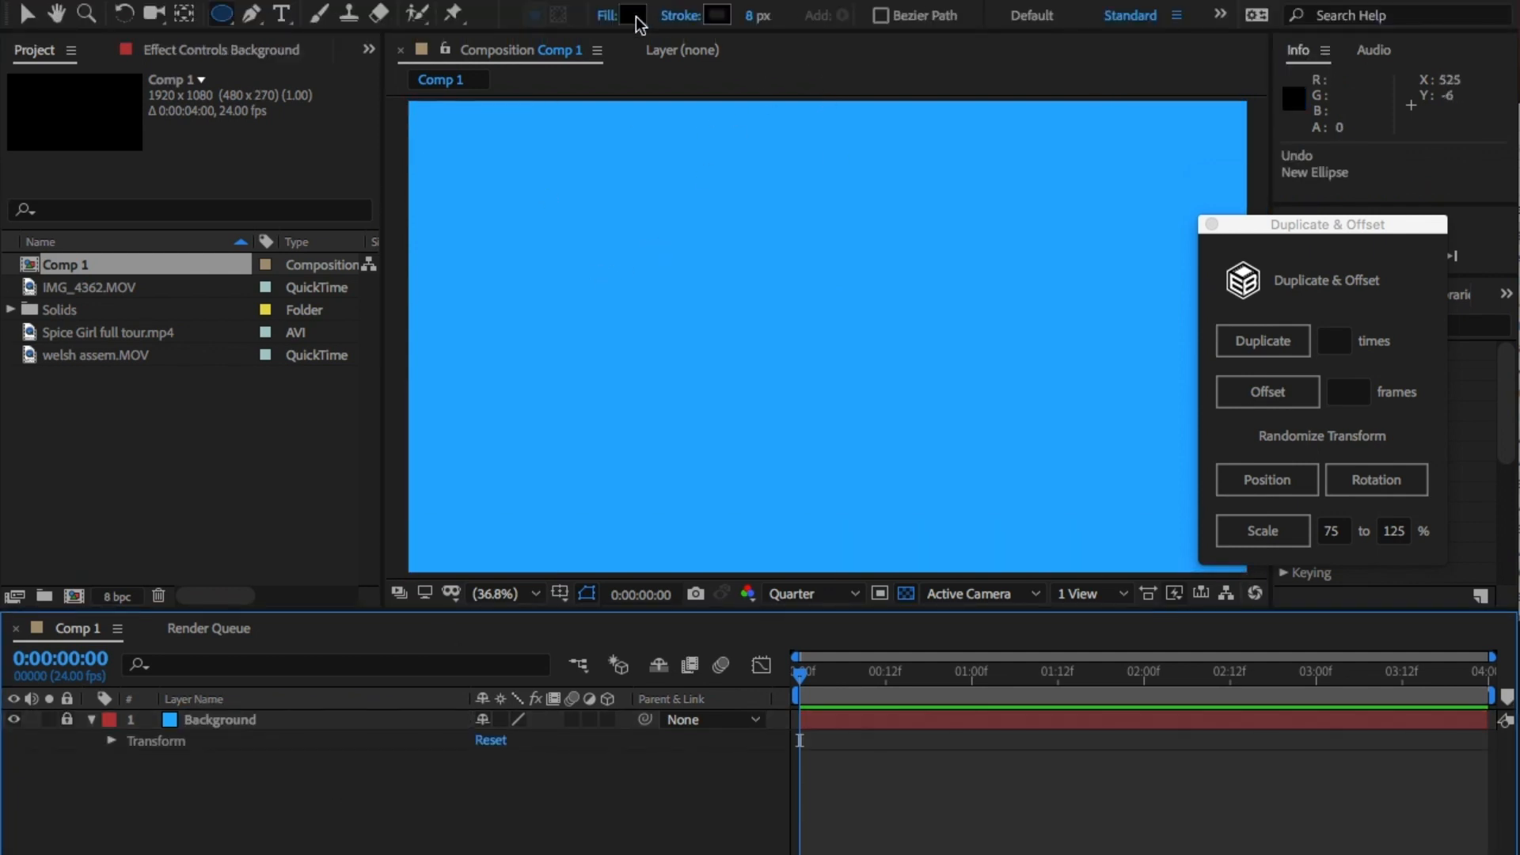
Set the shape fill to purple B100FF and draw a circle in the comp centre.
click(632, 16)
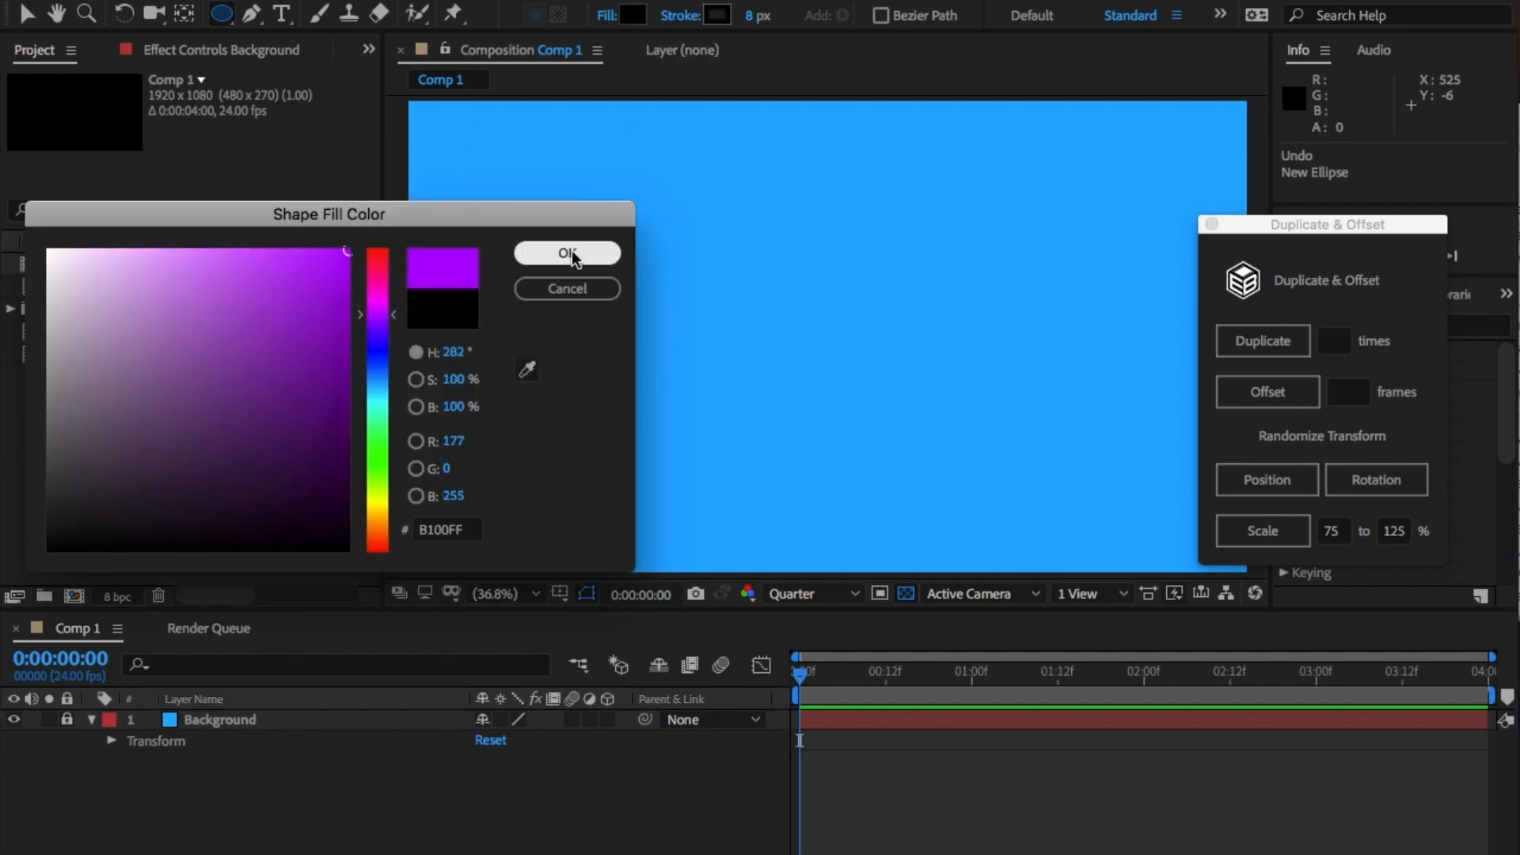
click(566, 253)
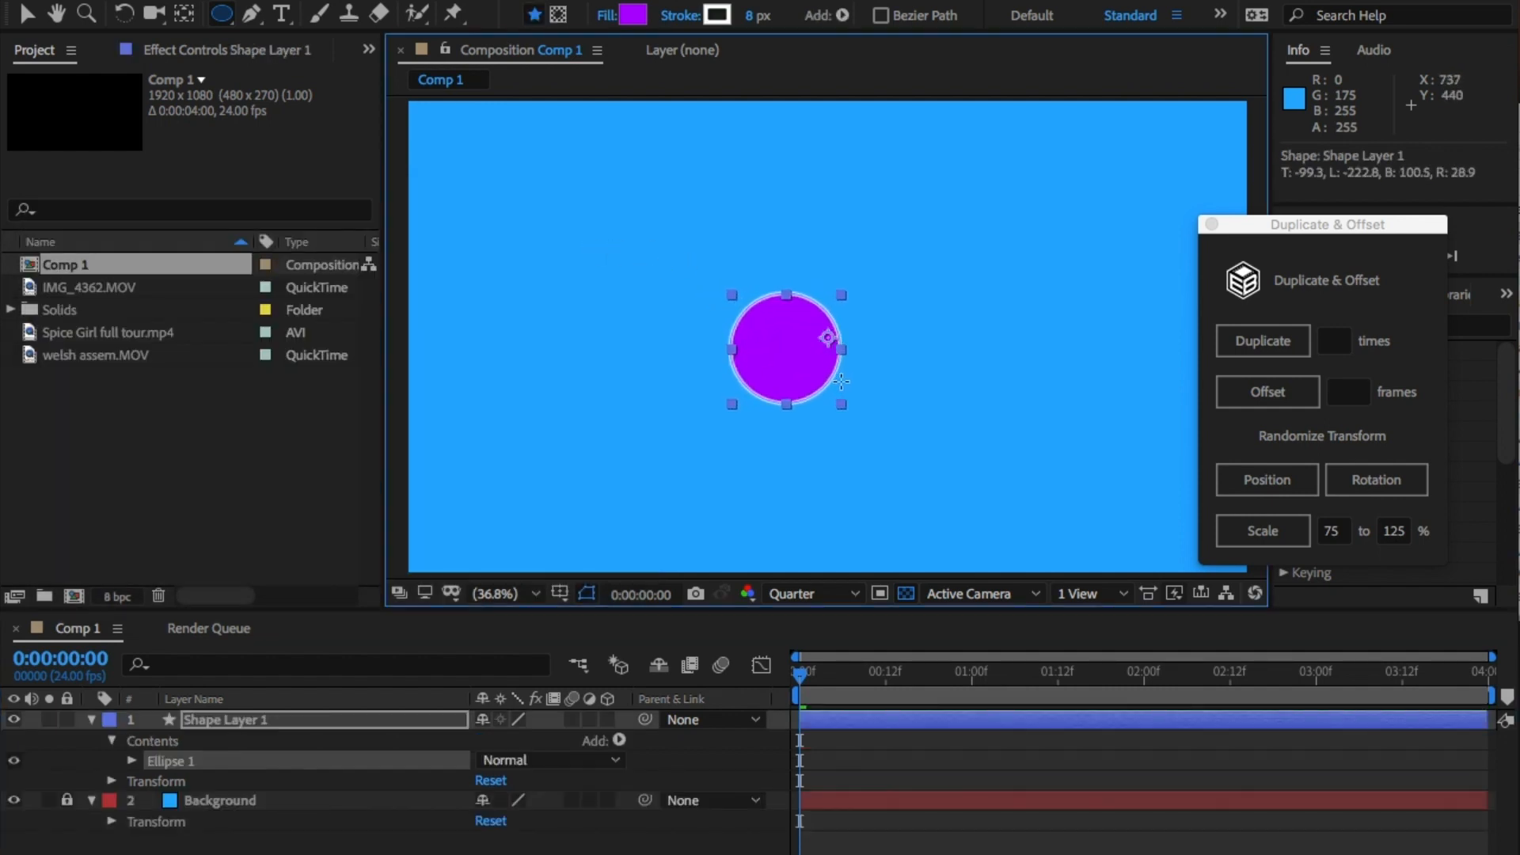
right_click(786, 349)
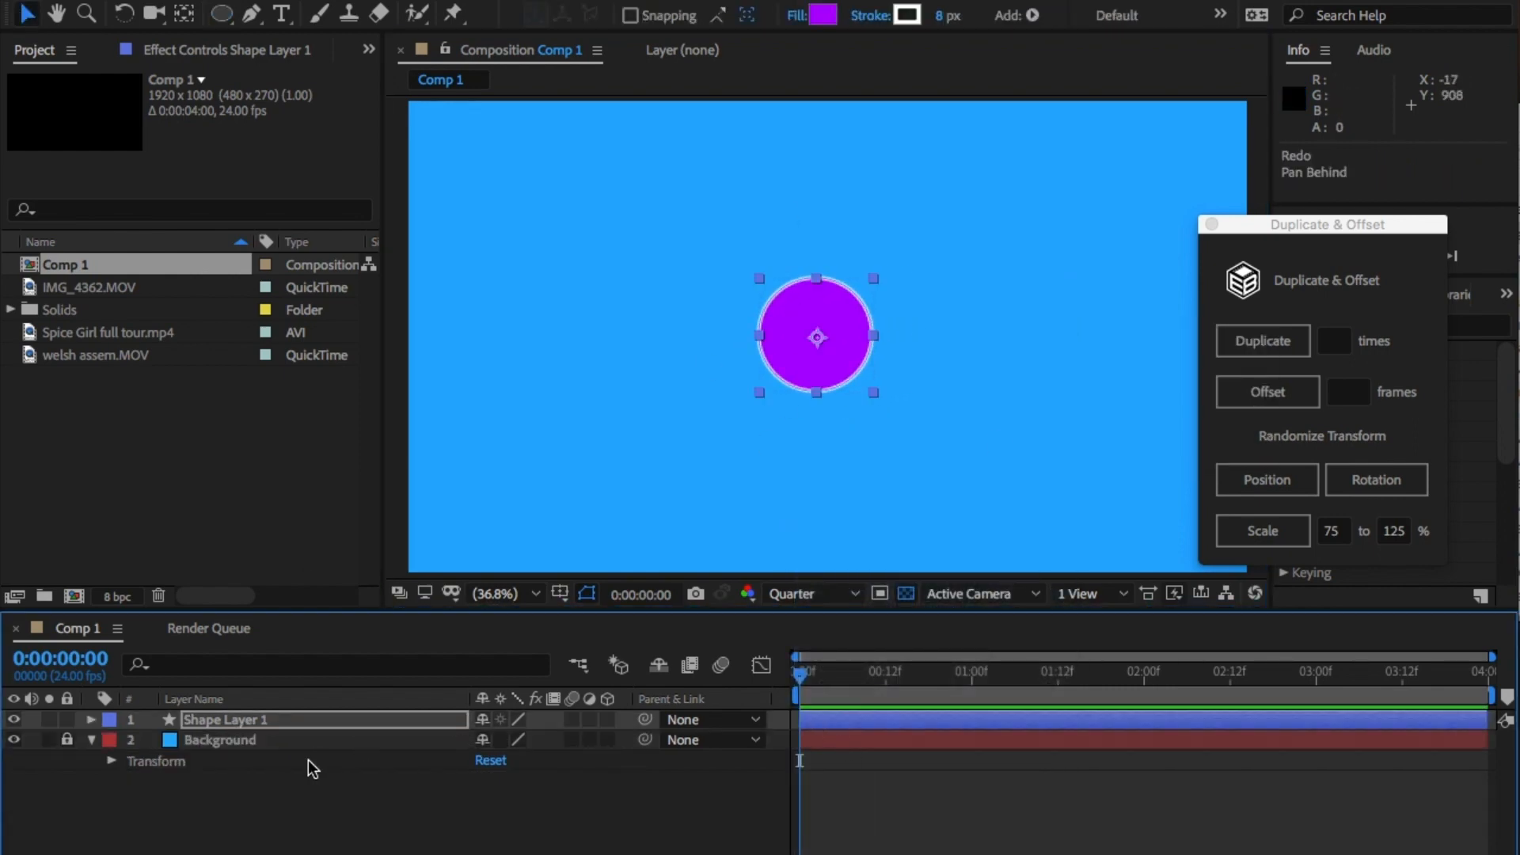
Keyframe the circle layer's opacity from 0% at 0f to 100% at 1s.
click(223, 720)
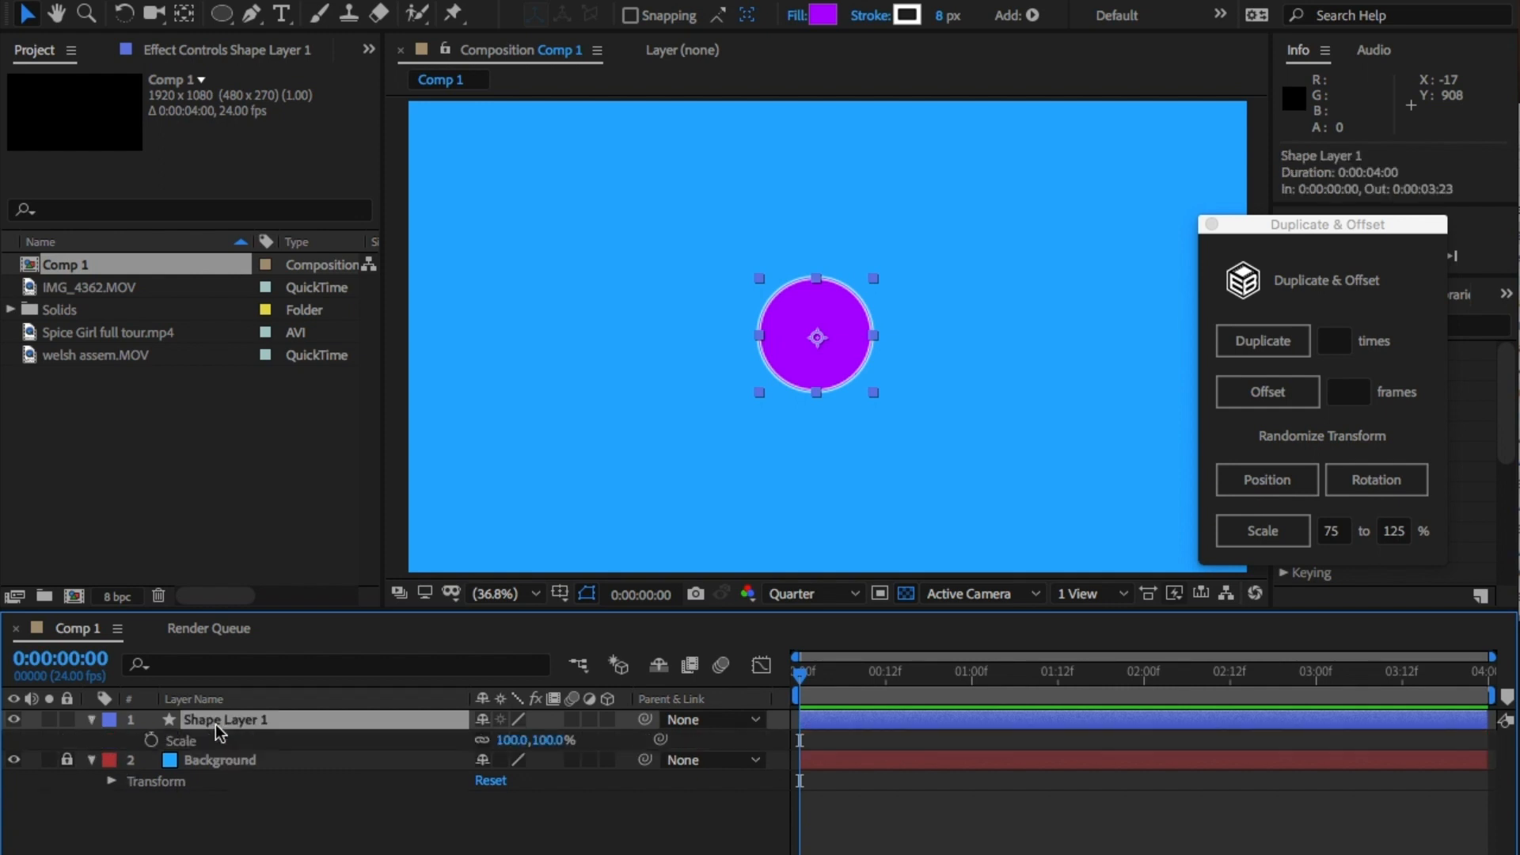
mouse_move(915, 694)
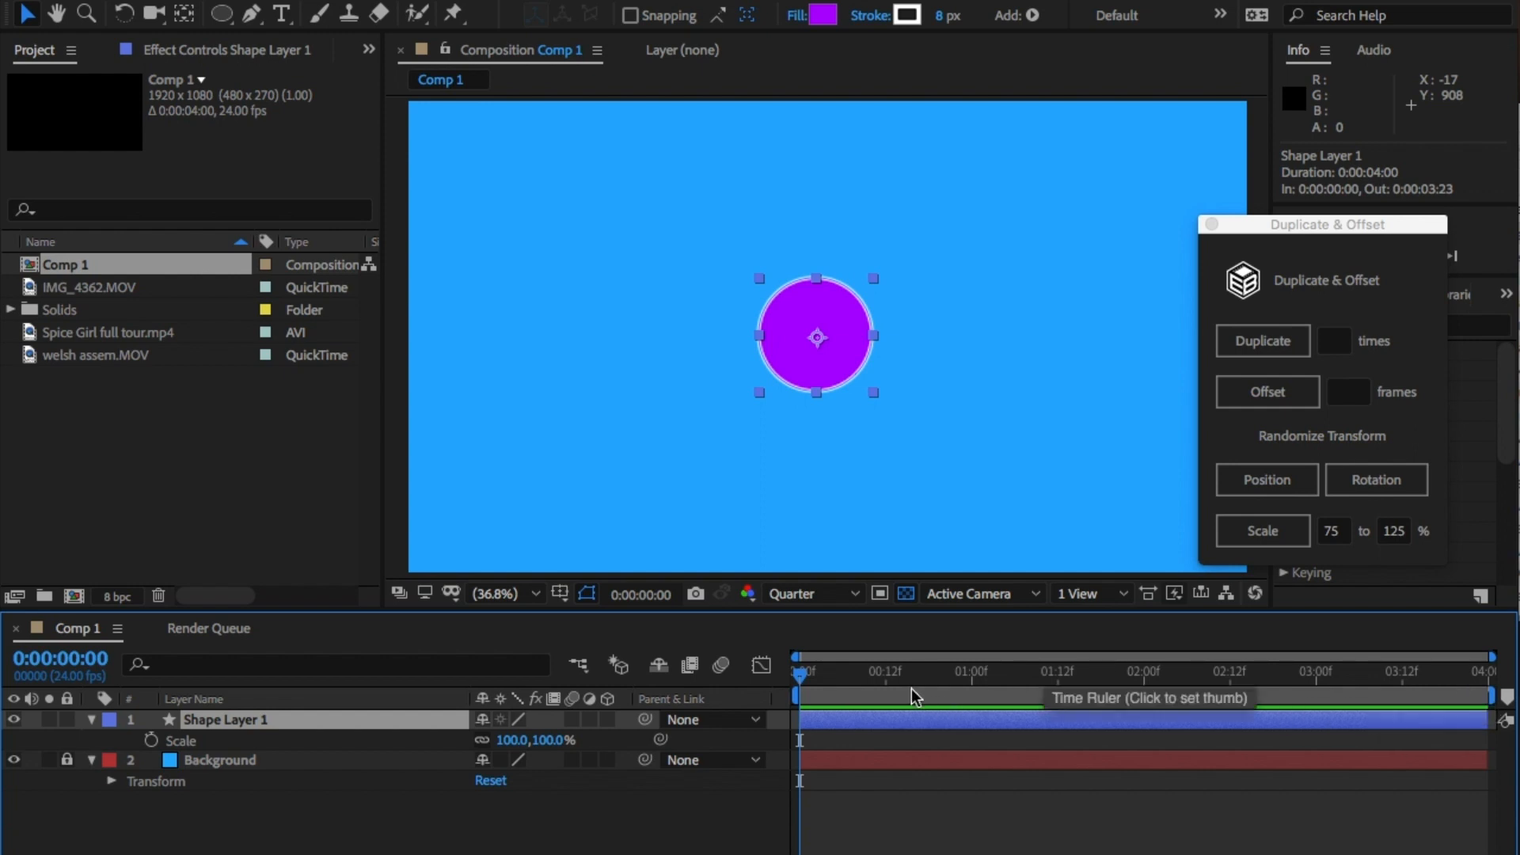
key(space)
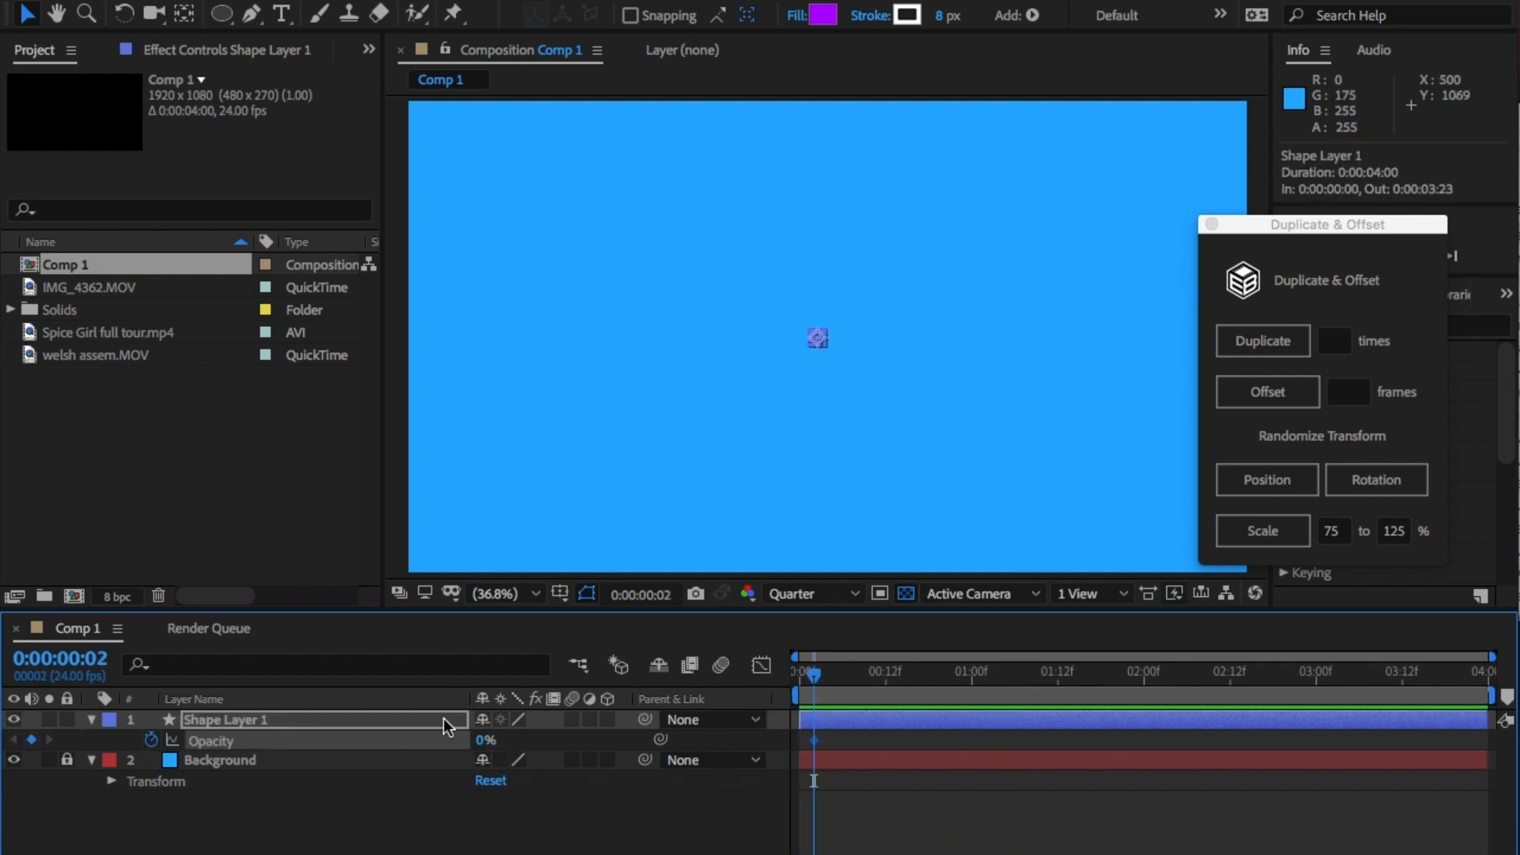
click(970, 671)
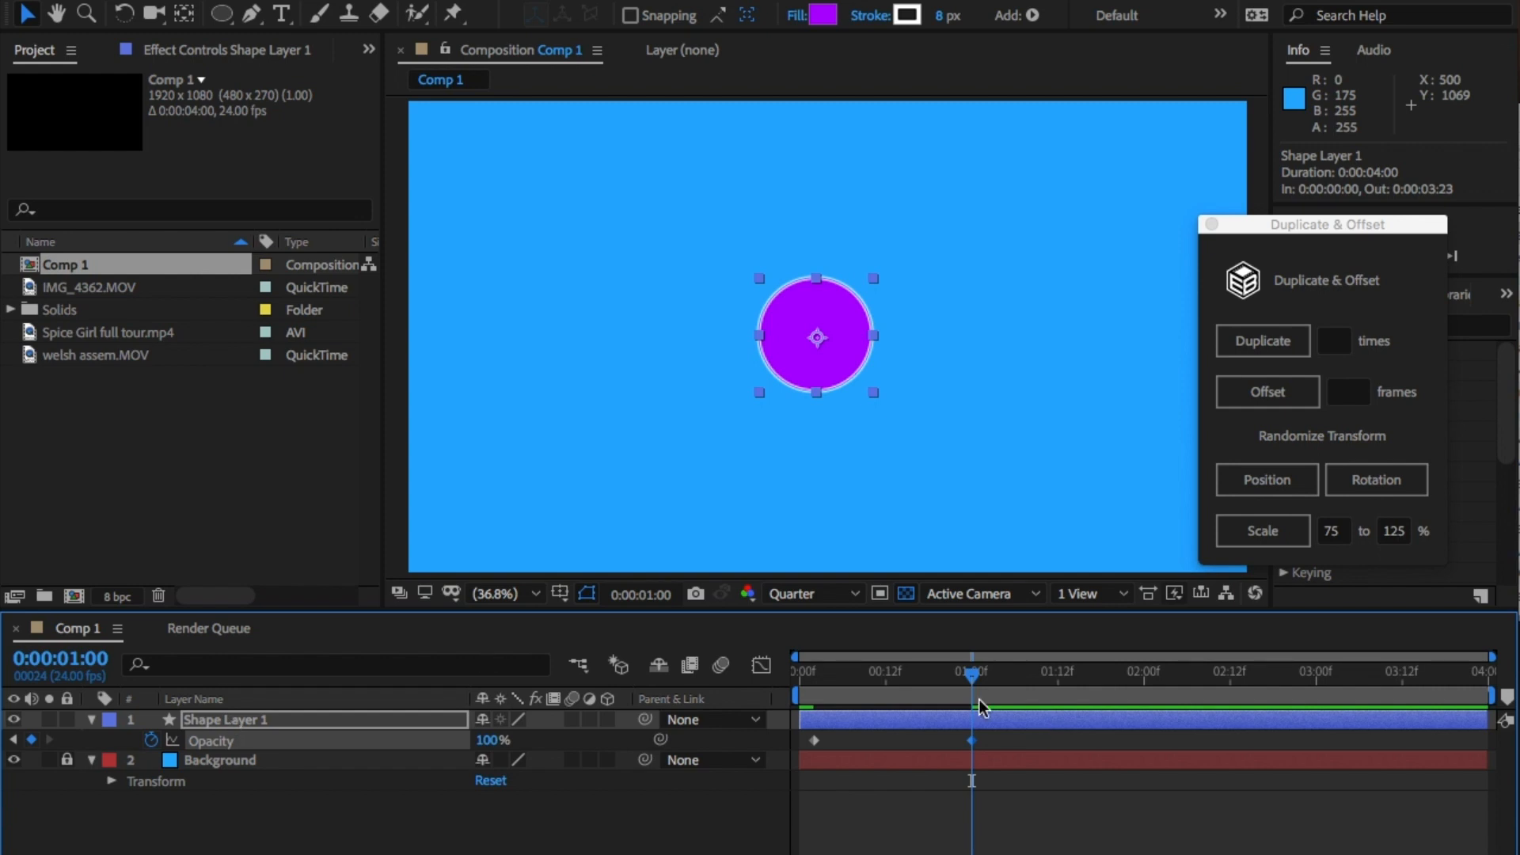
drag(803, 719, 969, 718)
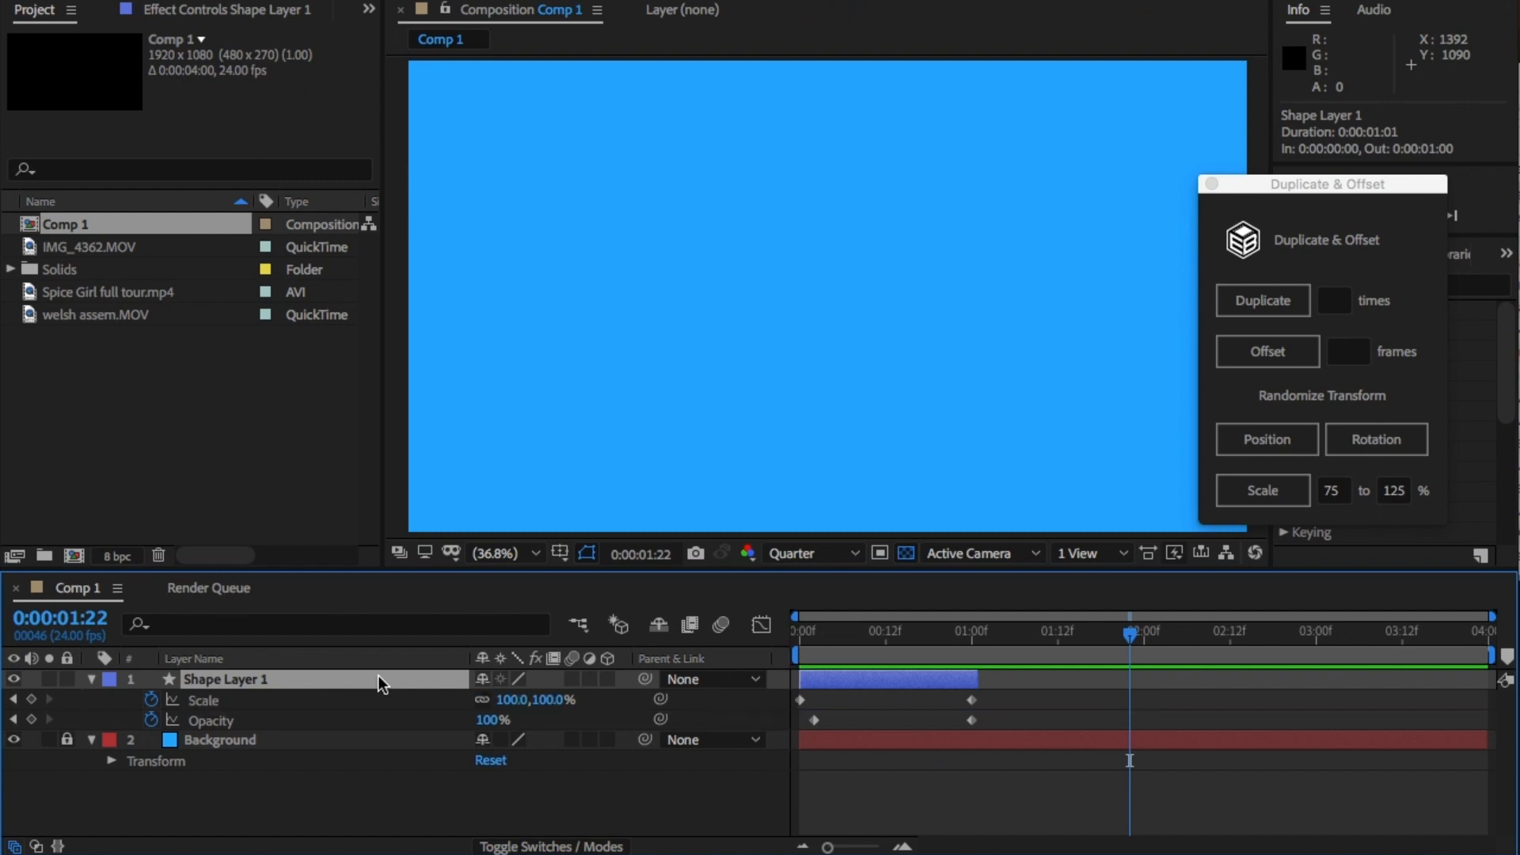
mouse_move(1006, 709)
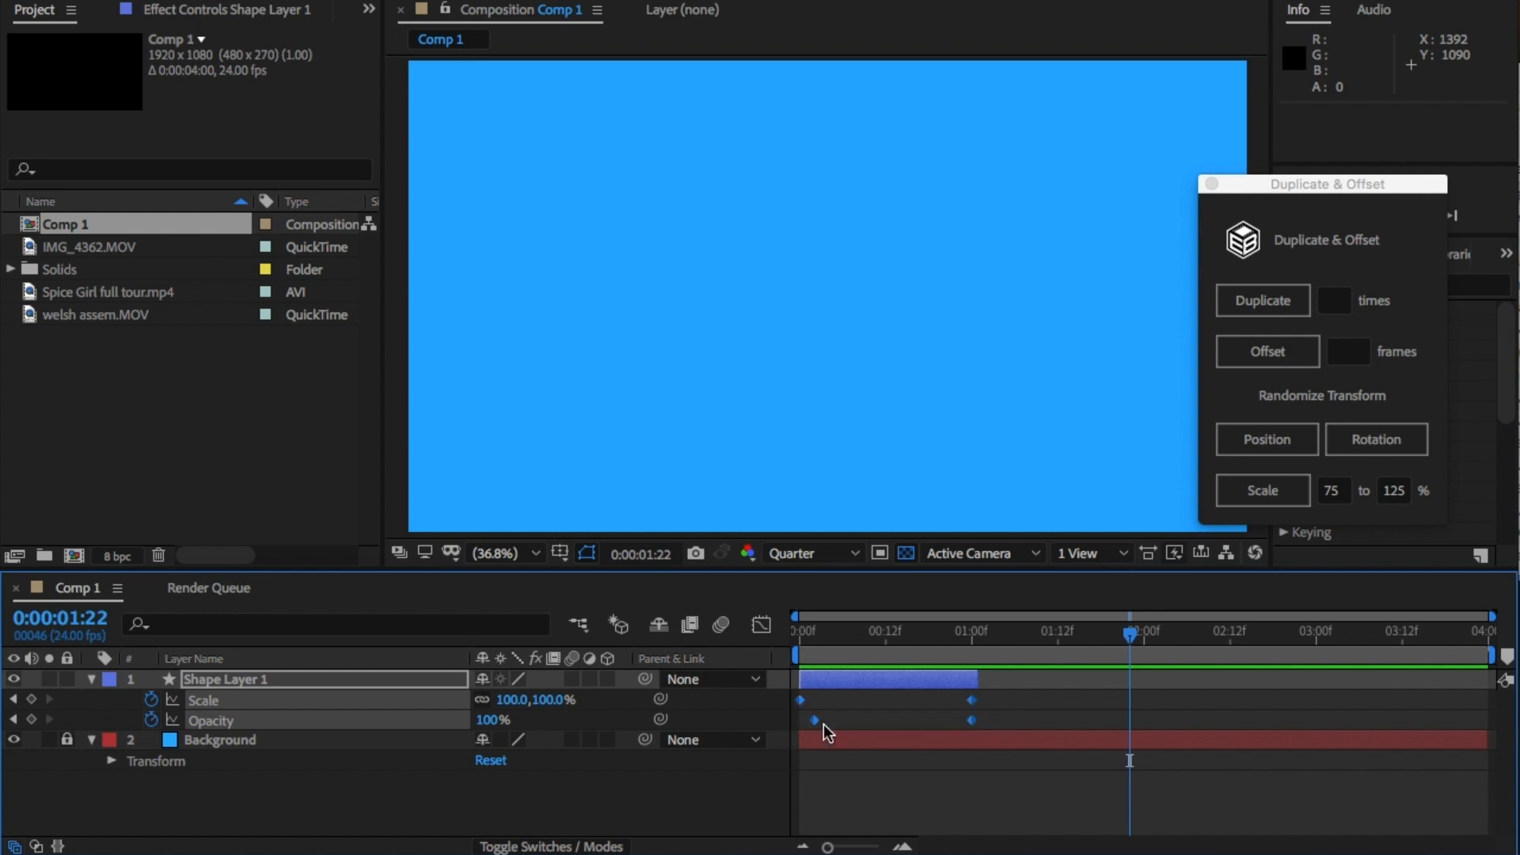
Open the keyframe menu to apply Easy Ease to the circle's keyframes.
right_click(815, 720)
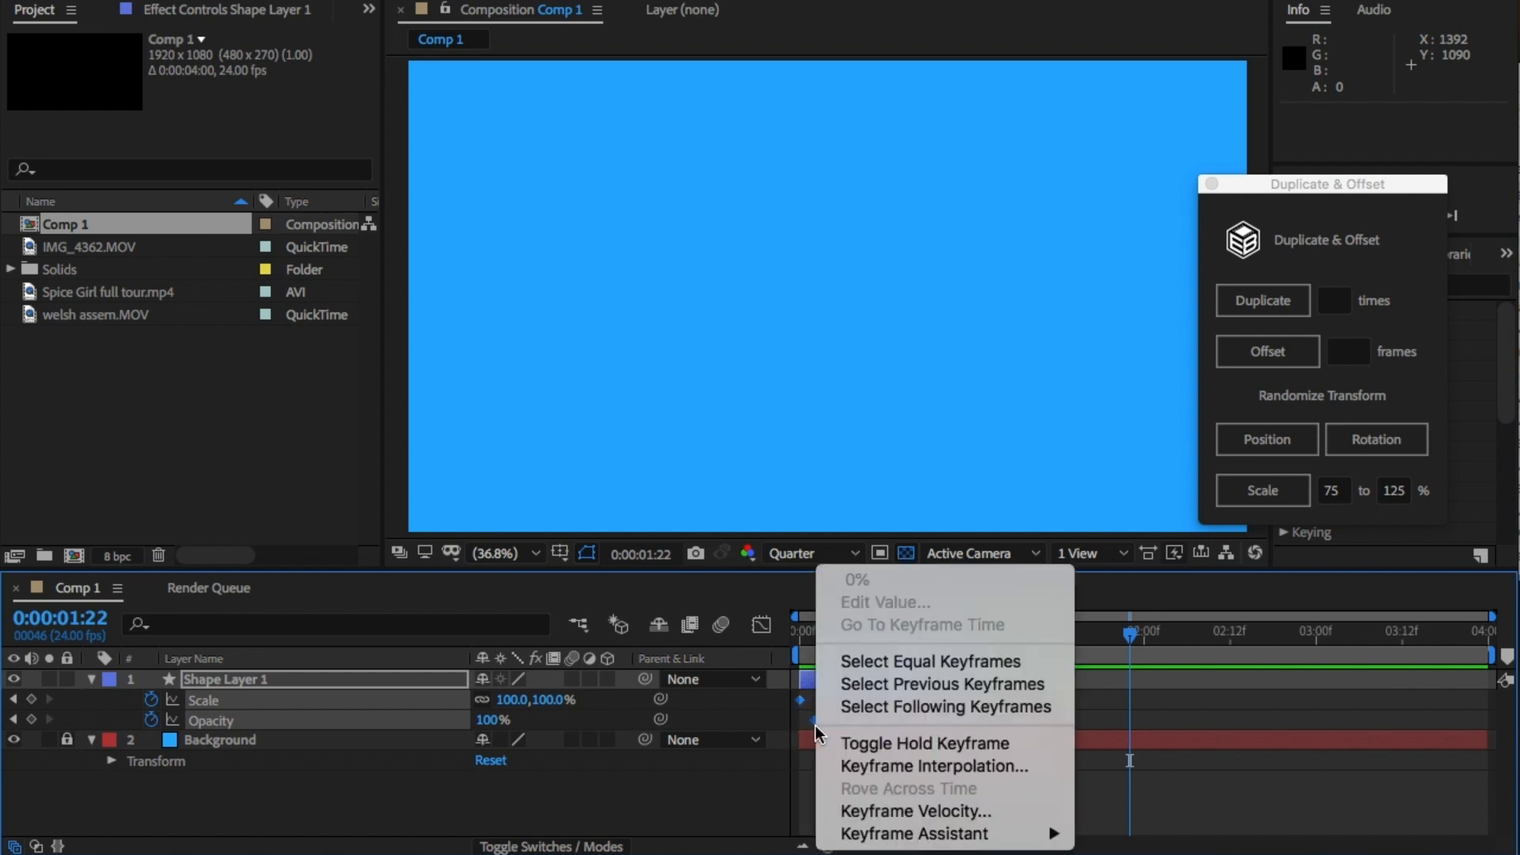
mouse_move(911, 834)
text(10)
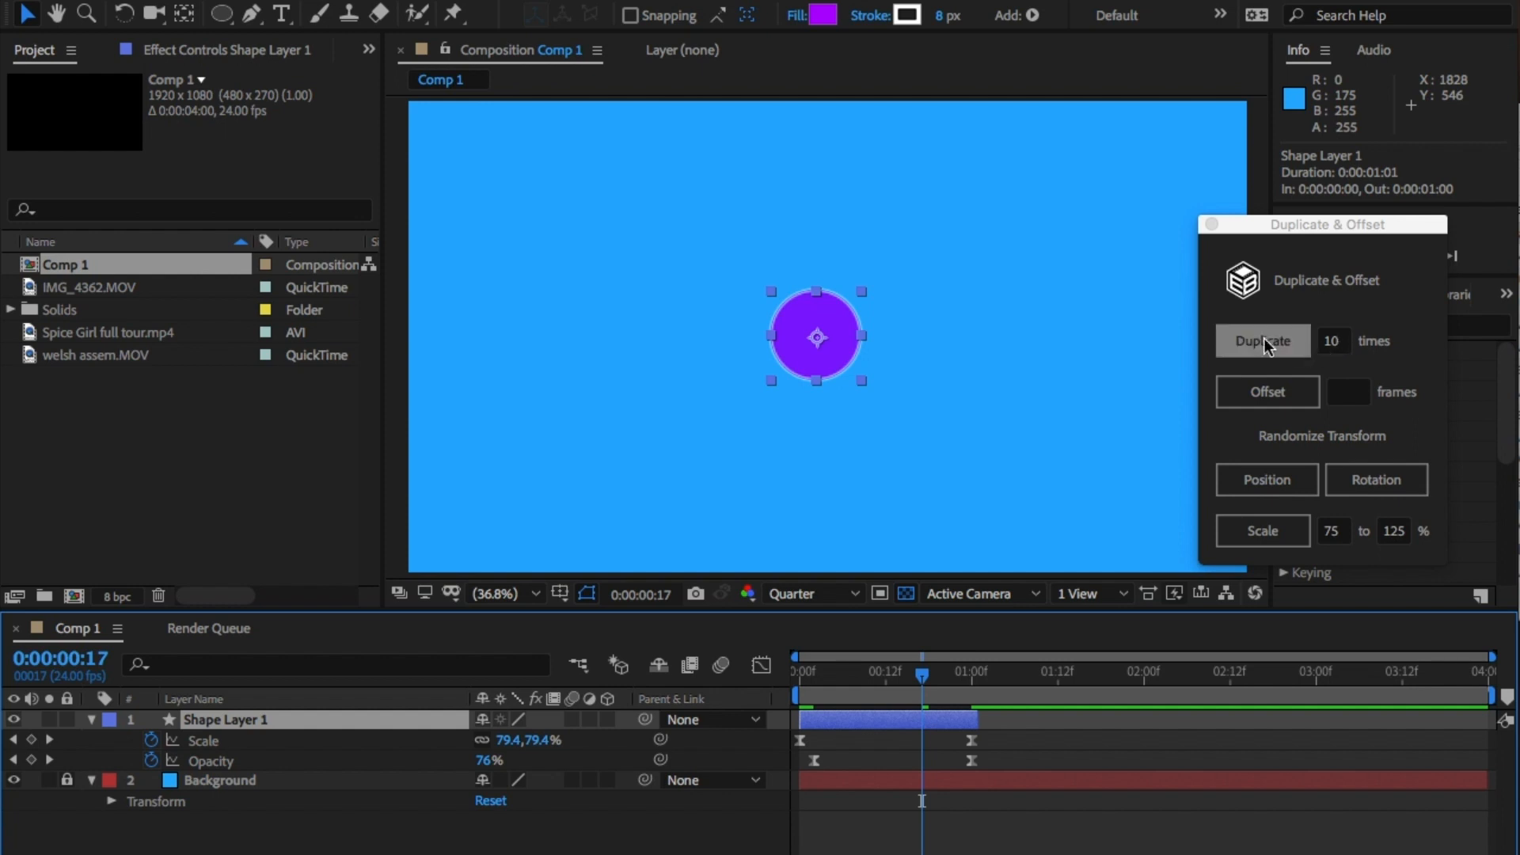
Duplicate the animated circle layer 10 times with Duplicate & Offset.
click(1262, 340)
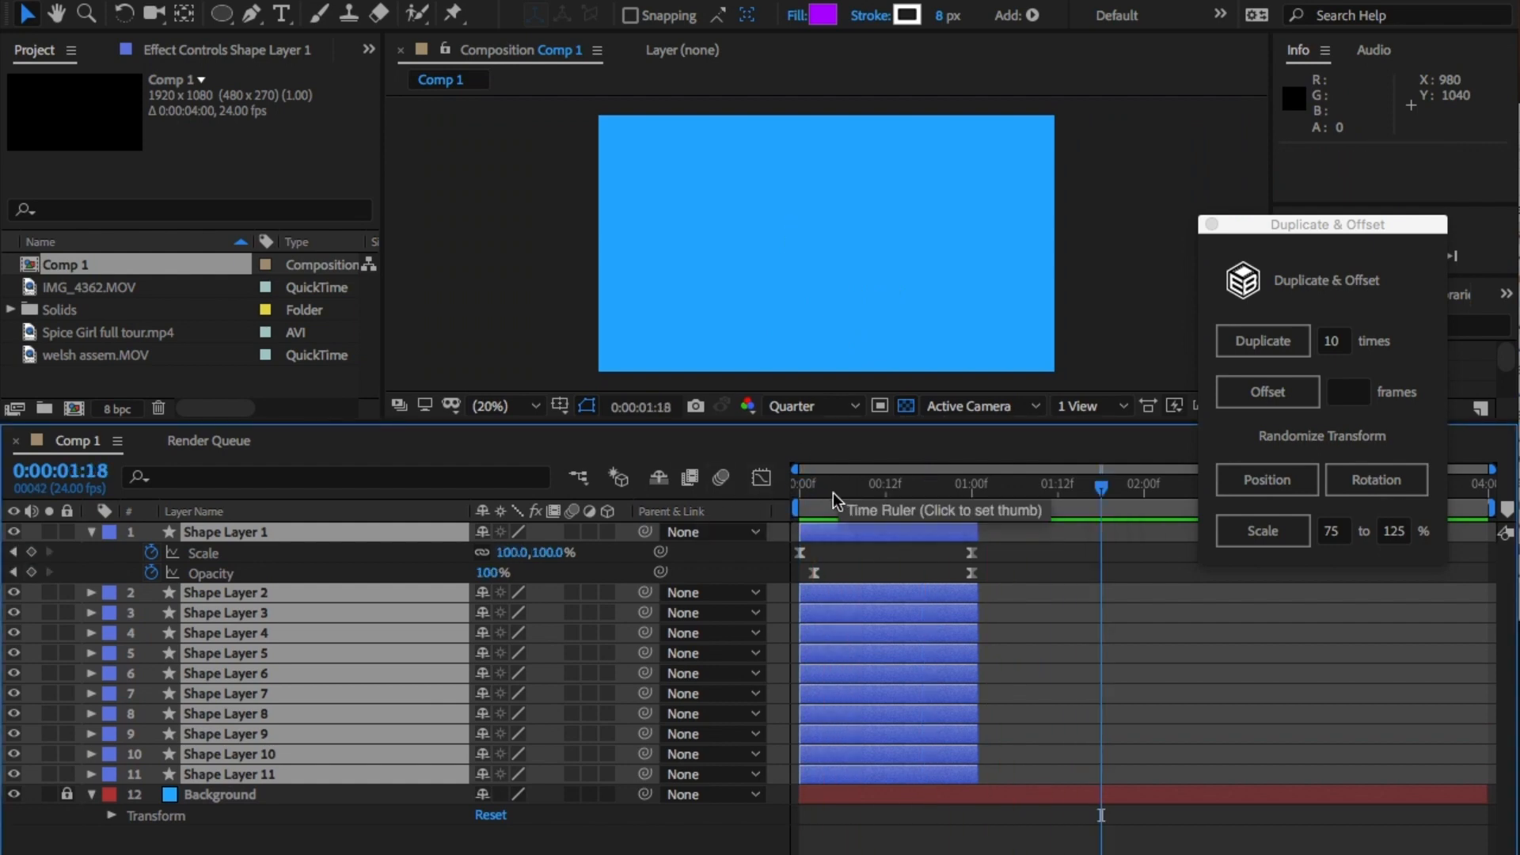
Offset the circle copies by 5 frames, then by 8 frames each.
click(870, 484)
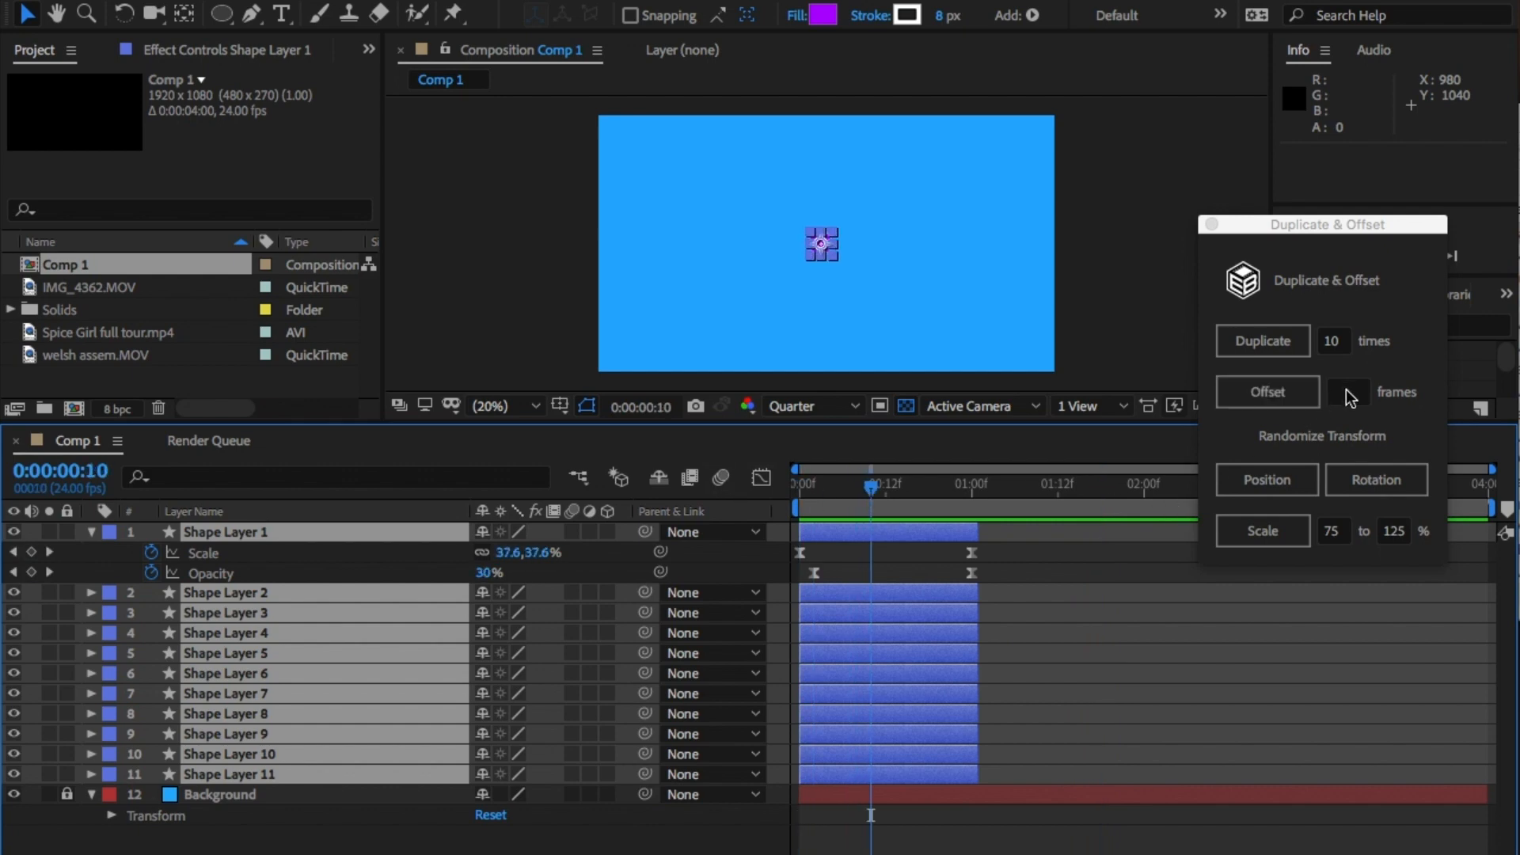
click(1348, 392)
text(5)
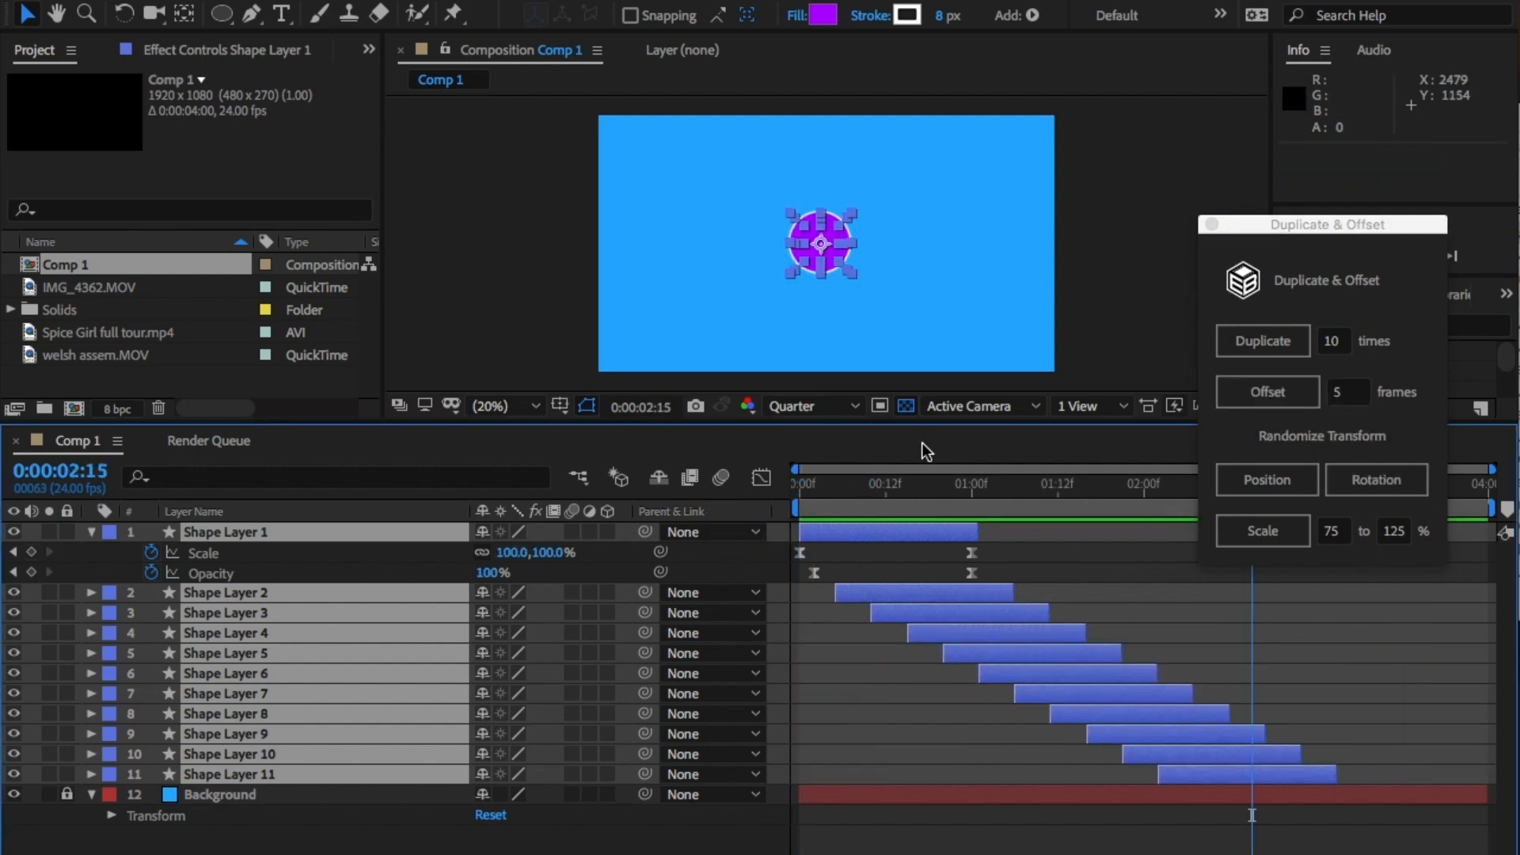
click(1266, 392)
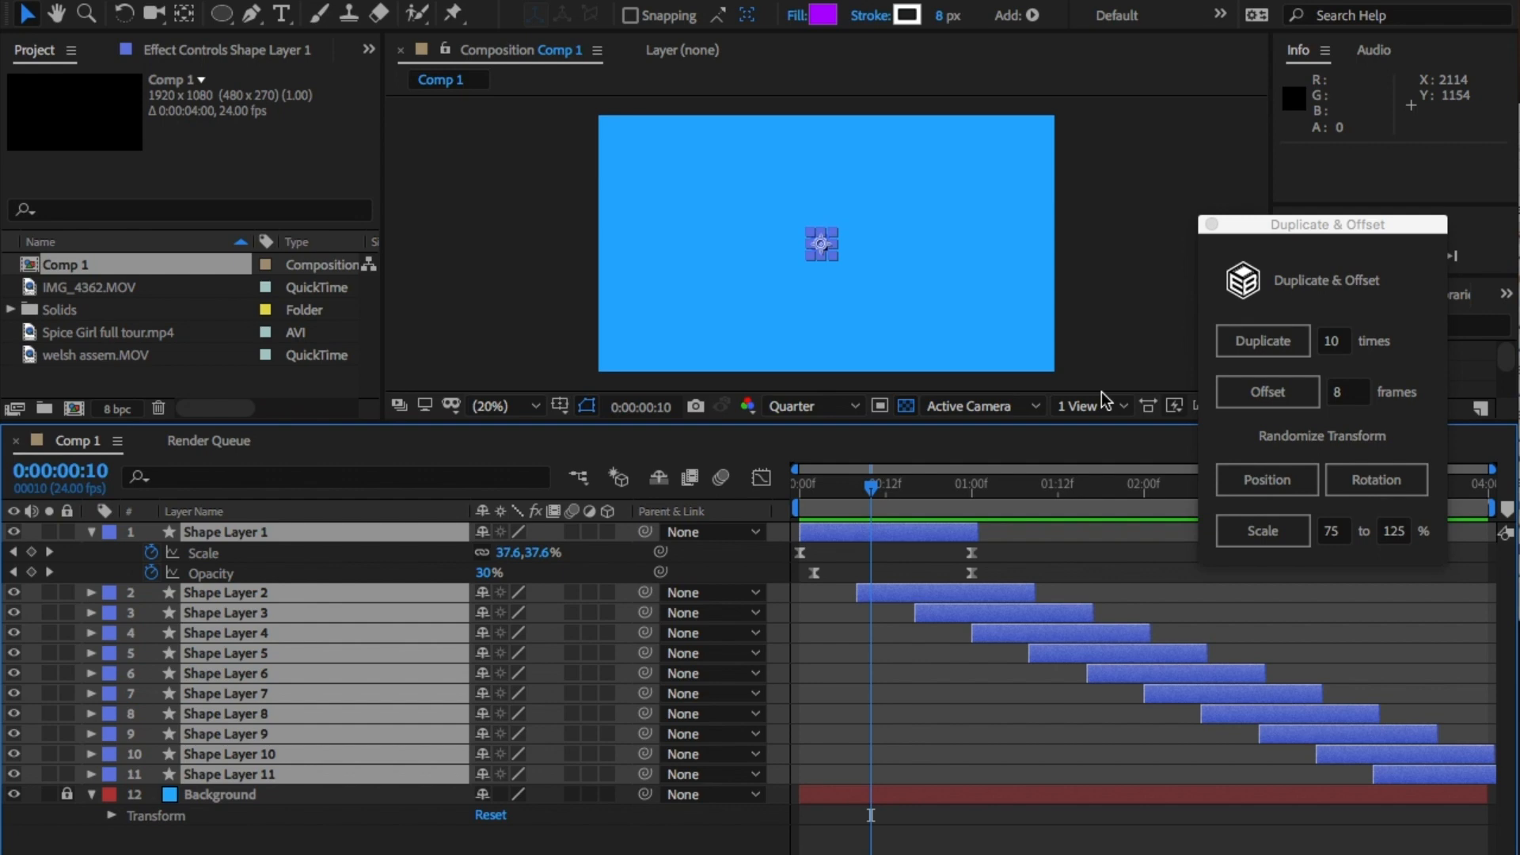
mouse_move(1266, 480)
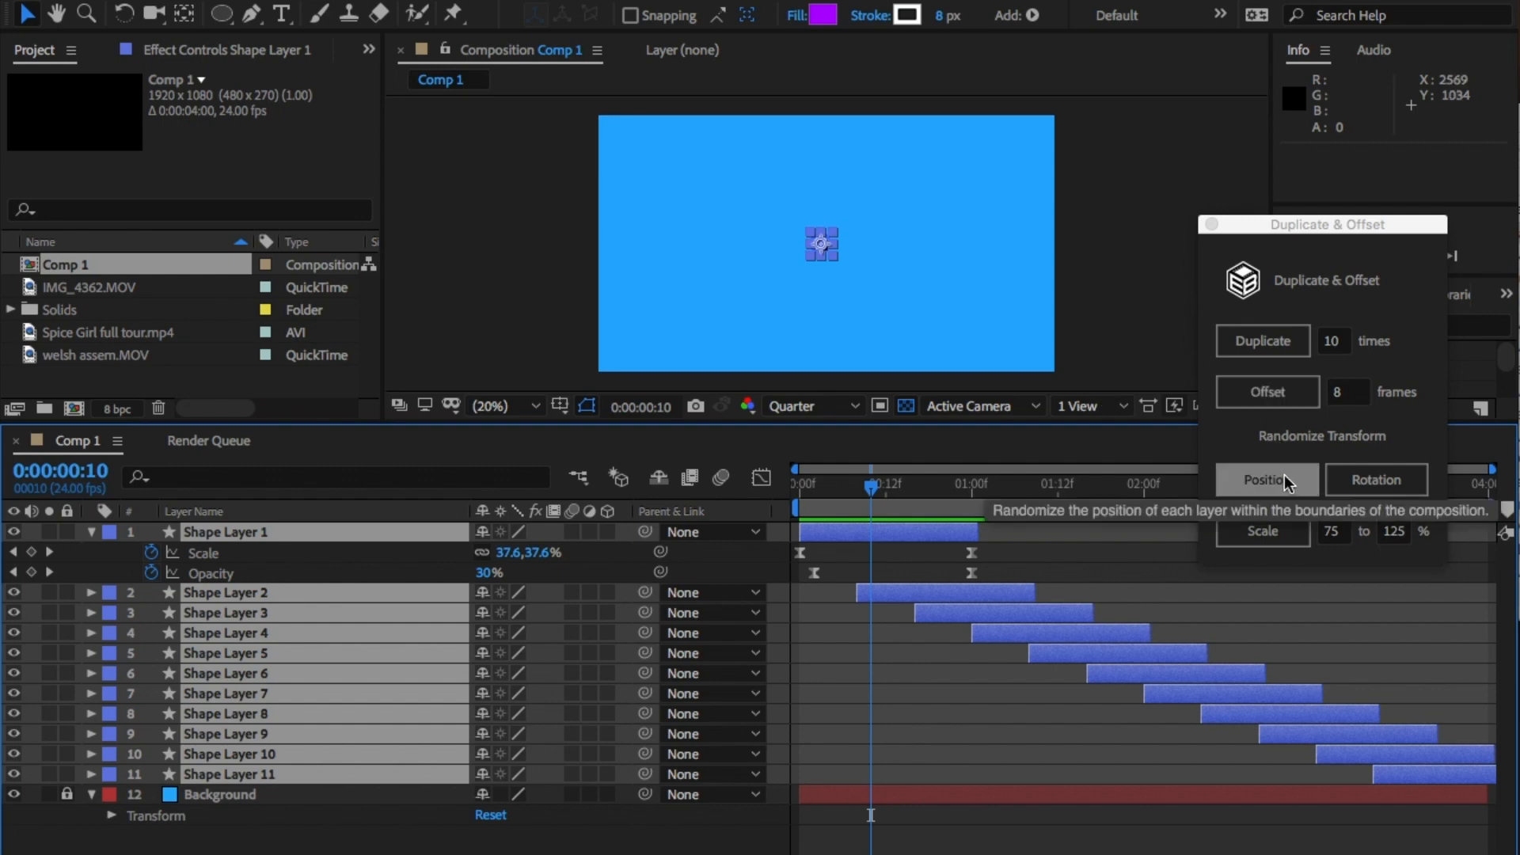
mouse_move(1314, 452)
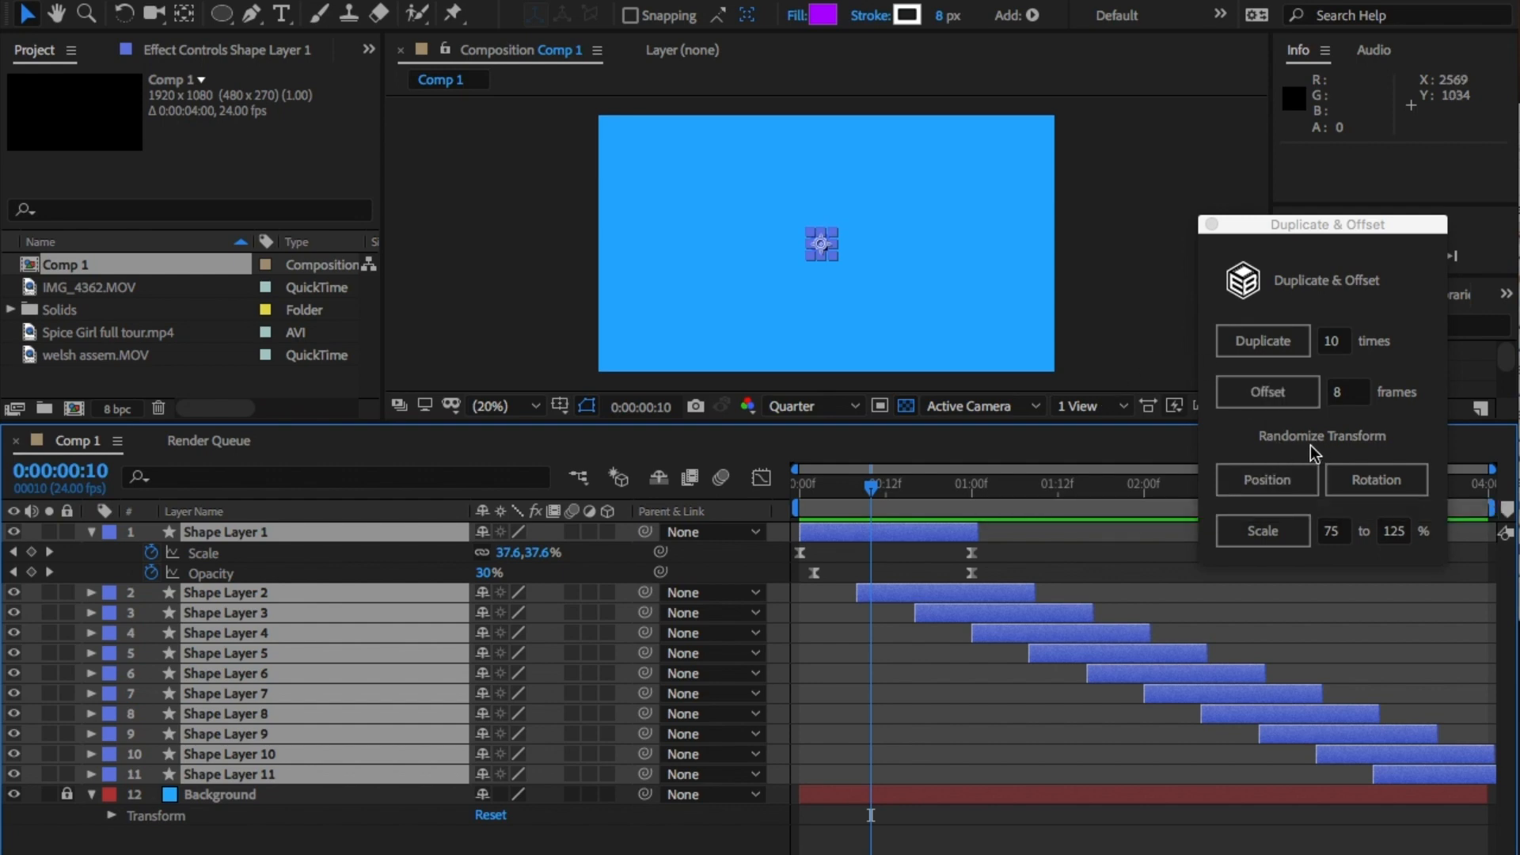
Randomize the circle copies' positions and preview the comp.
click(1266, 480)
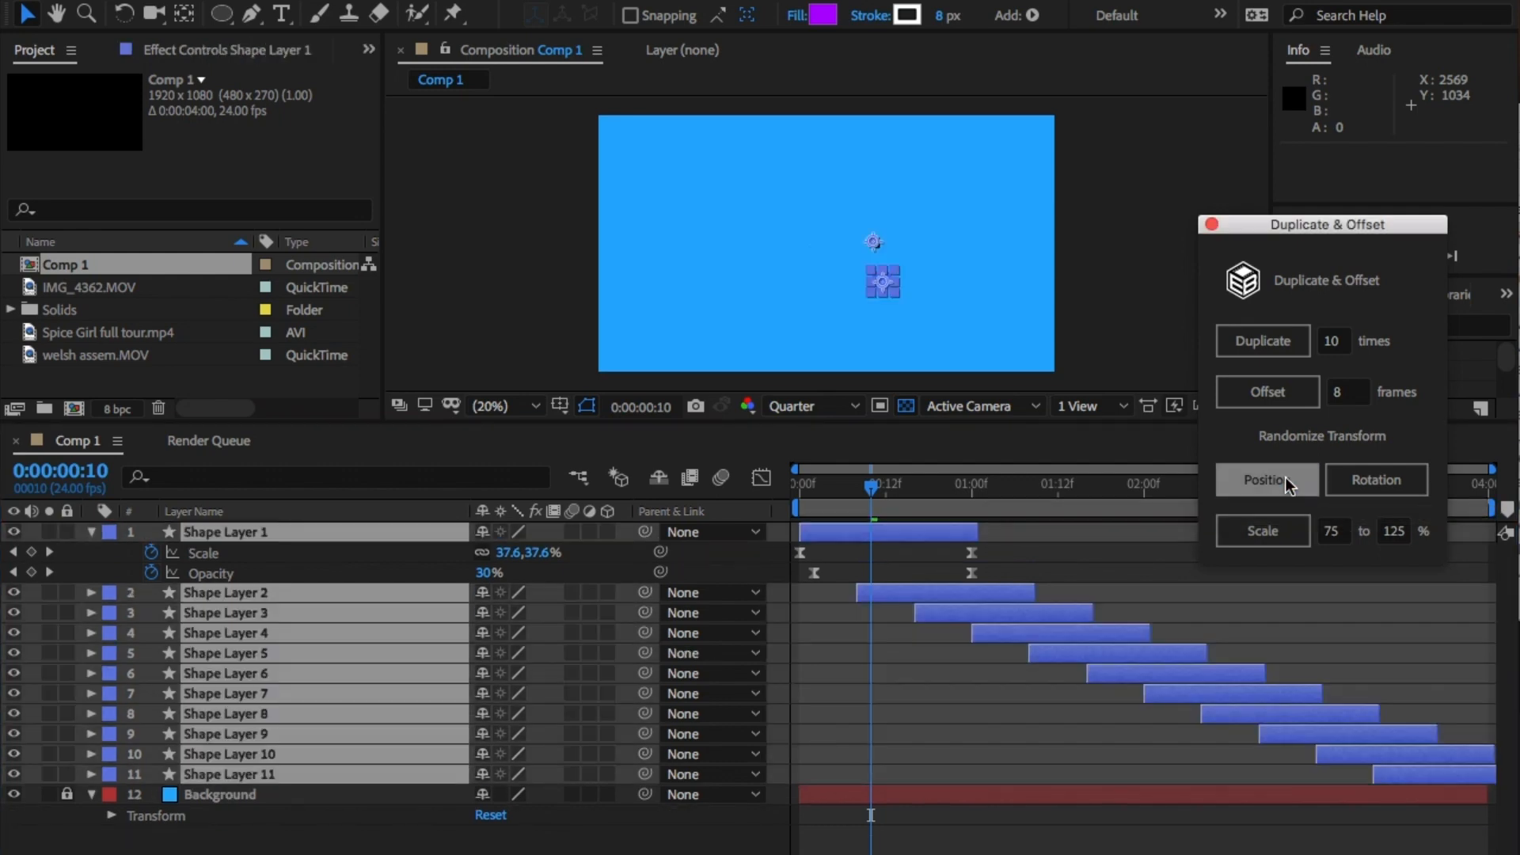
mouse_move(1042, 540)
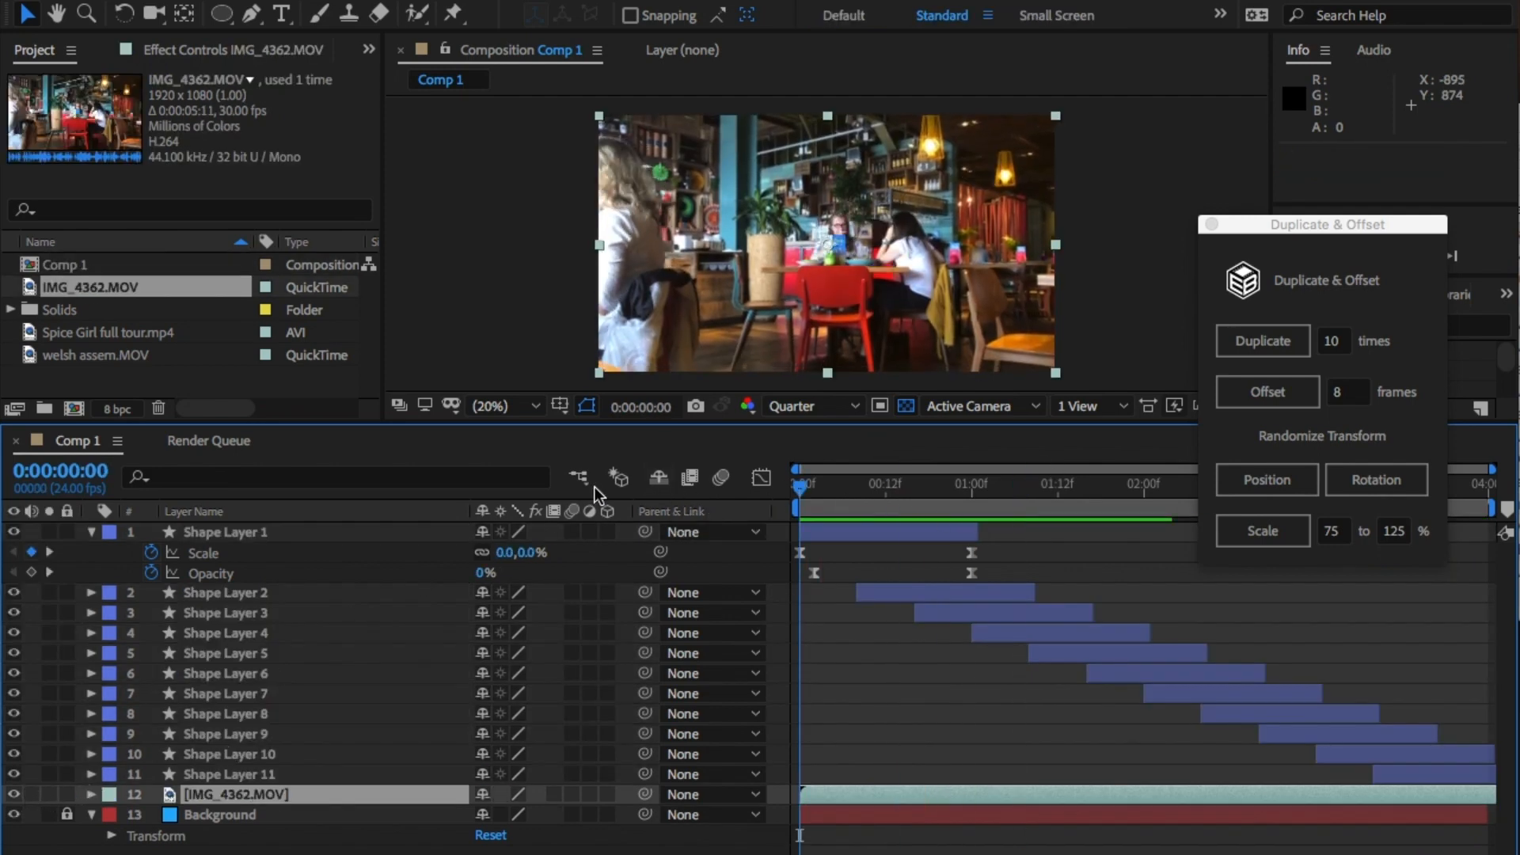
key(Space)
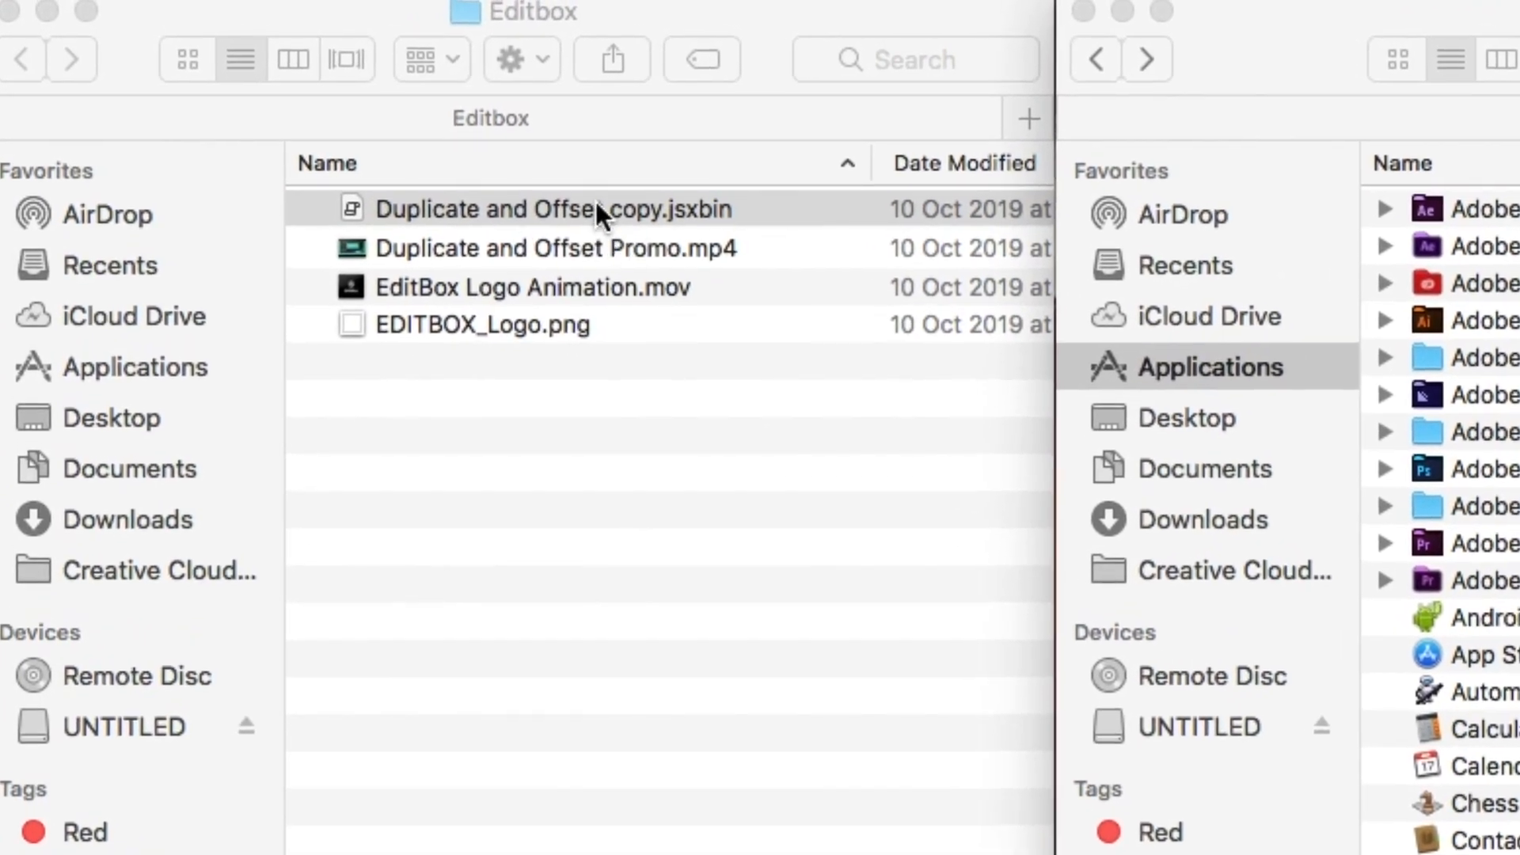
Rename the Duplicate and Offset.jsx script file.
click(553, 208)
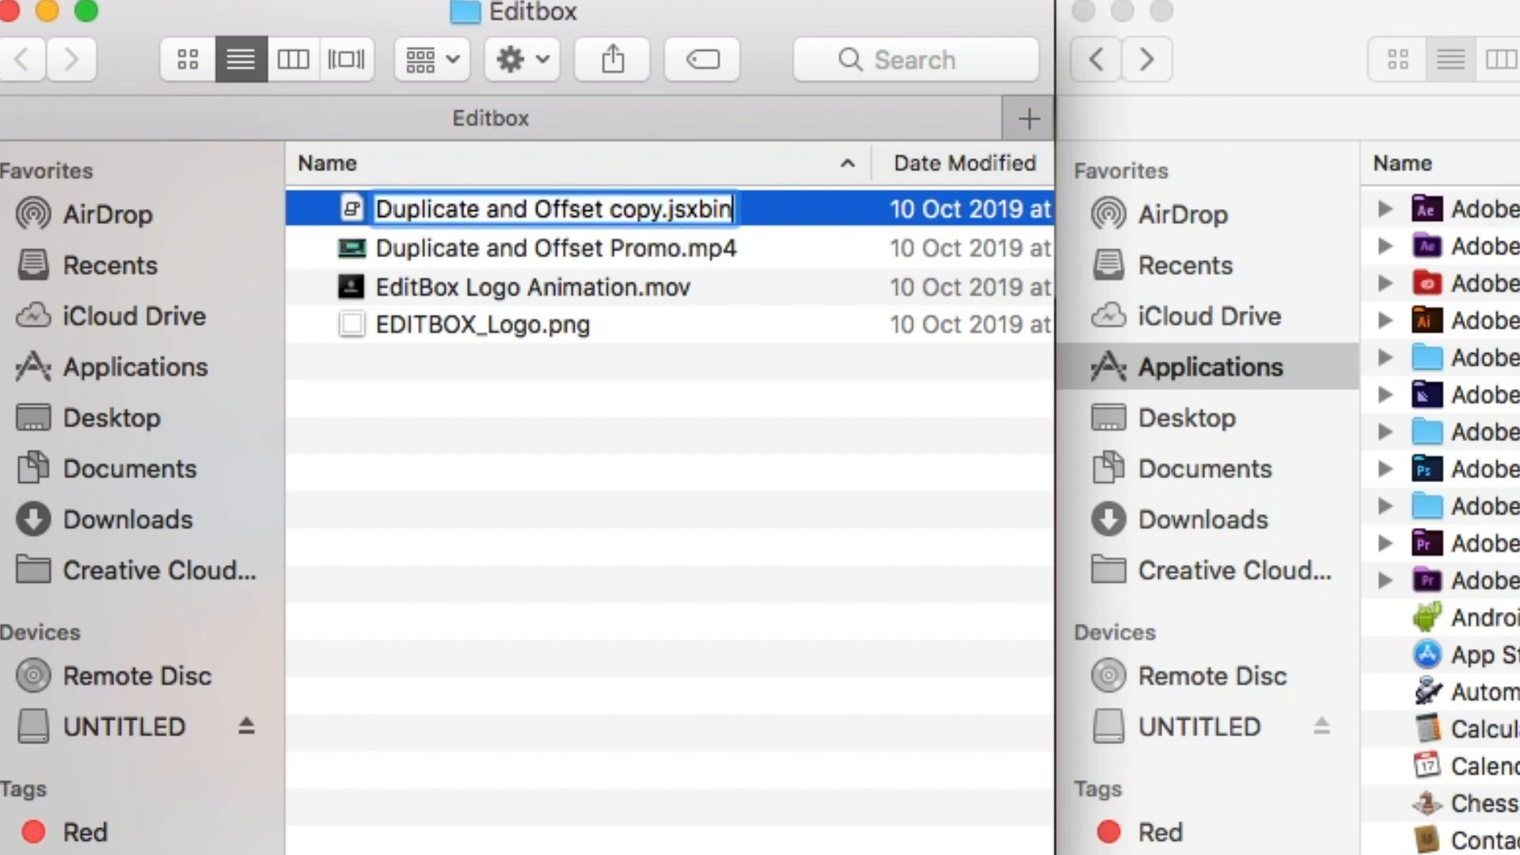
key(Backspace)
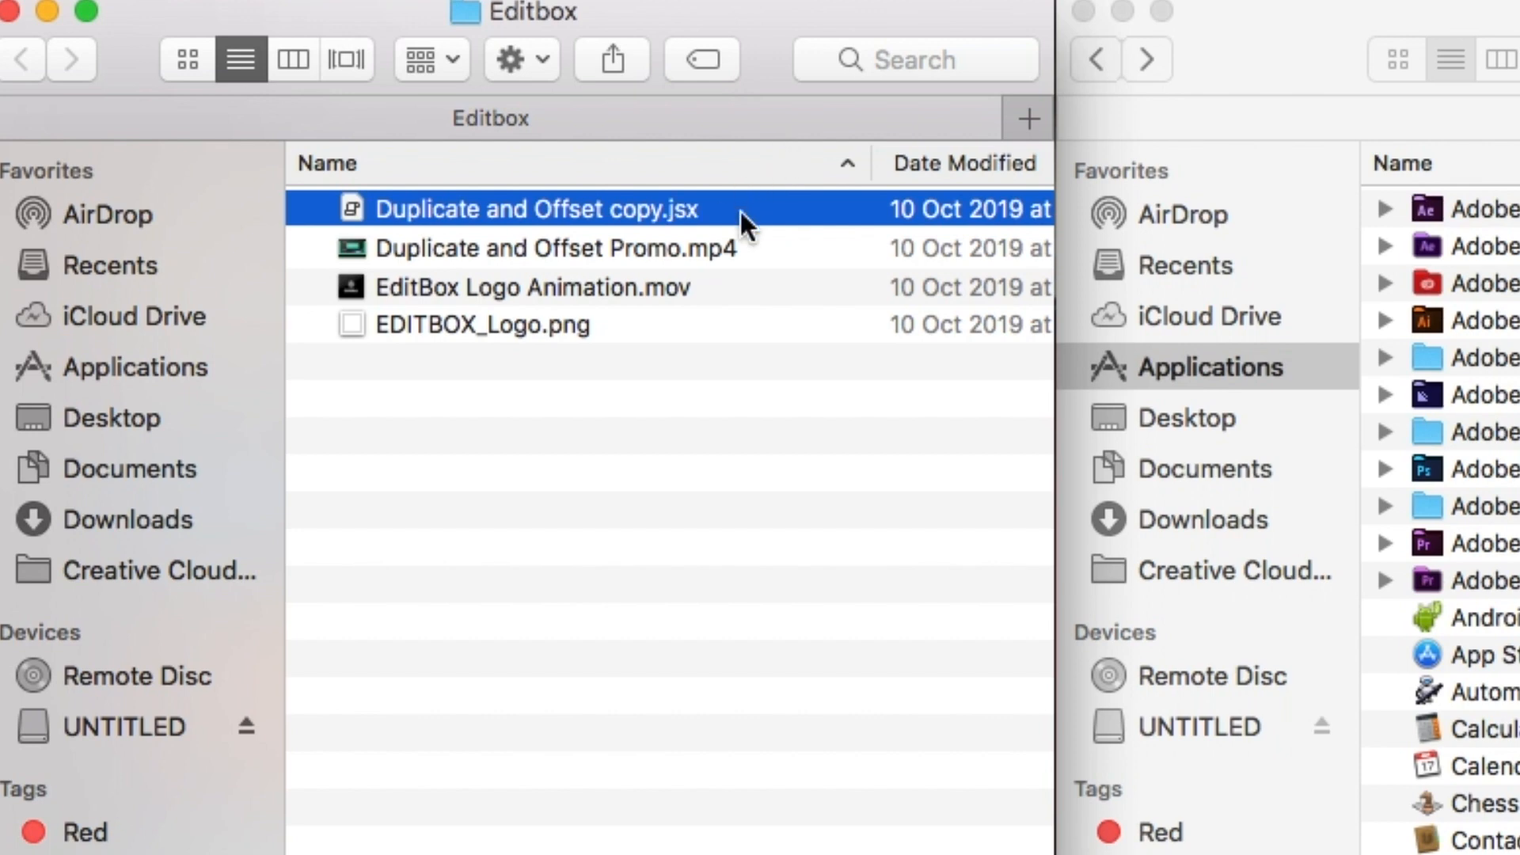
click(494, 209)
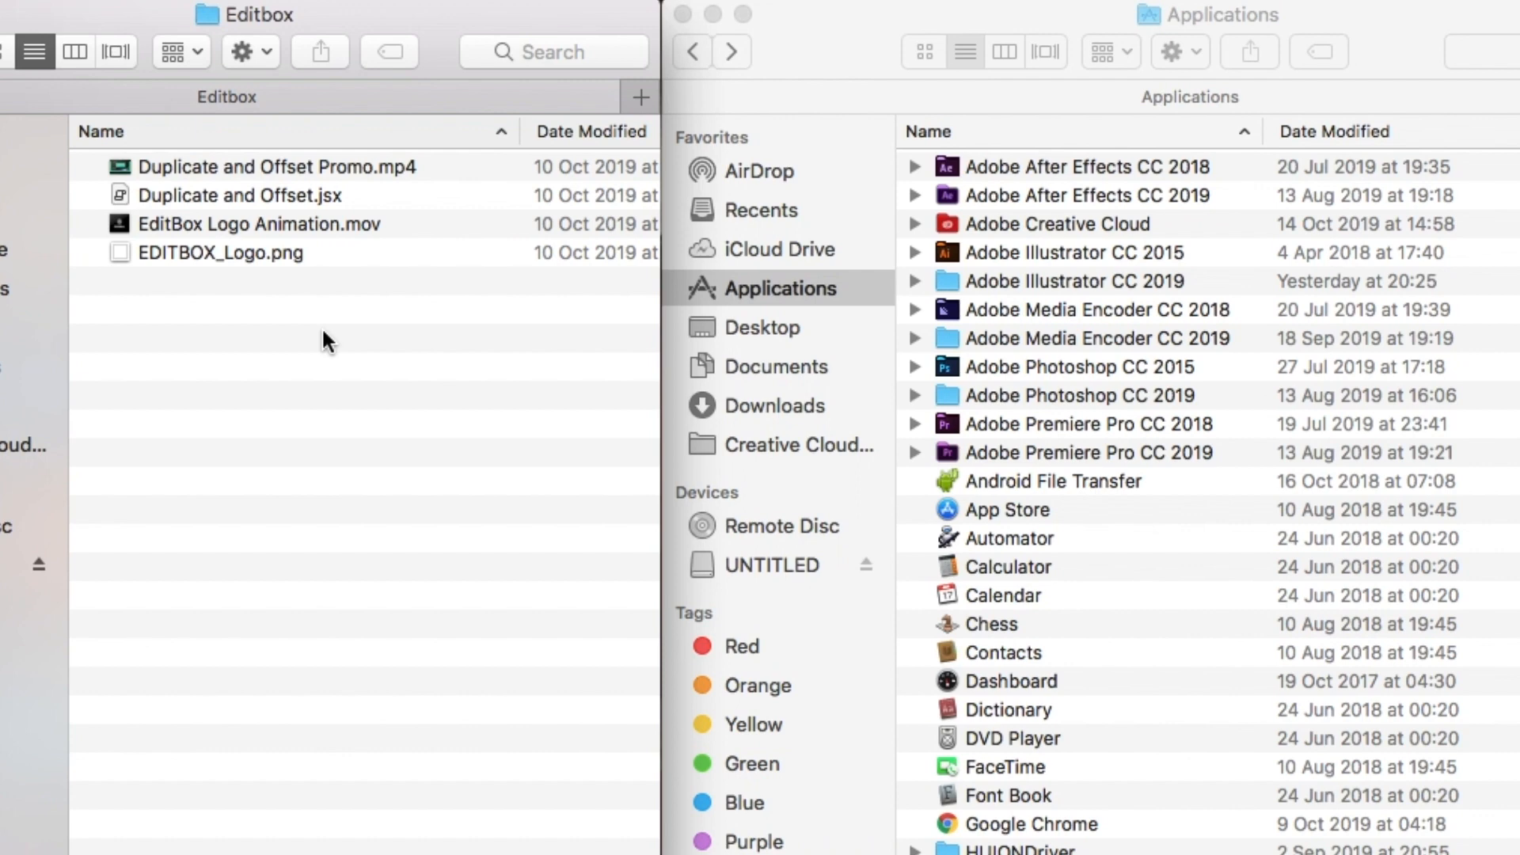
mouse_move(341, 303)
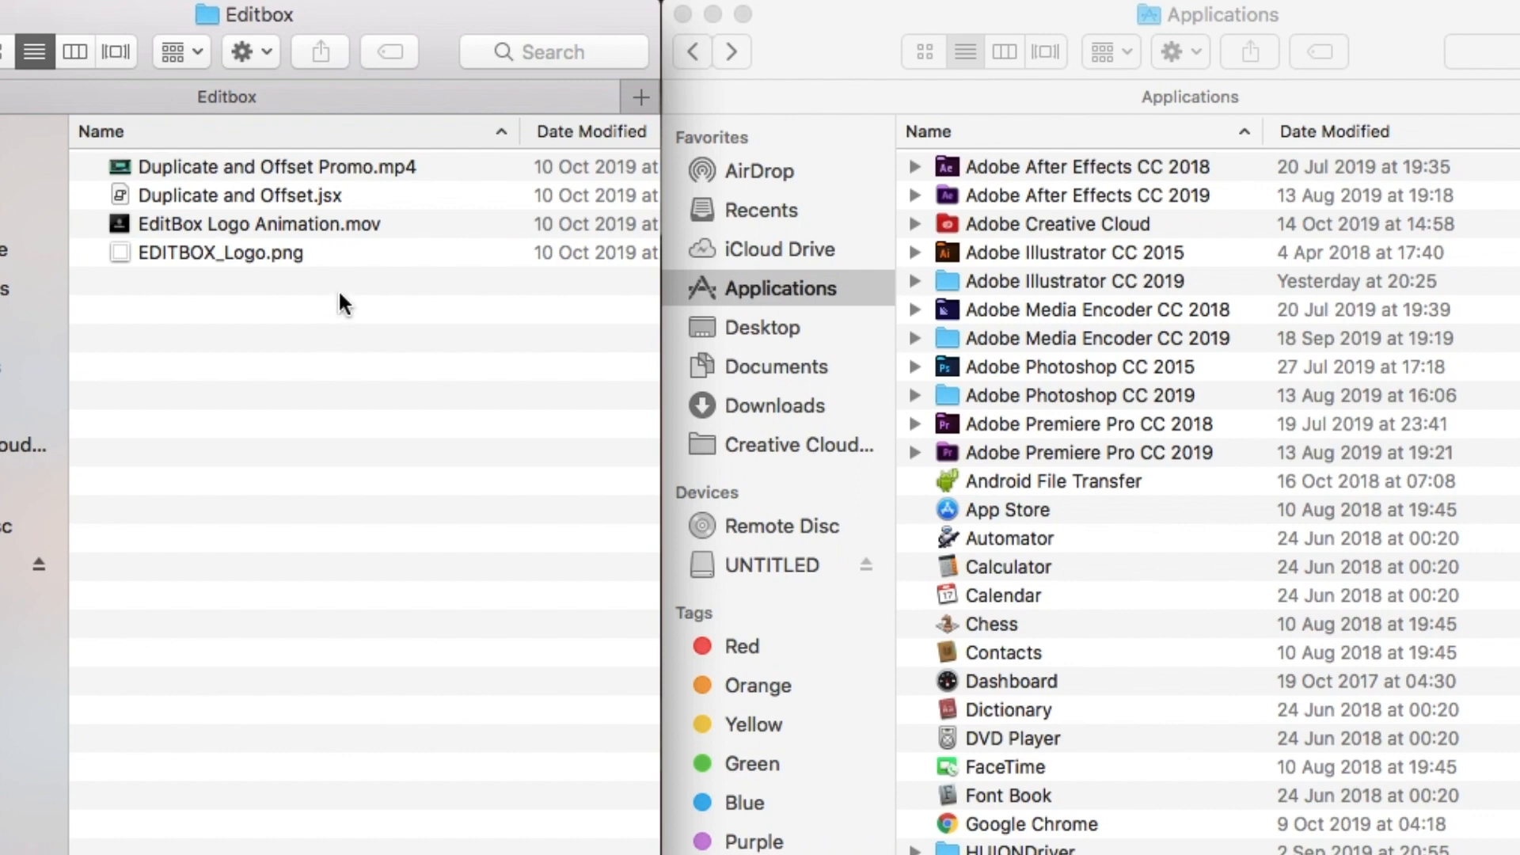
mouse_move(131, 194)
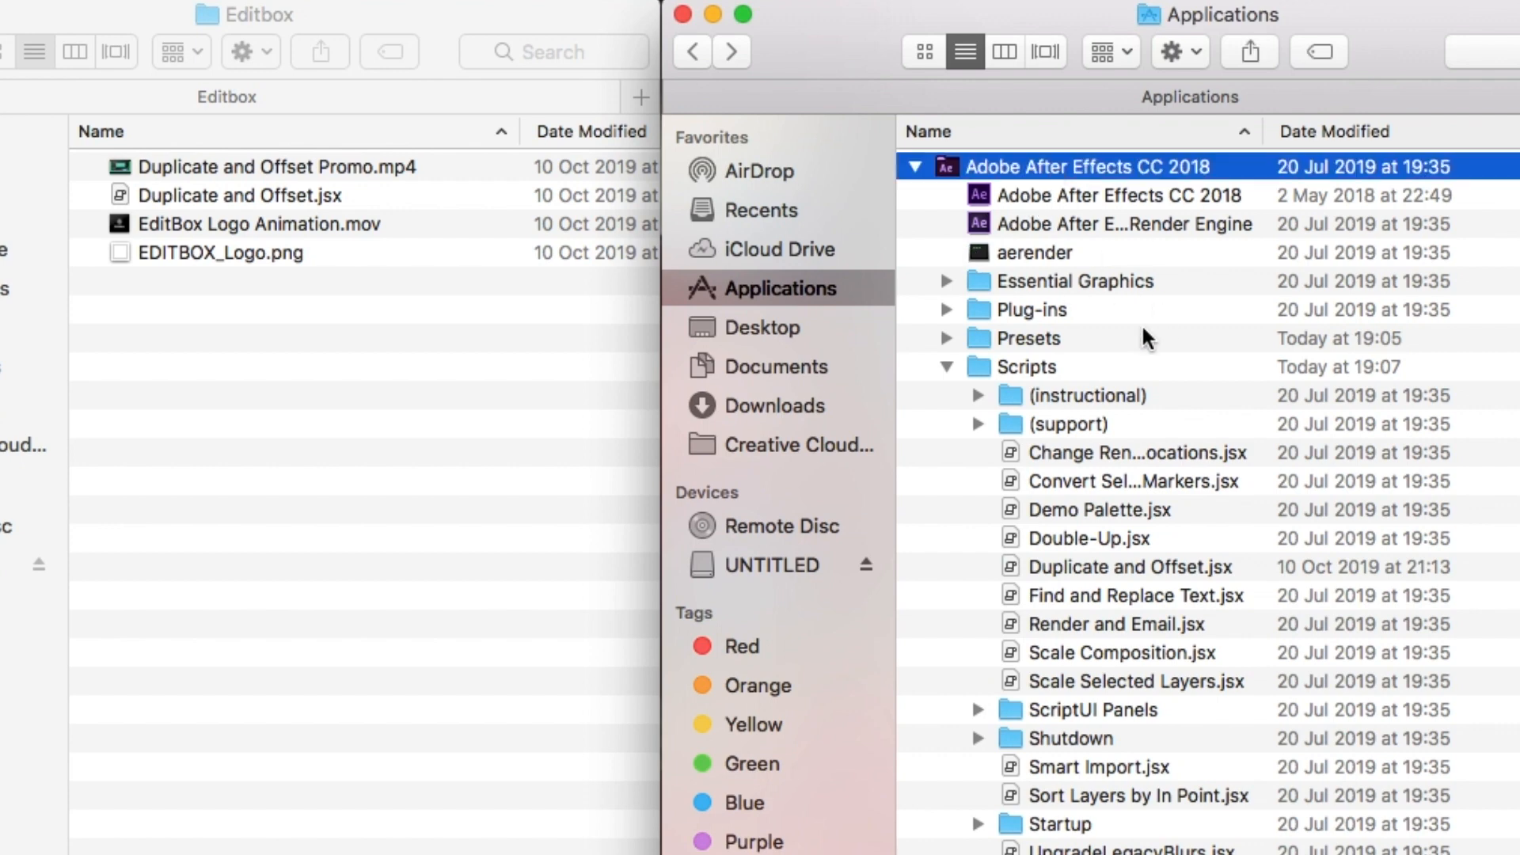
Copy the script into After Effects CC 2018's Scripts folder, authenticating the change.
click(1037, 367)
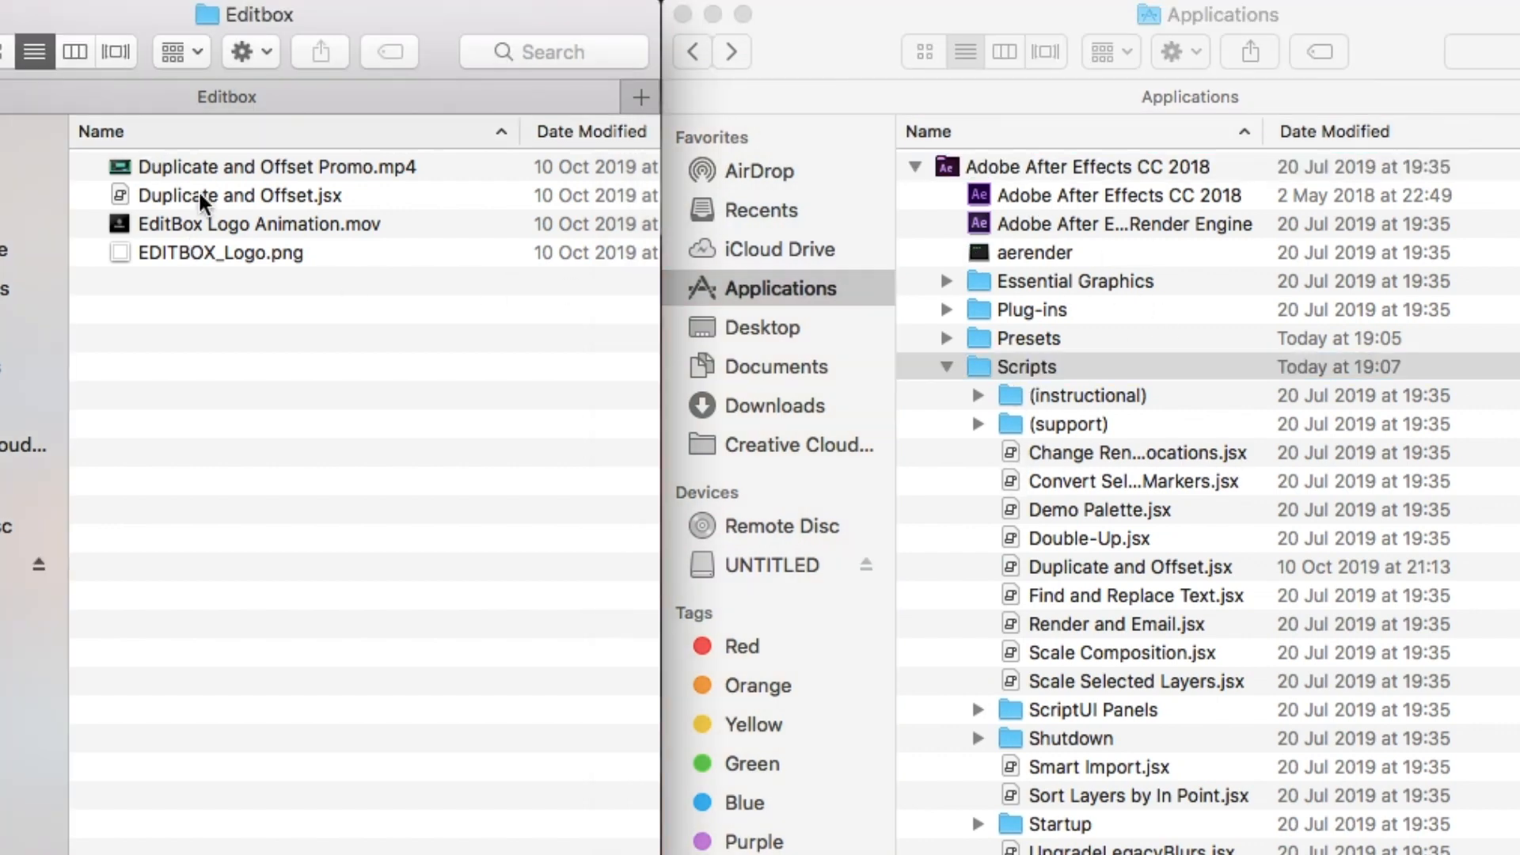
drag(239, 195, 1002, 366)
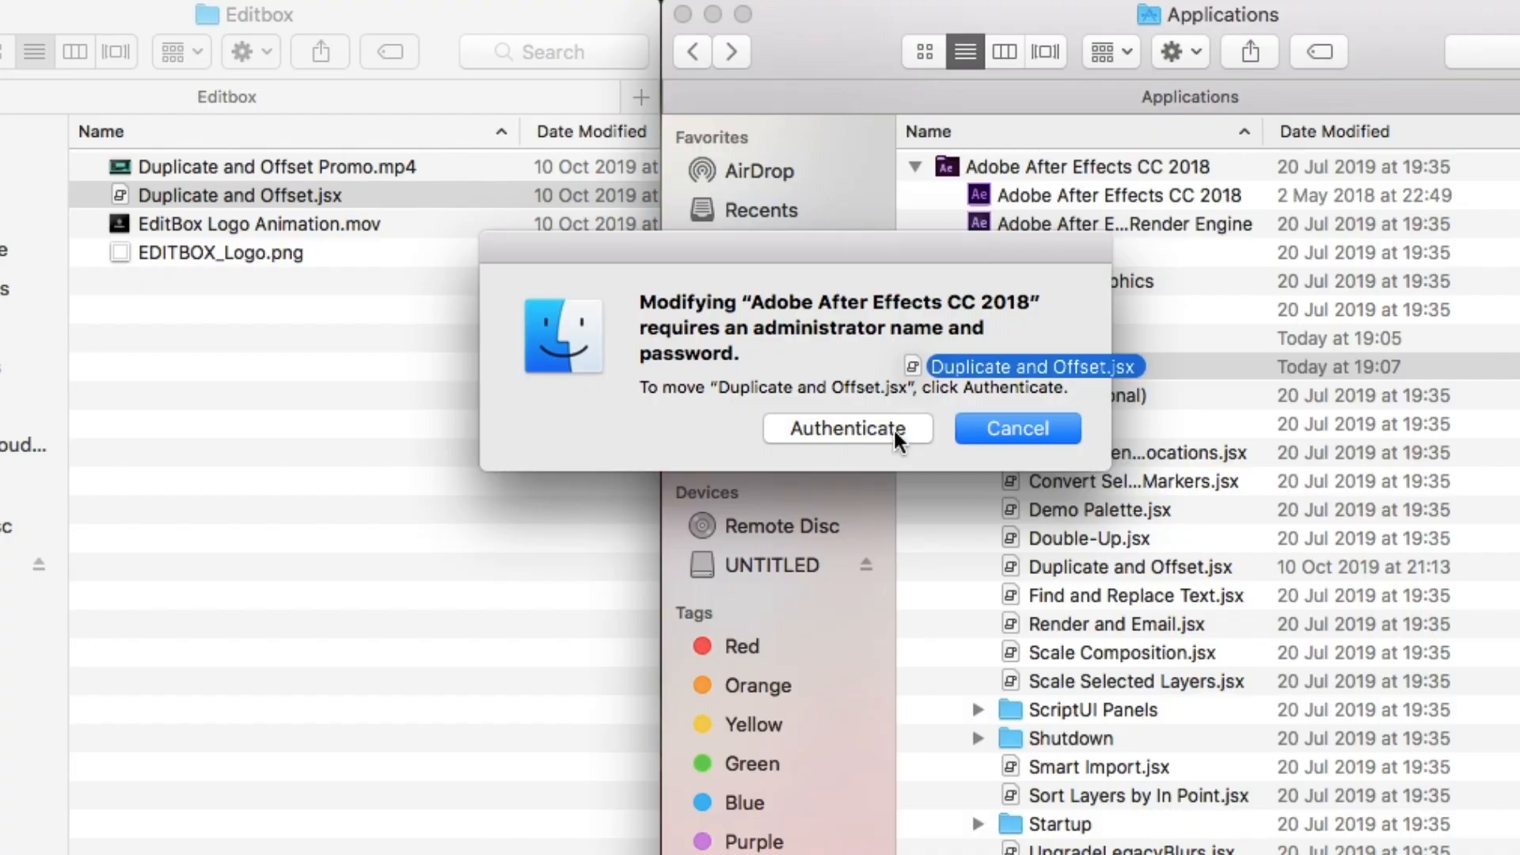
click(847, 428)
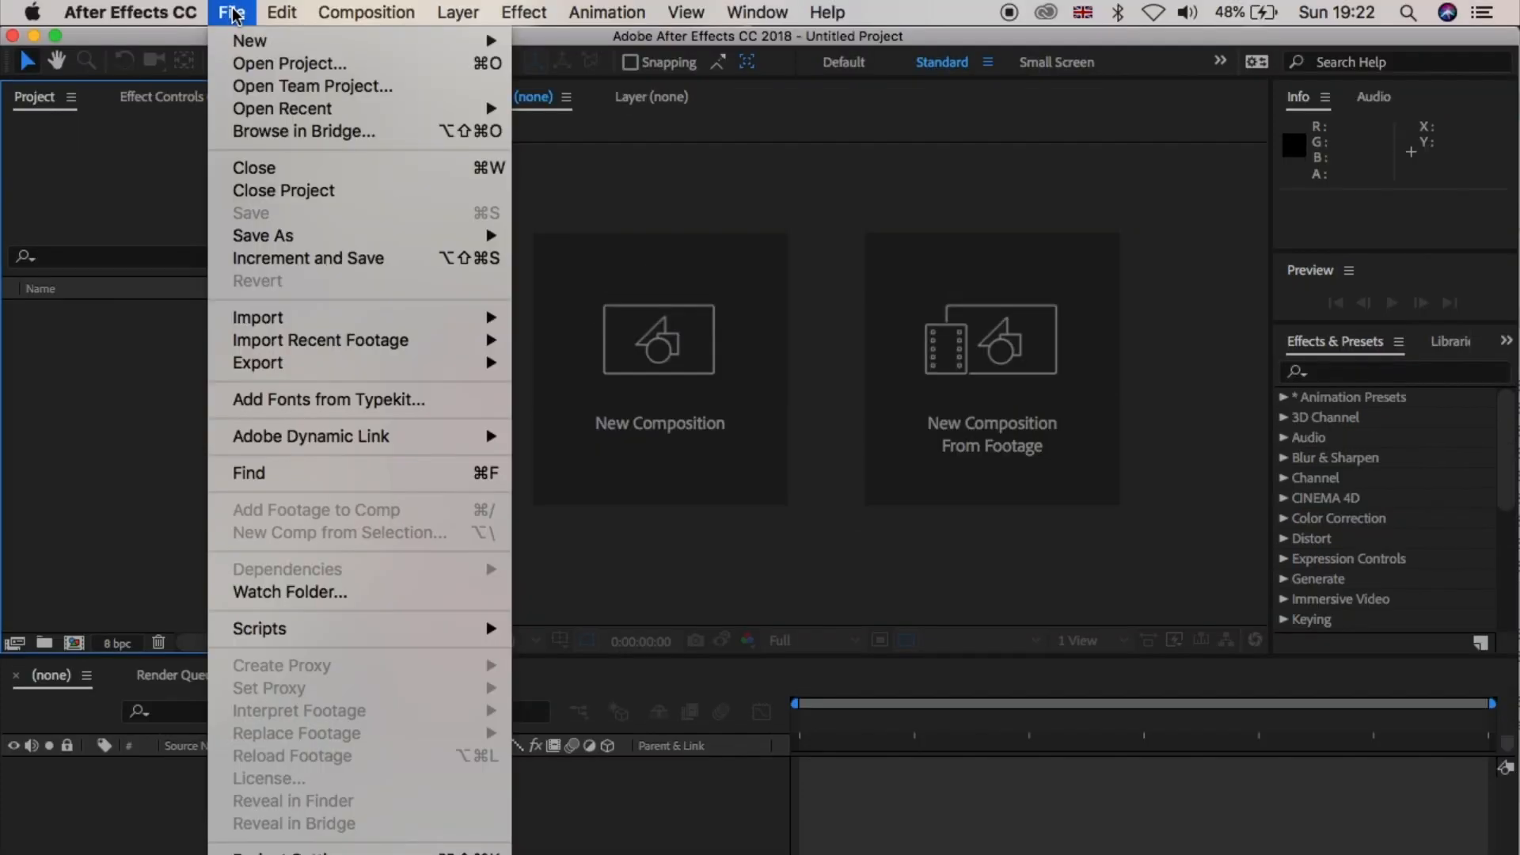
mouse_move(349, 648)
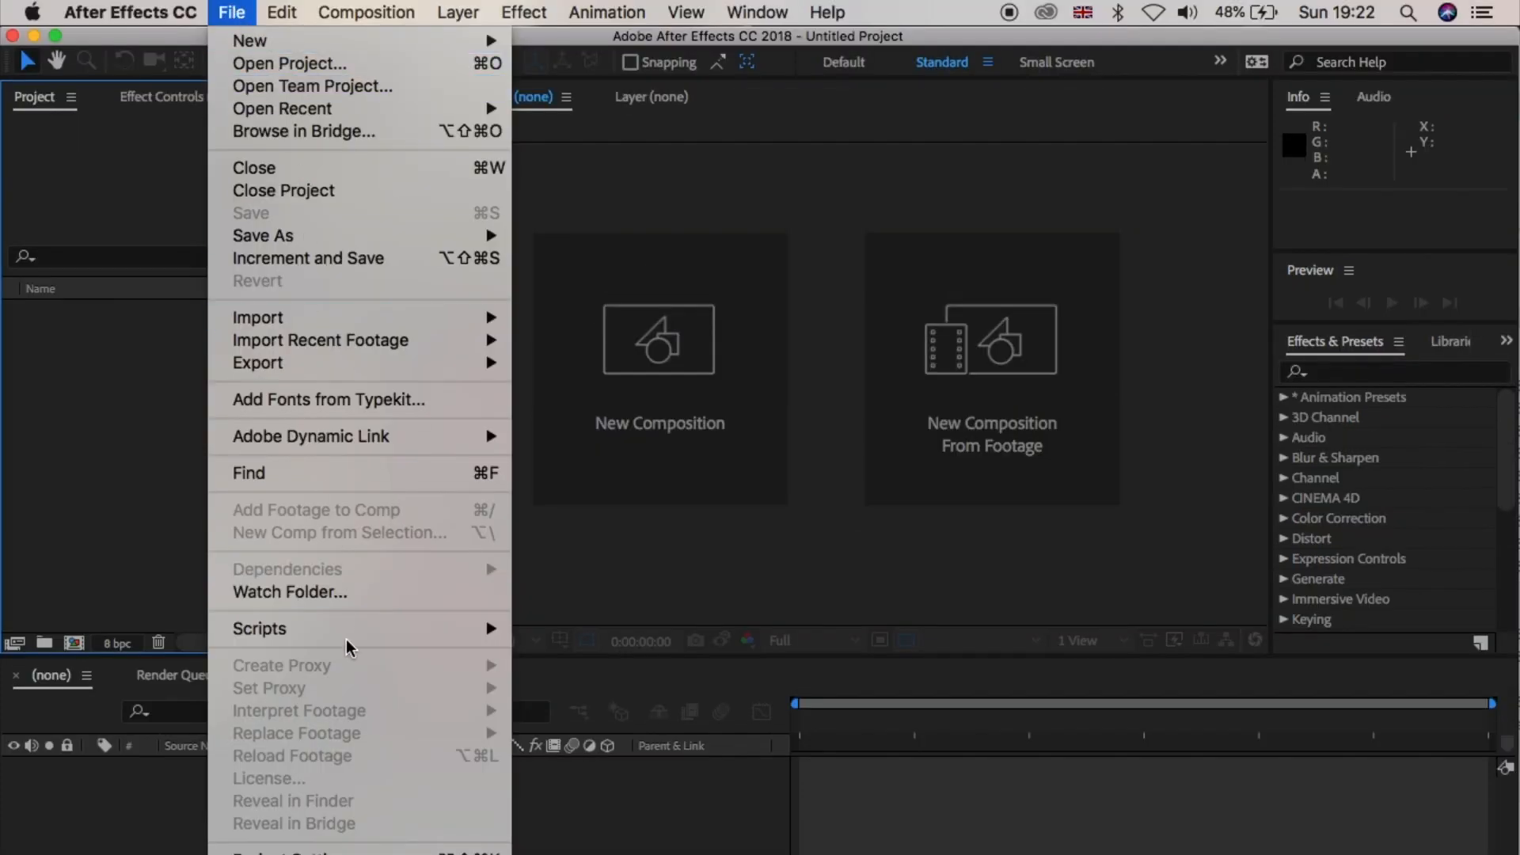
Run Duplicate and Offset.jsx from the File > Scripts list.
click(259, 628)
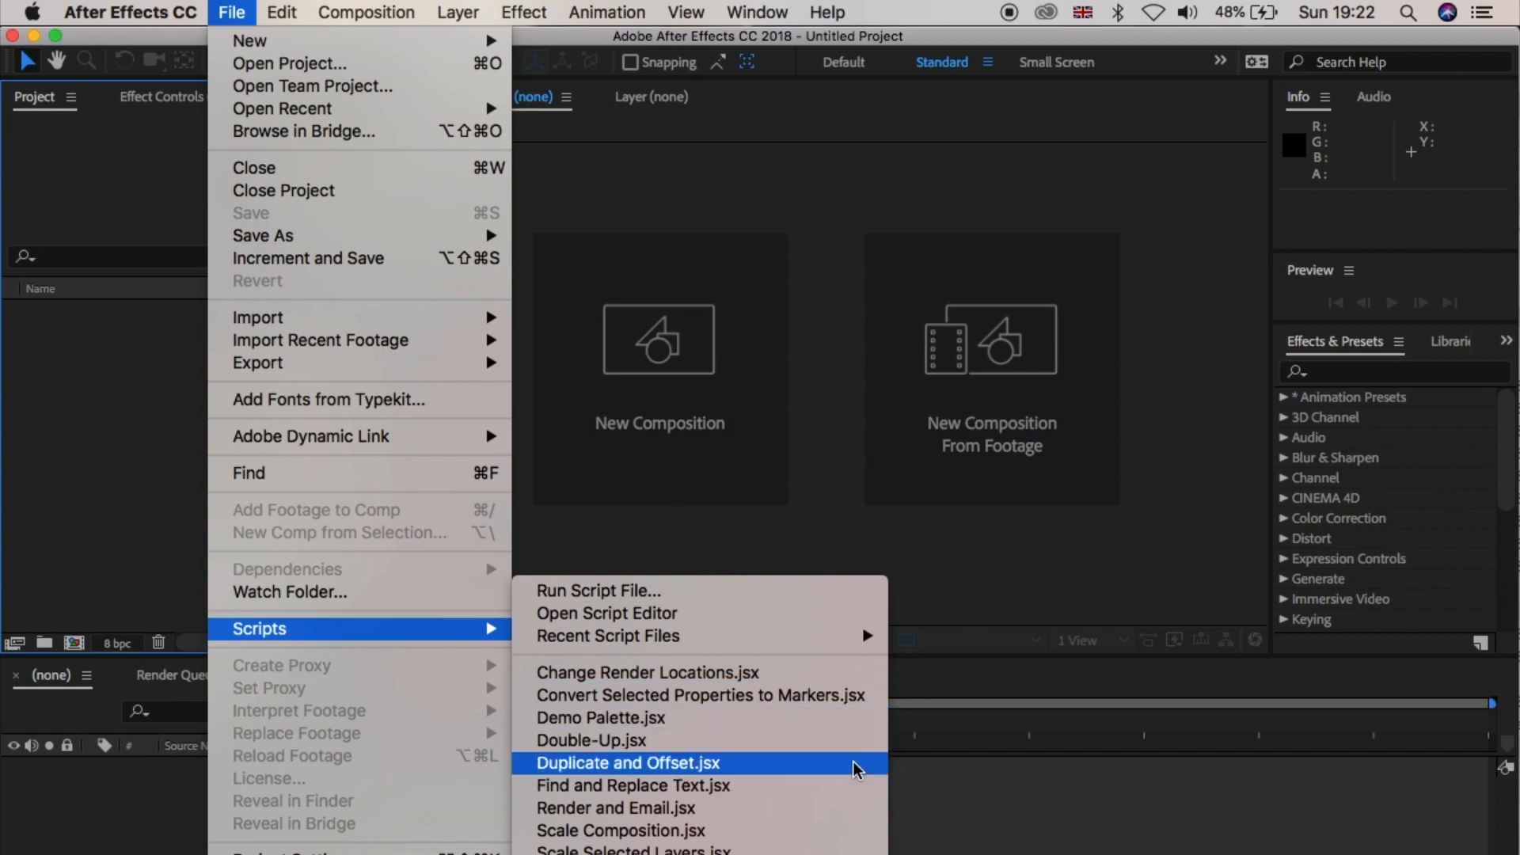
mouse_move(855, 769)
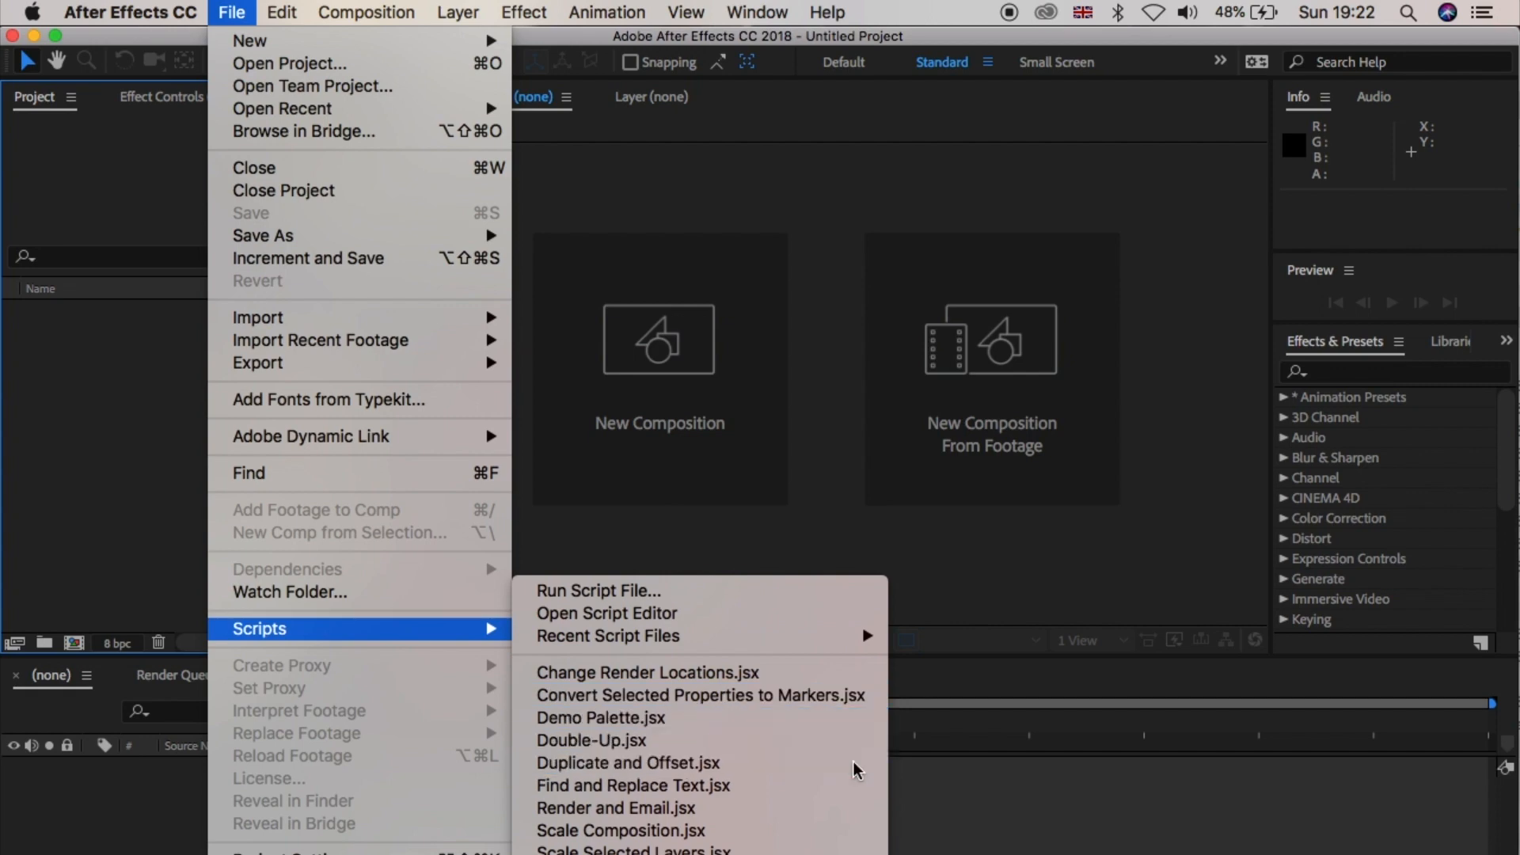
click(627, 763)
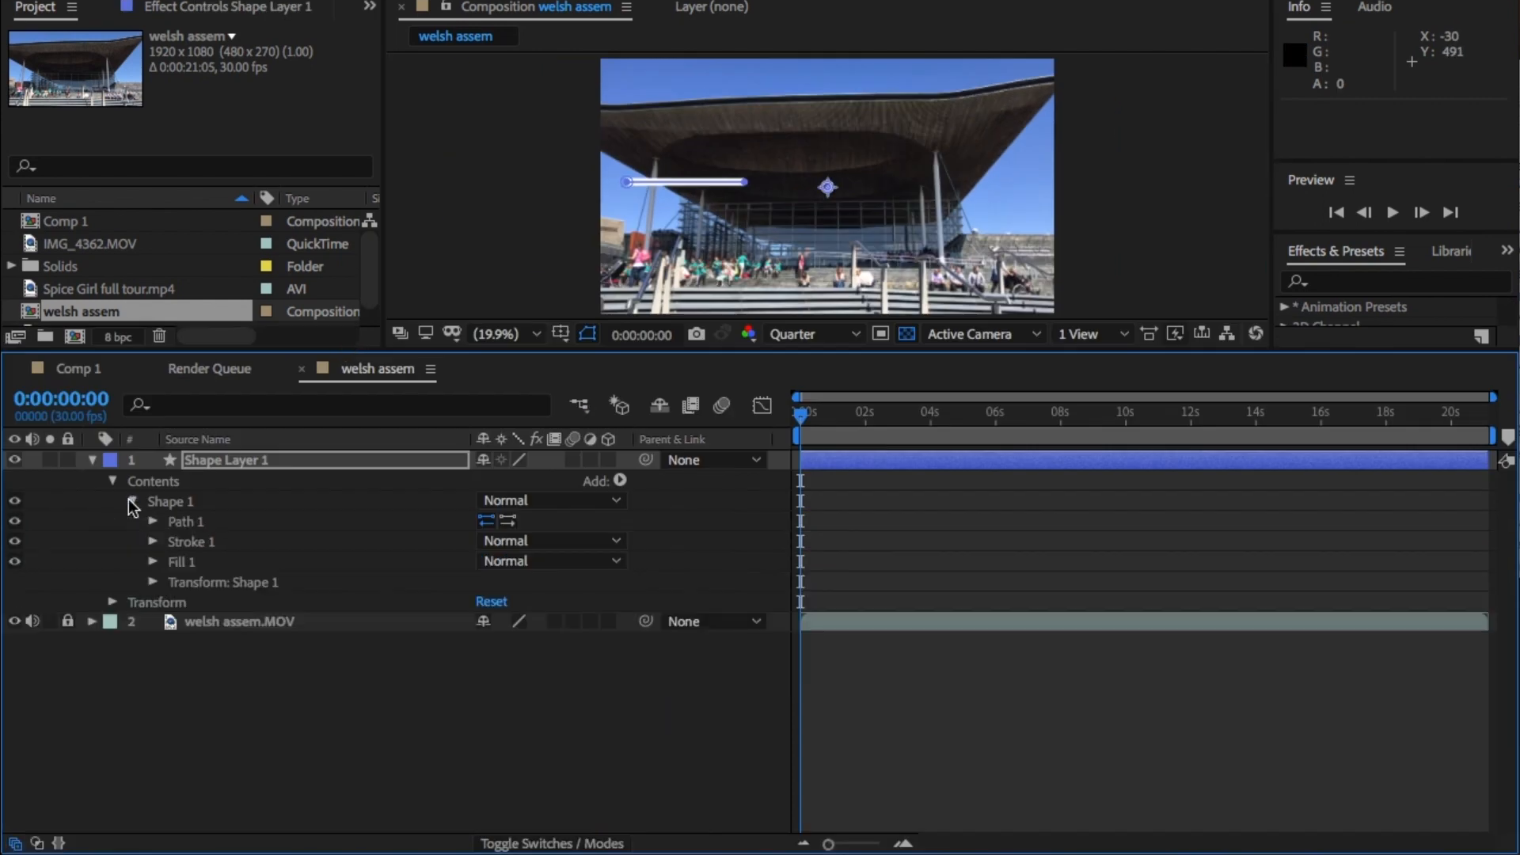
Add a Zig Zag to Shape 1 with size 10, 8 ridges and smooth points.
click(619, 481)
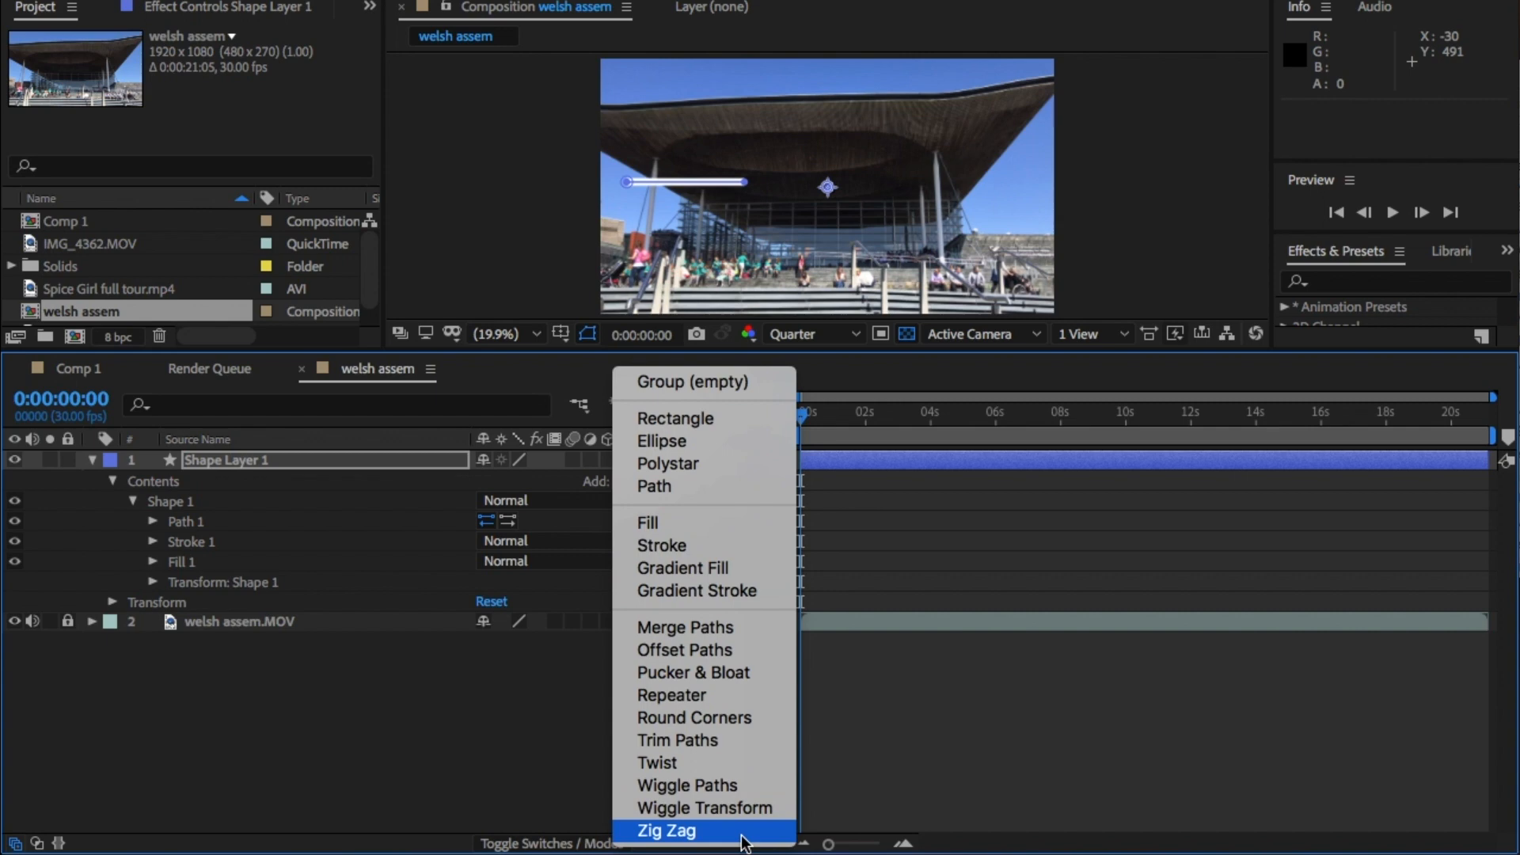
click(664, 831)
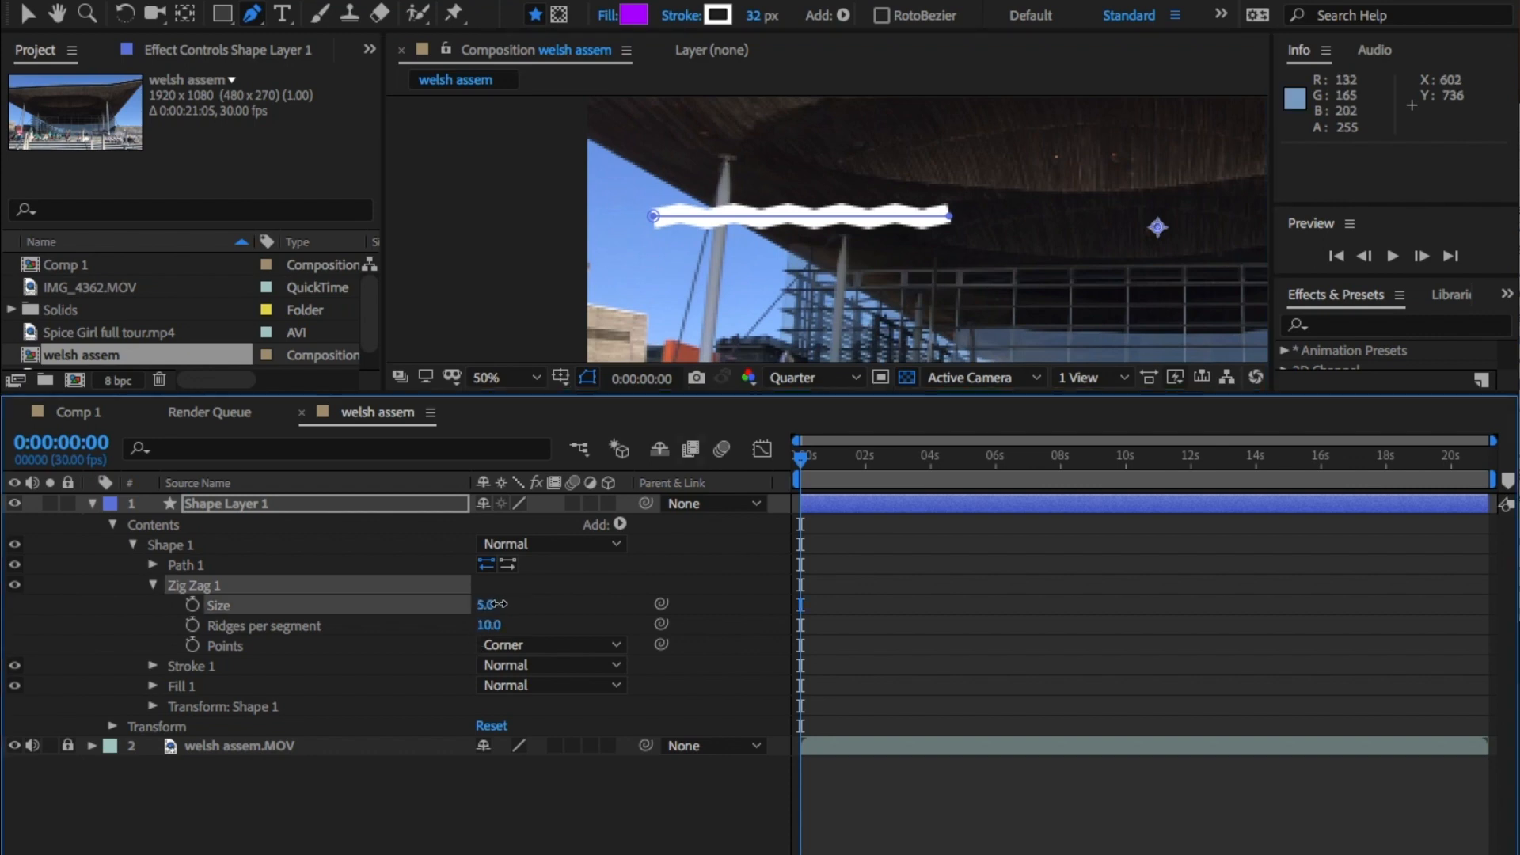
drag(485, 604, 504, 604)
text(8)
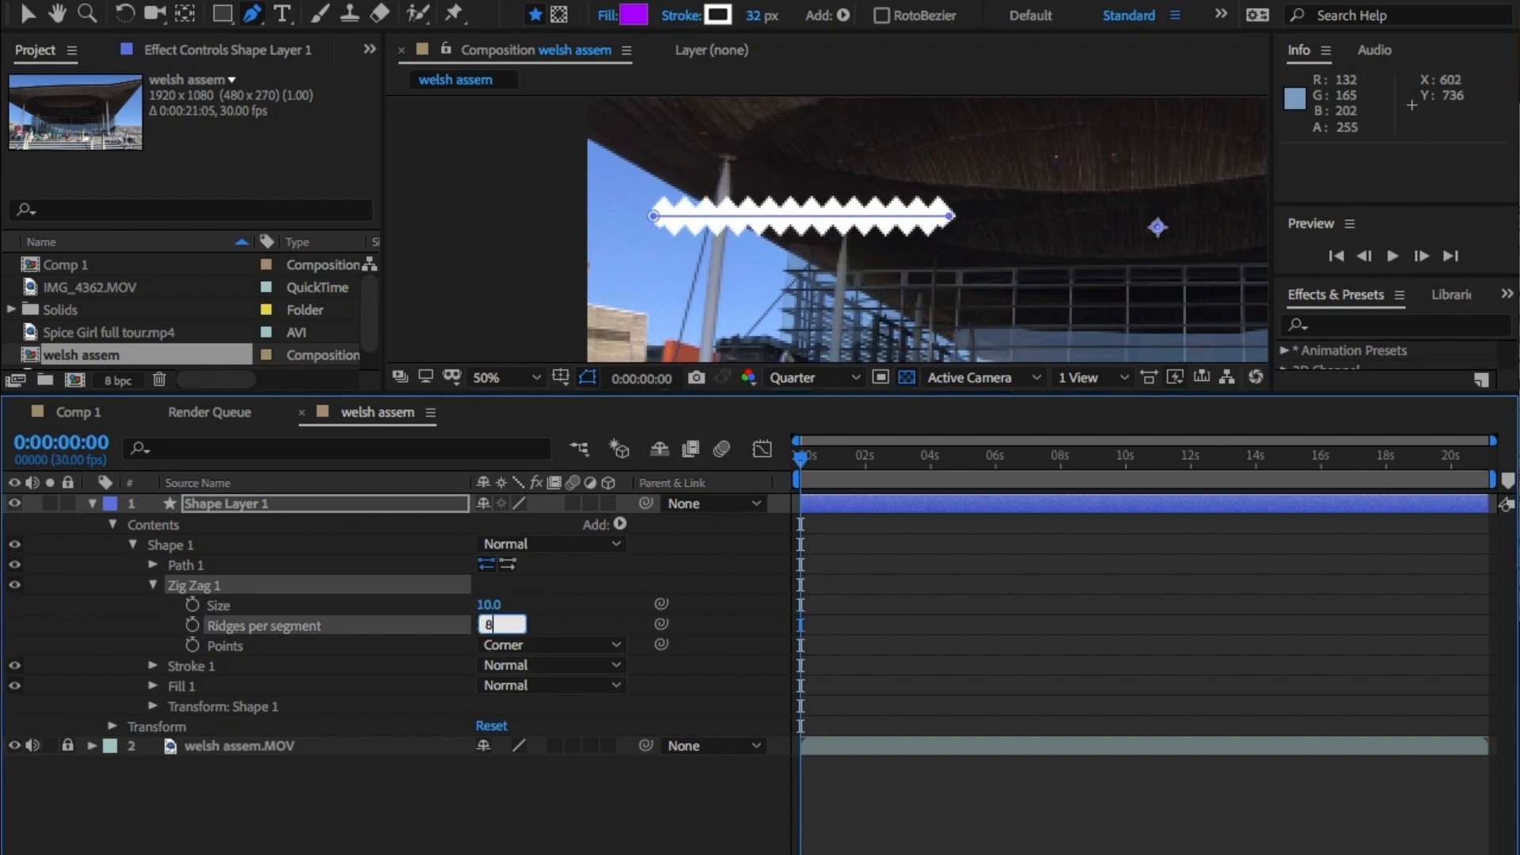
click(550, 644)
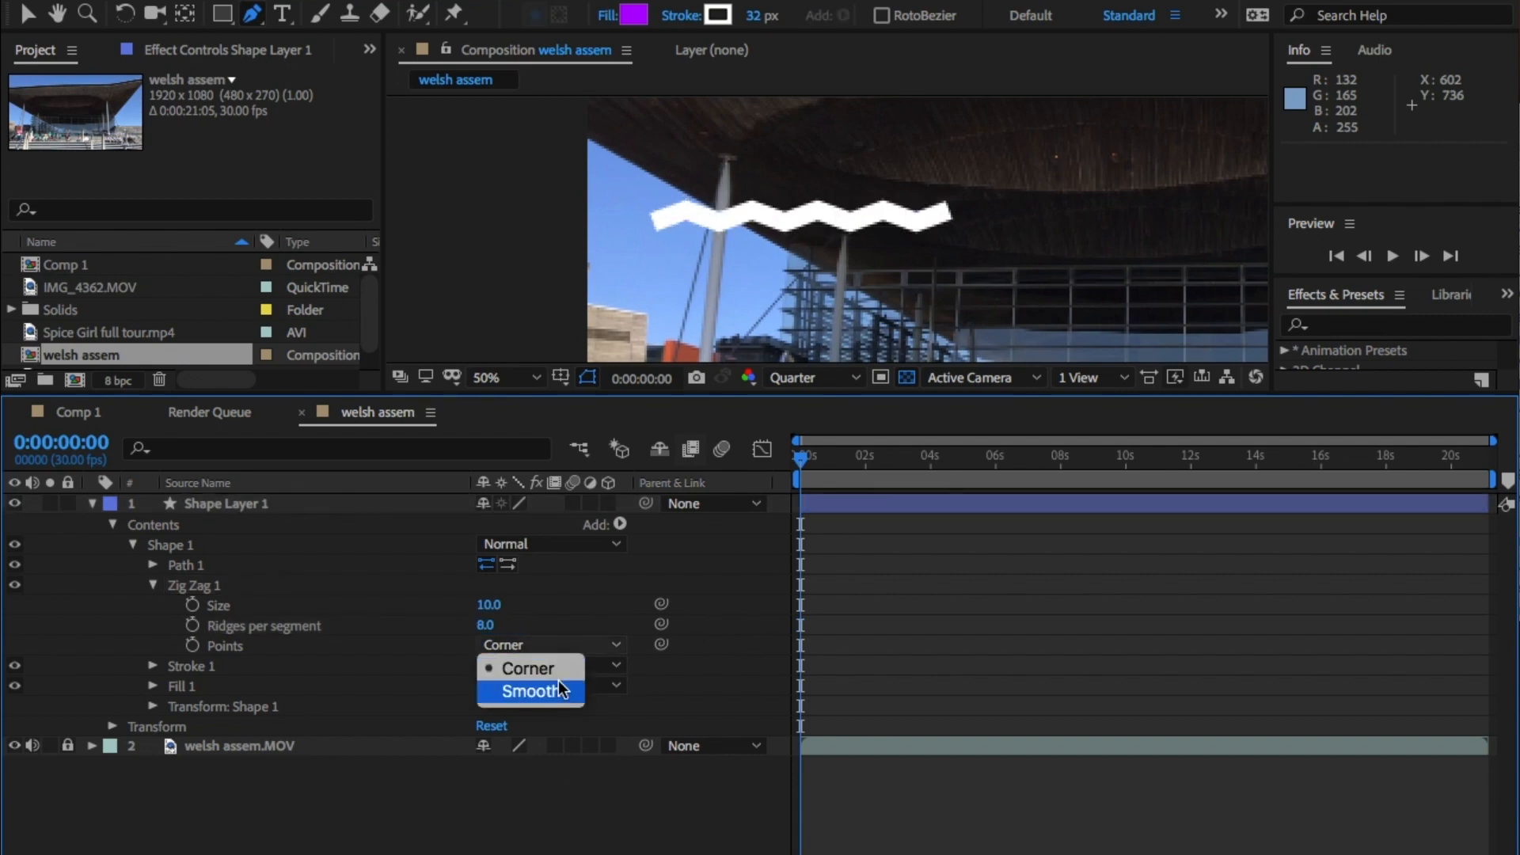
click(535, 691)
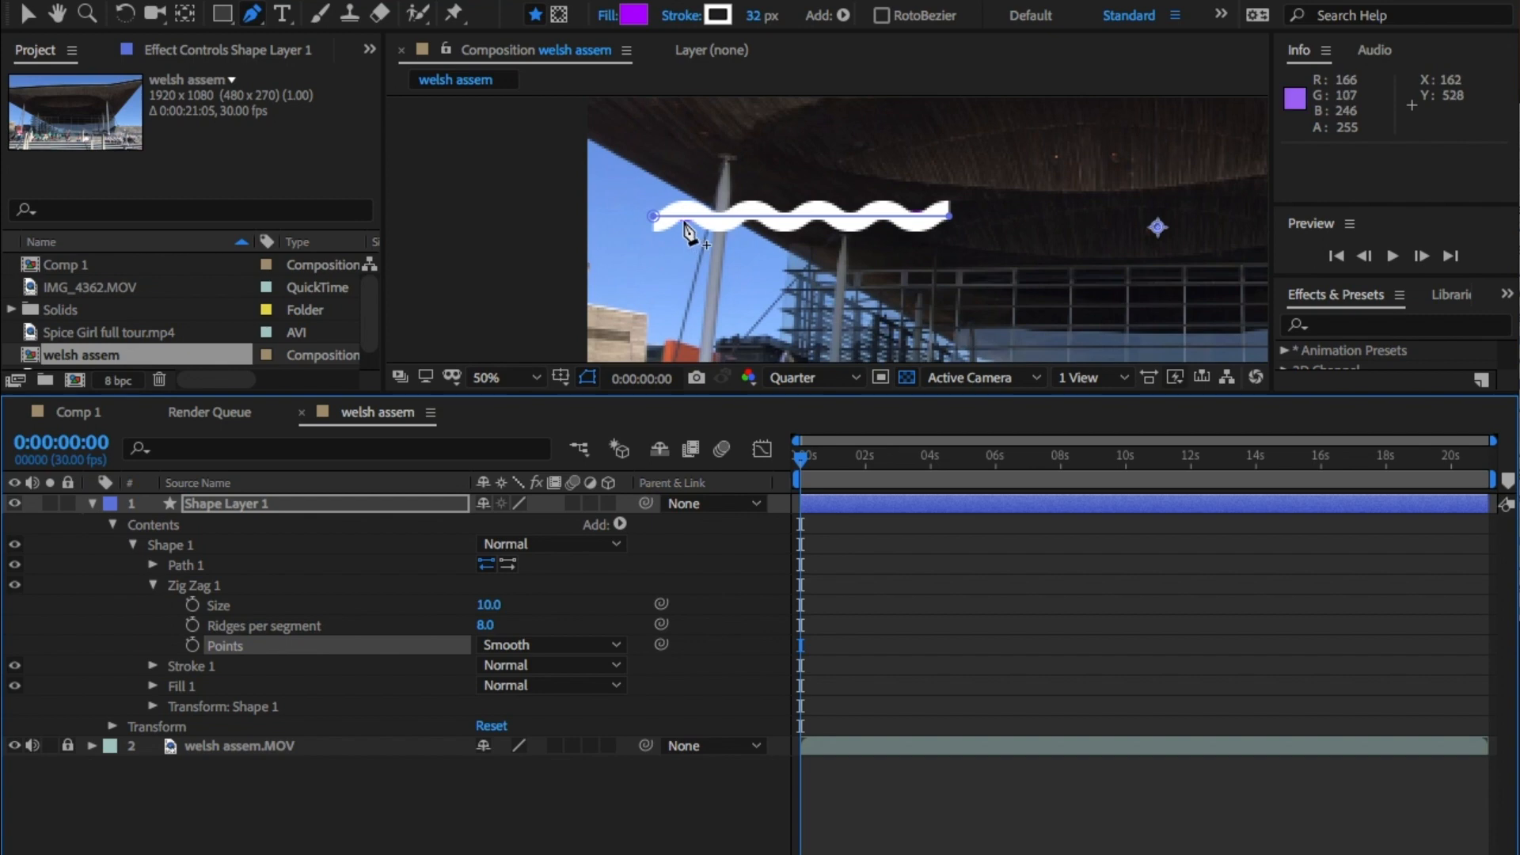
click(484, 377)
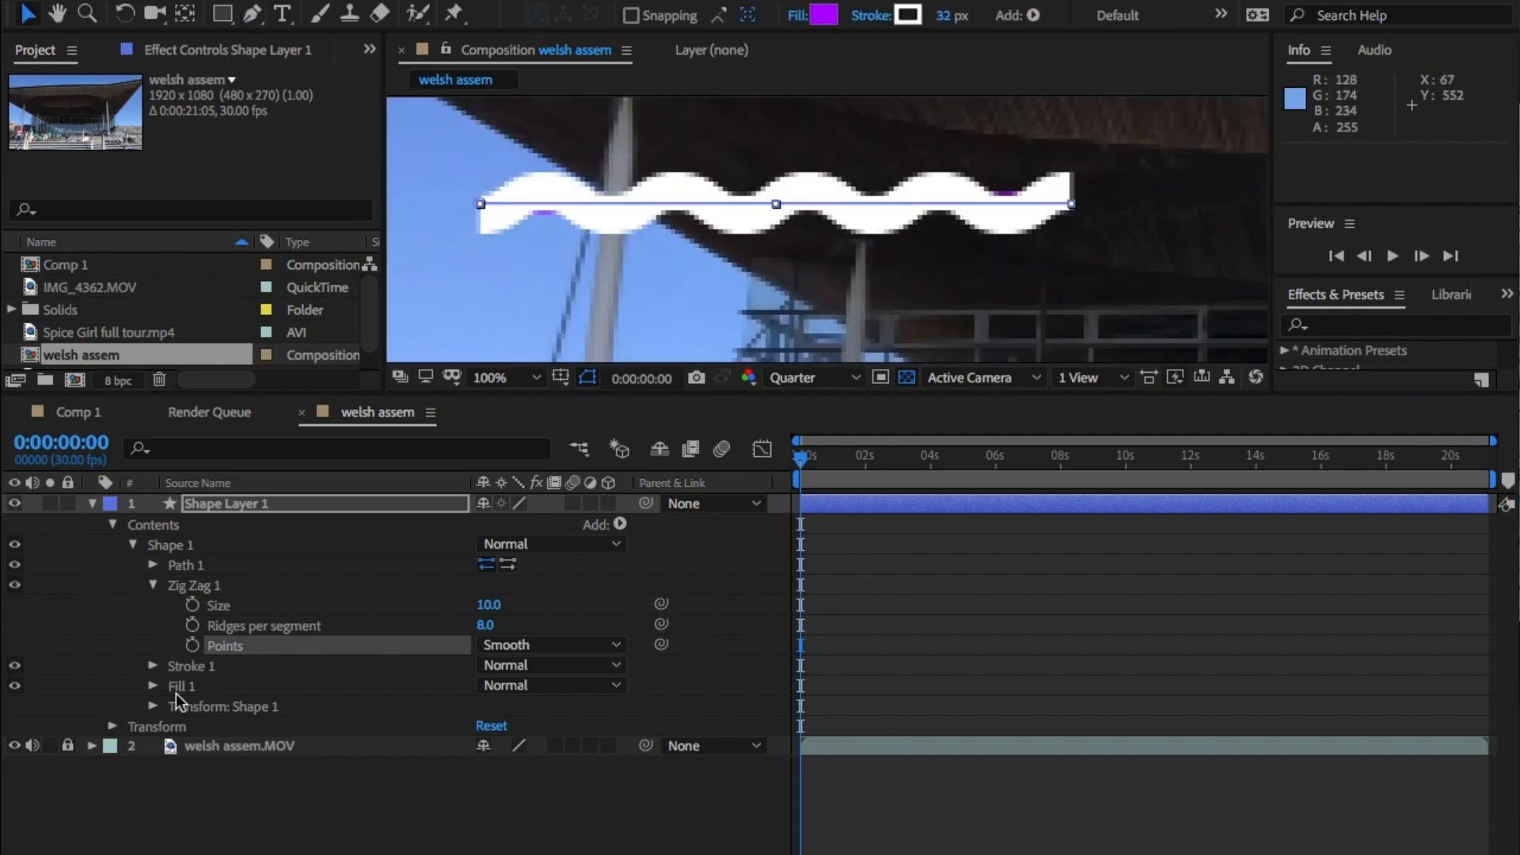
Delete the wave's Fill 1, add Trim Paths, lower Start and set Offset to 24°.
click(182, 686)
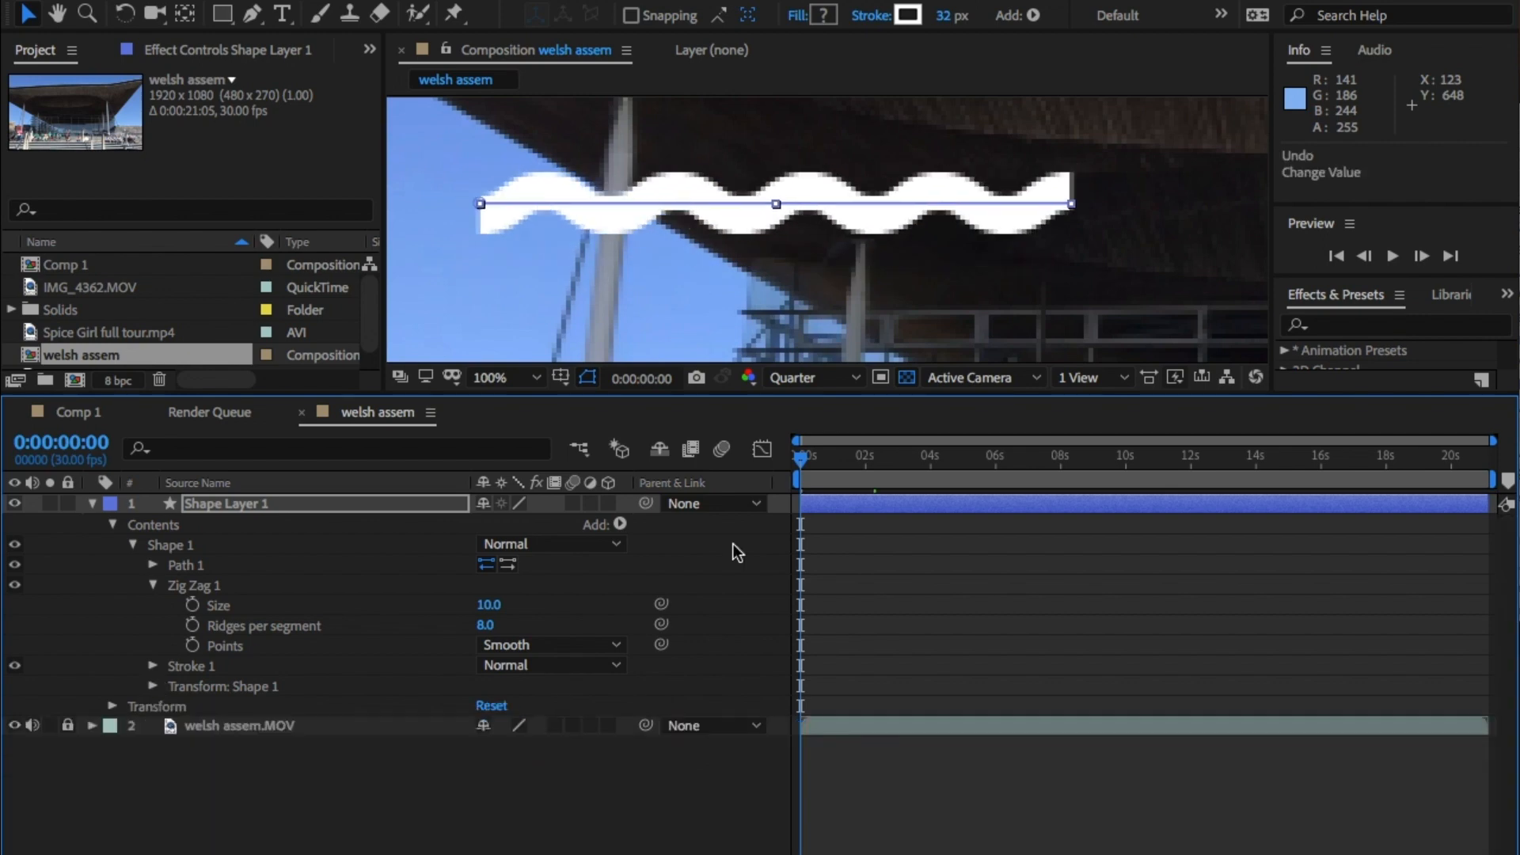
click(620, 525)
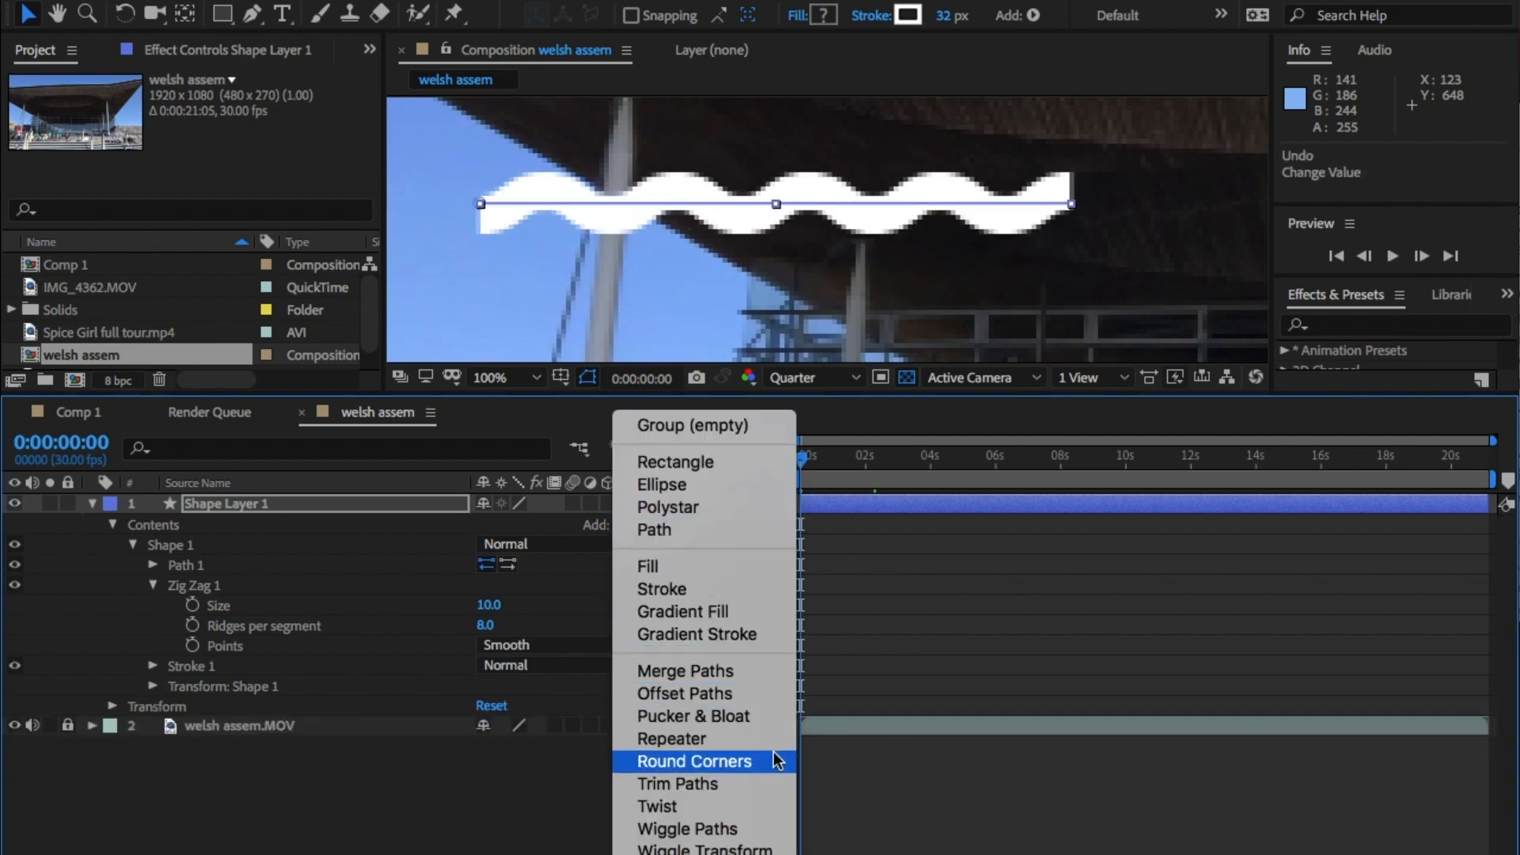
mouse_move(771, 788)
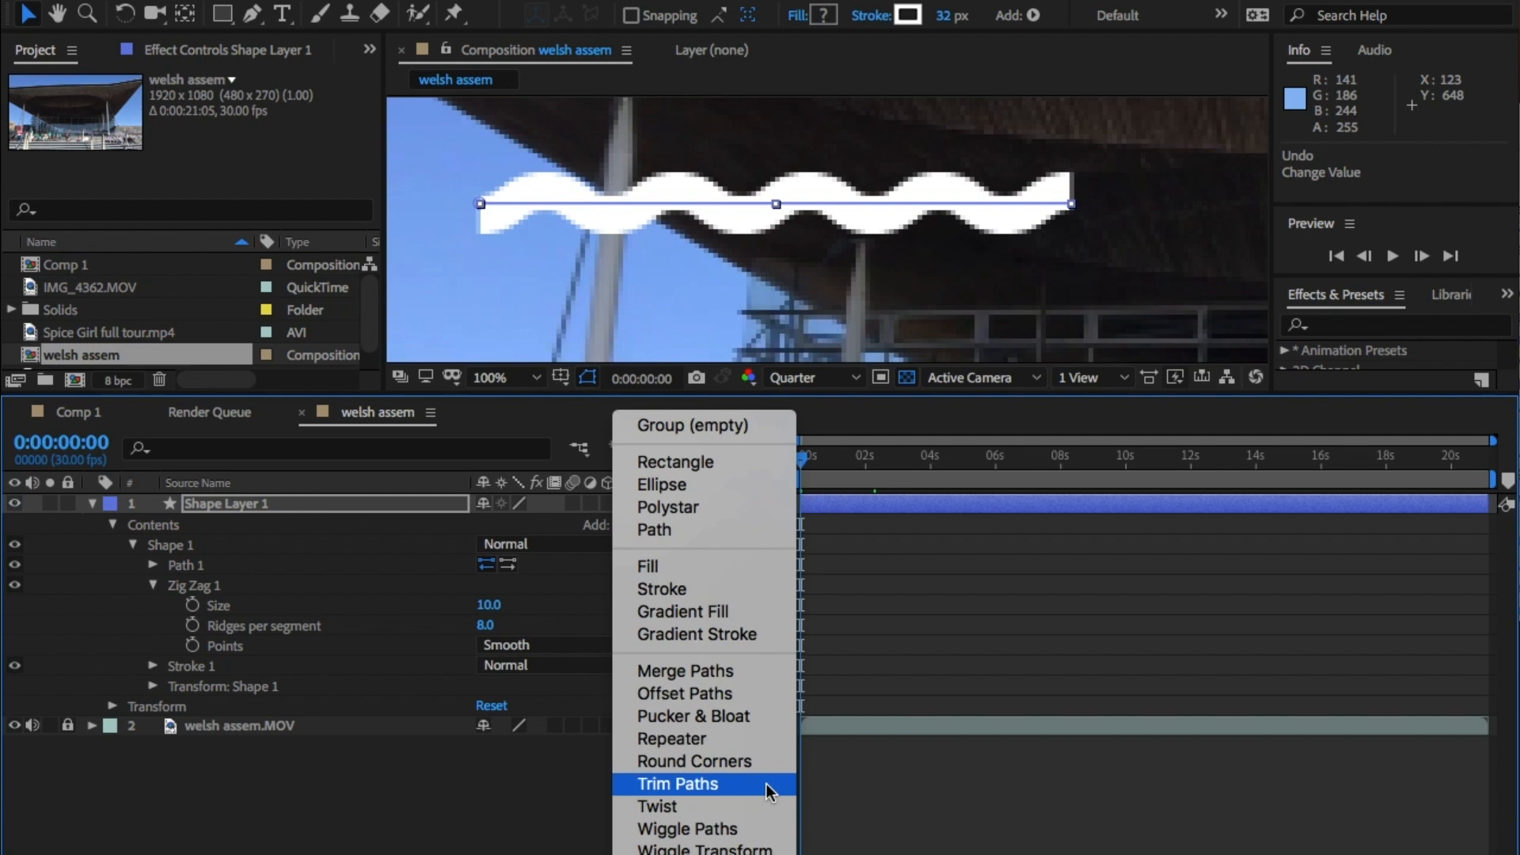
click(677, 783)
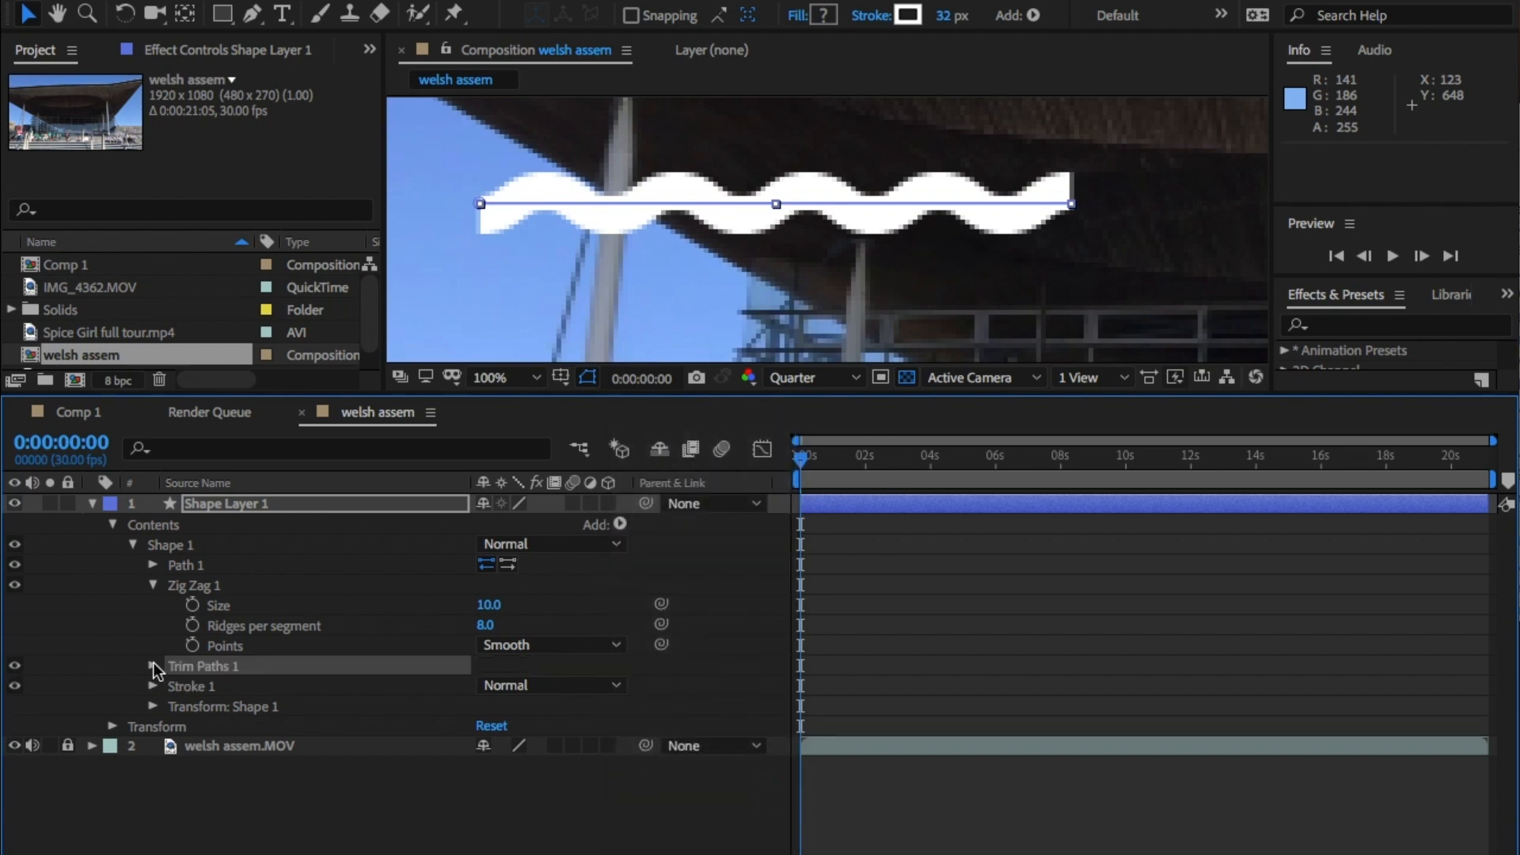
click(152, 666)
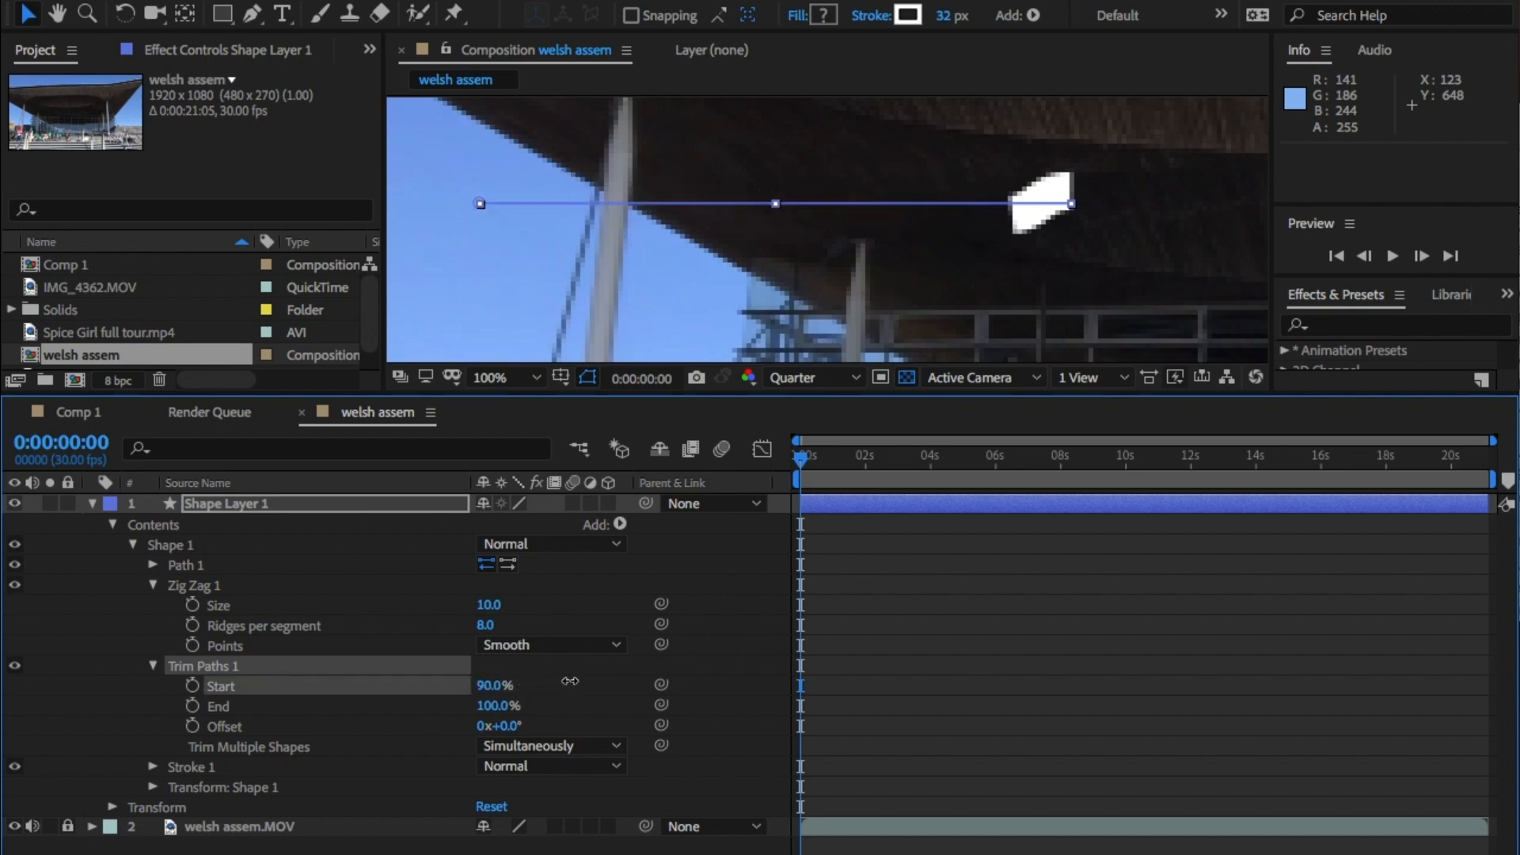
drag(504, 686, 470, 685)
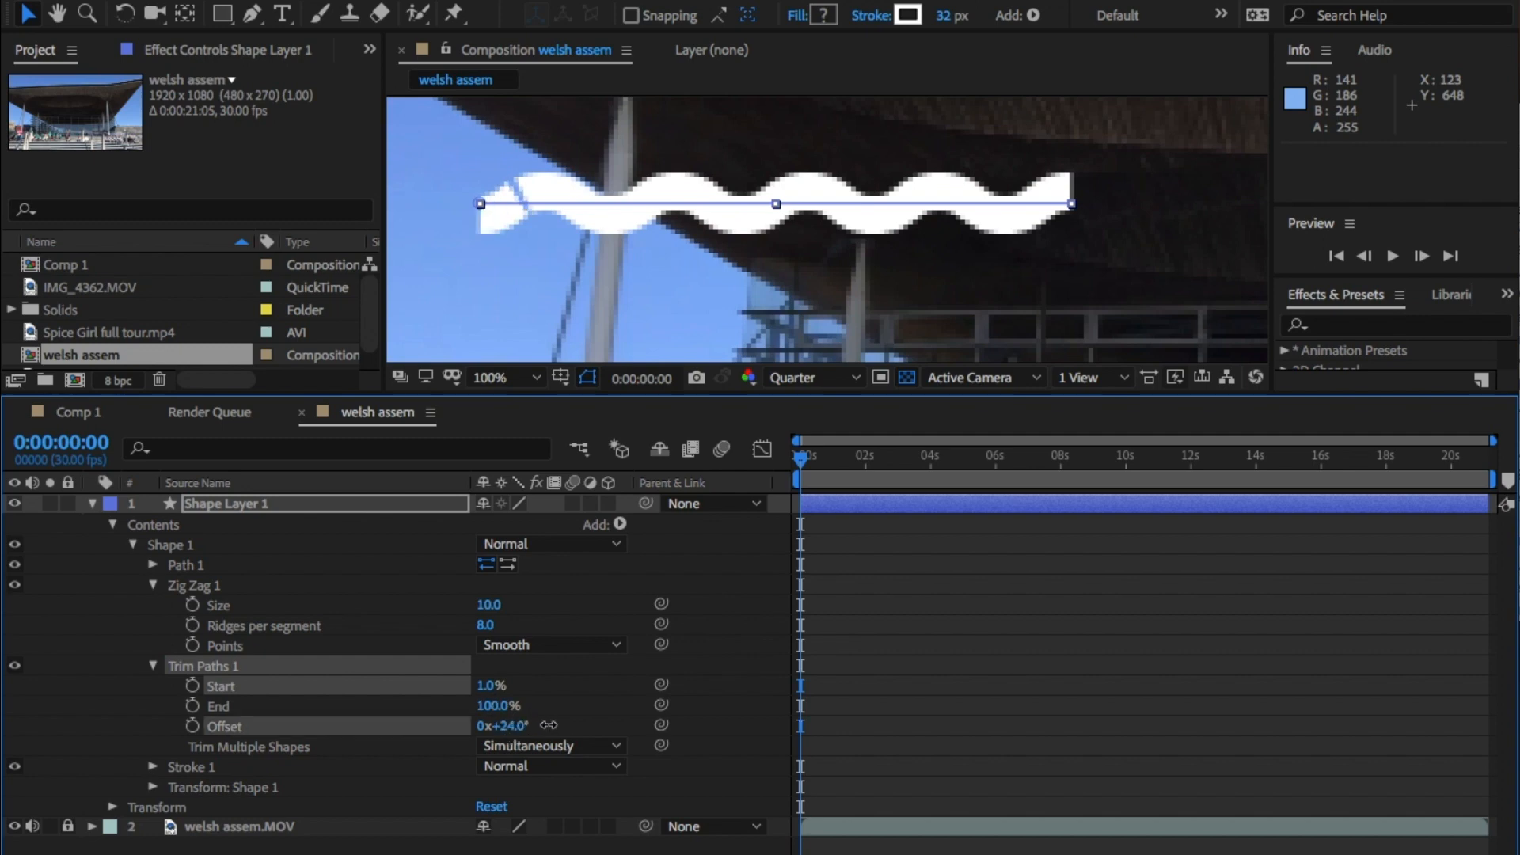
drag(502, 726, 543, 726)
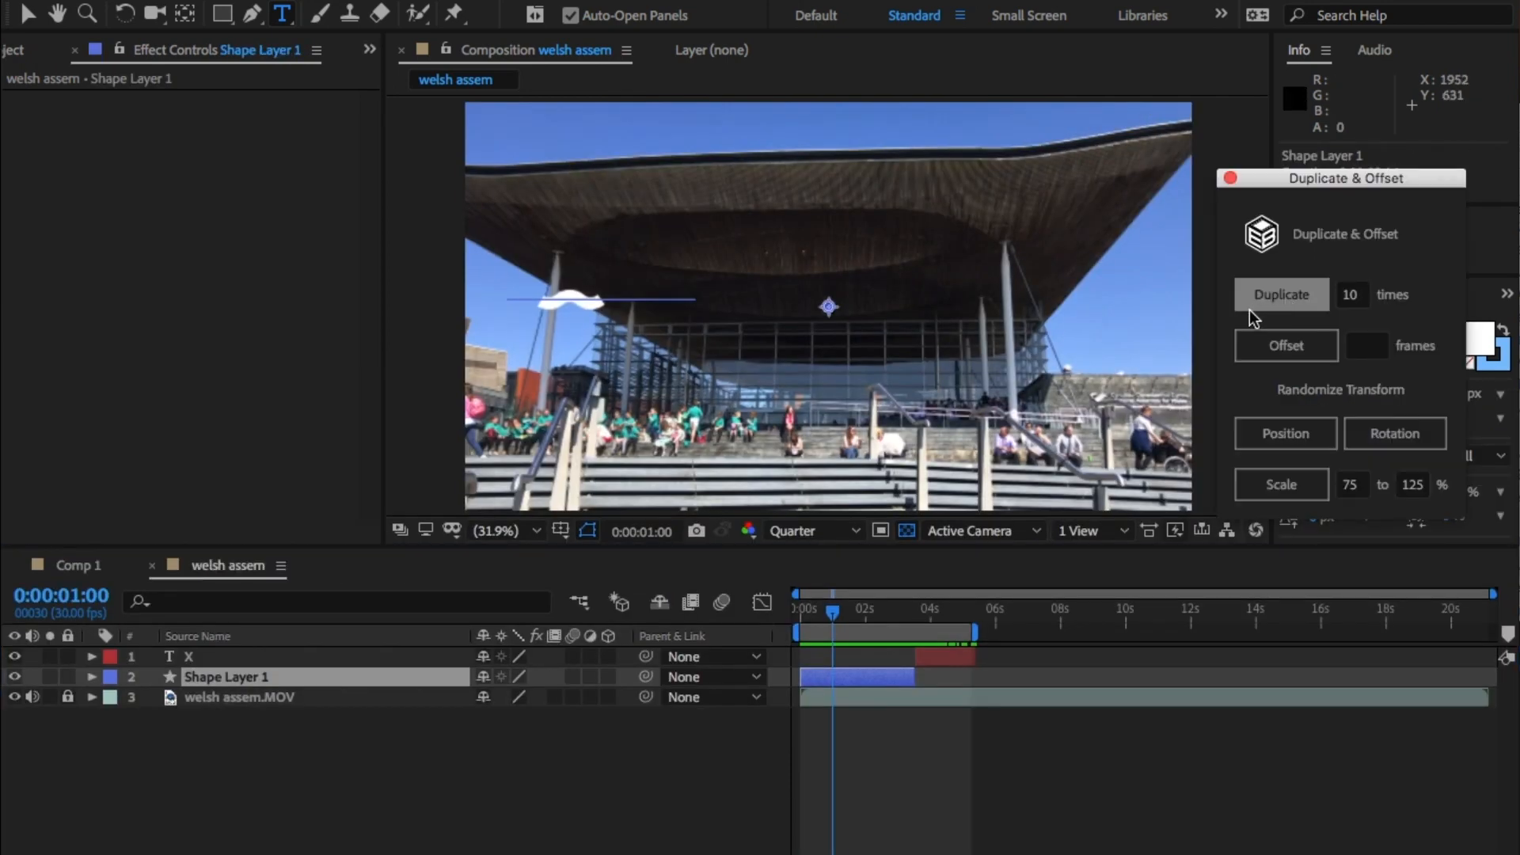
Duplicate Shape Layer 1 and the X layer ten times, 3-frame stagger; begin a new solid's colour.
click(1281, 294)
text(3)
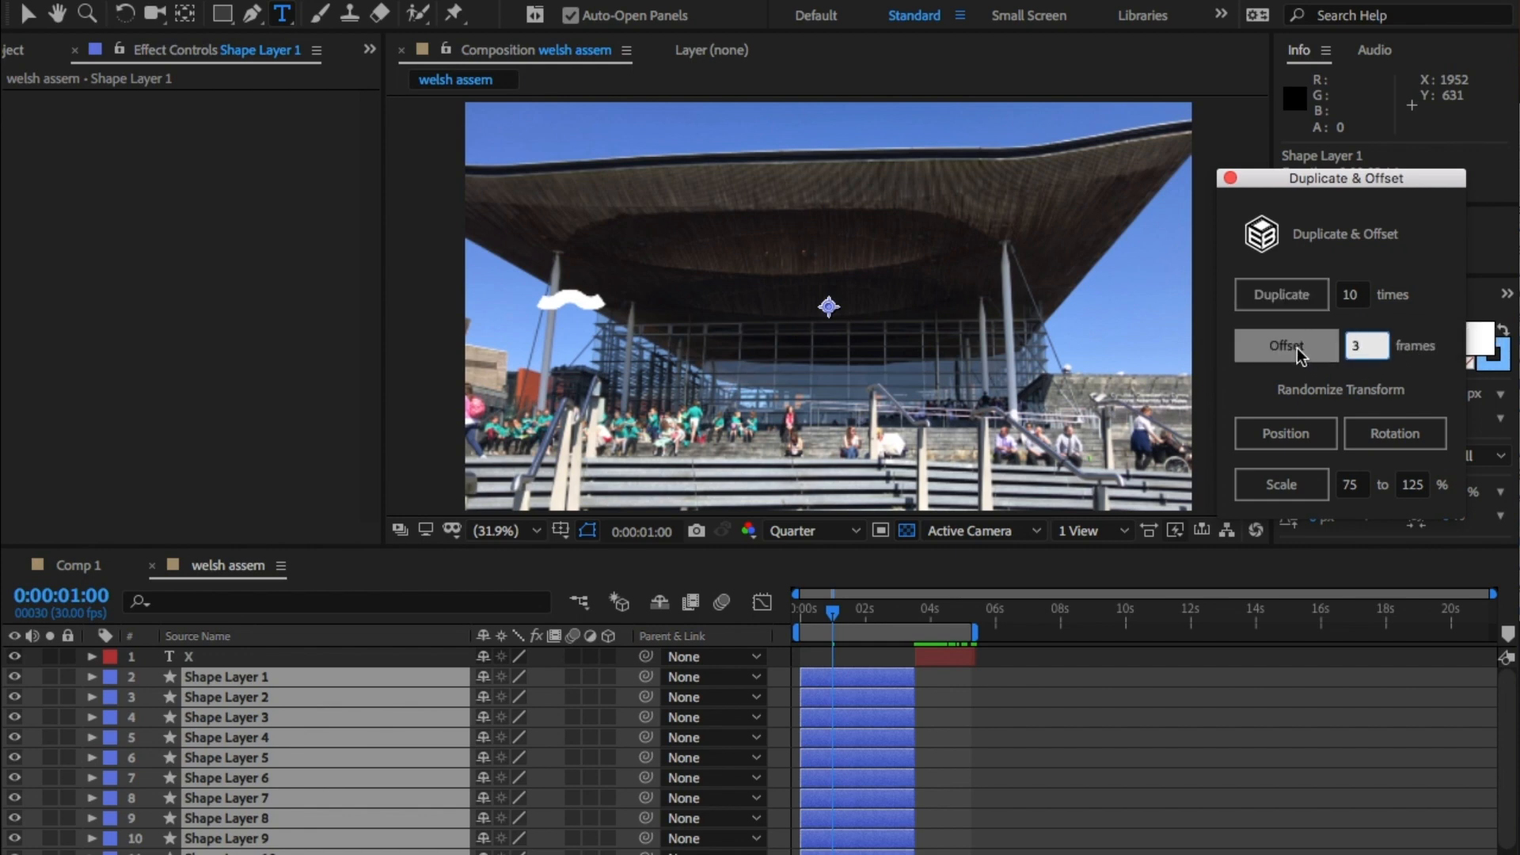
click(1286, 434)
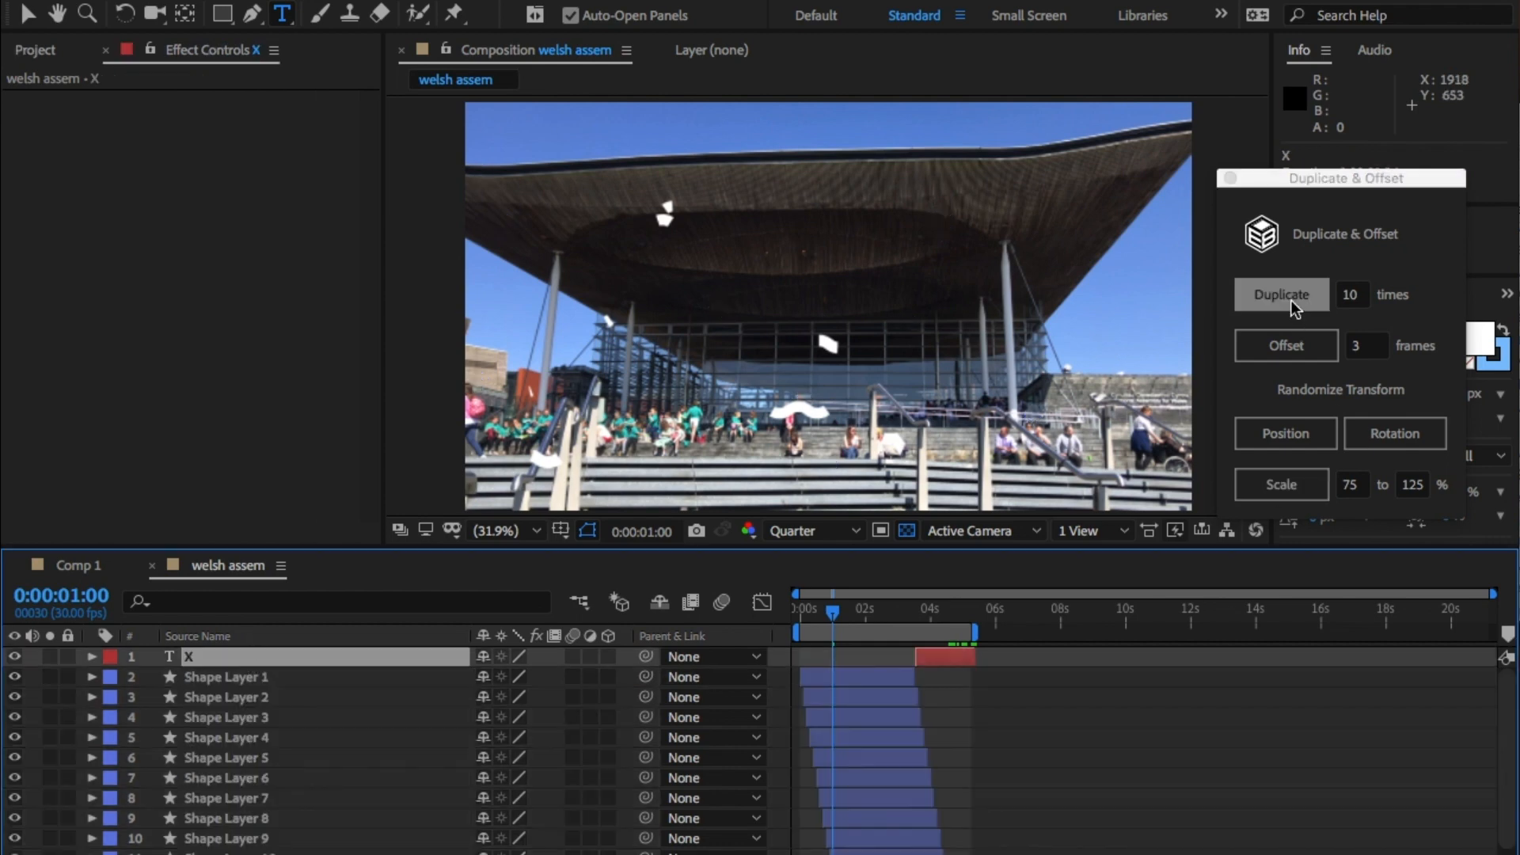
click(1281, 295)
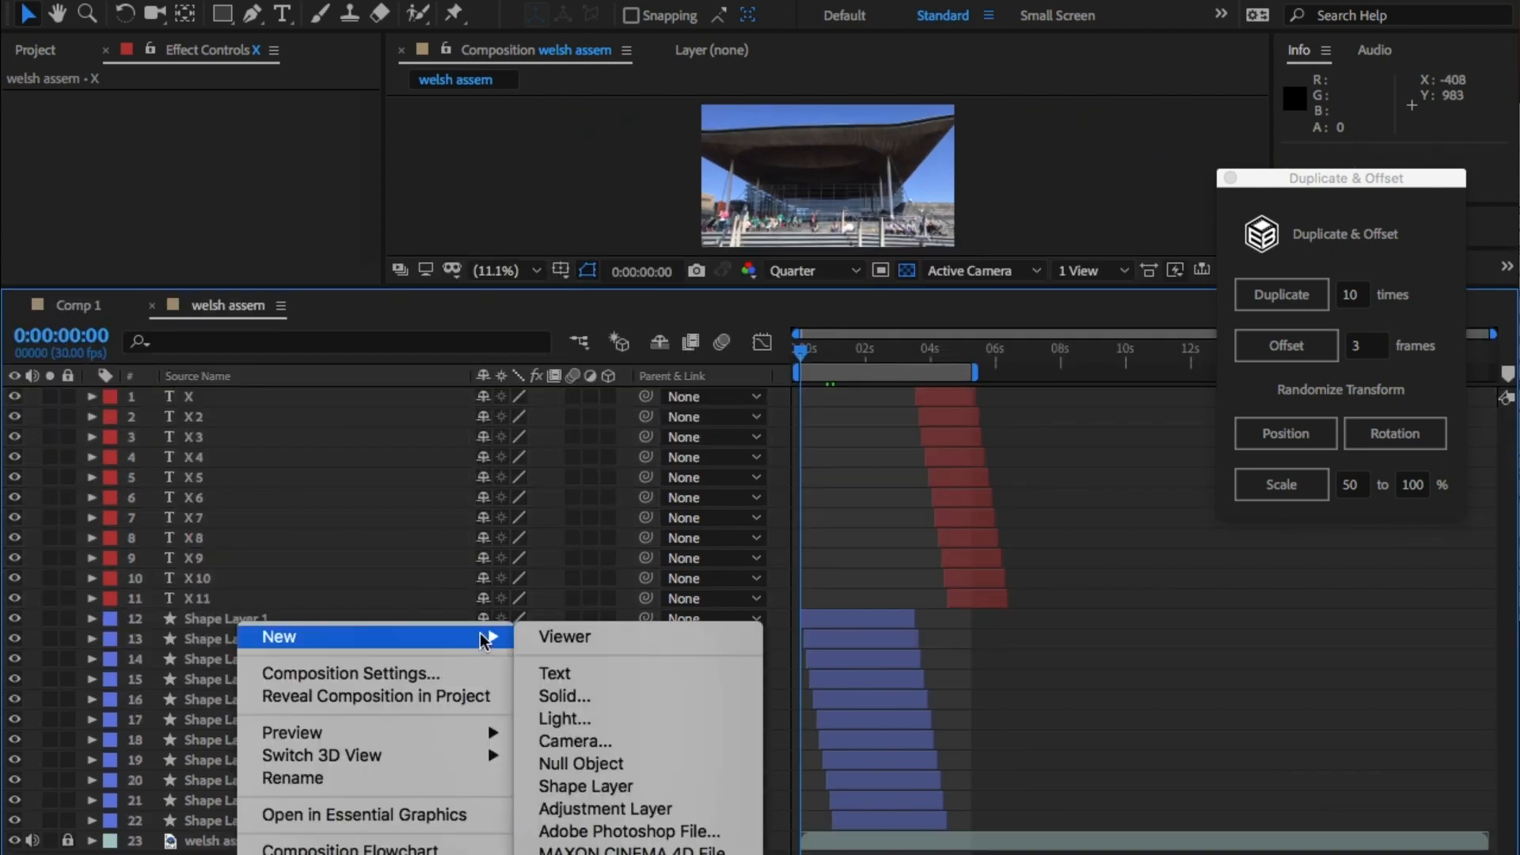
click(563, 696)
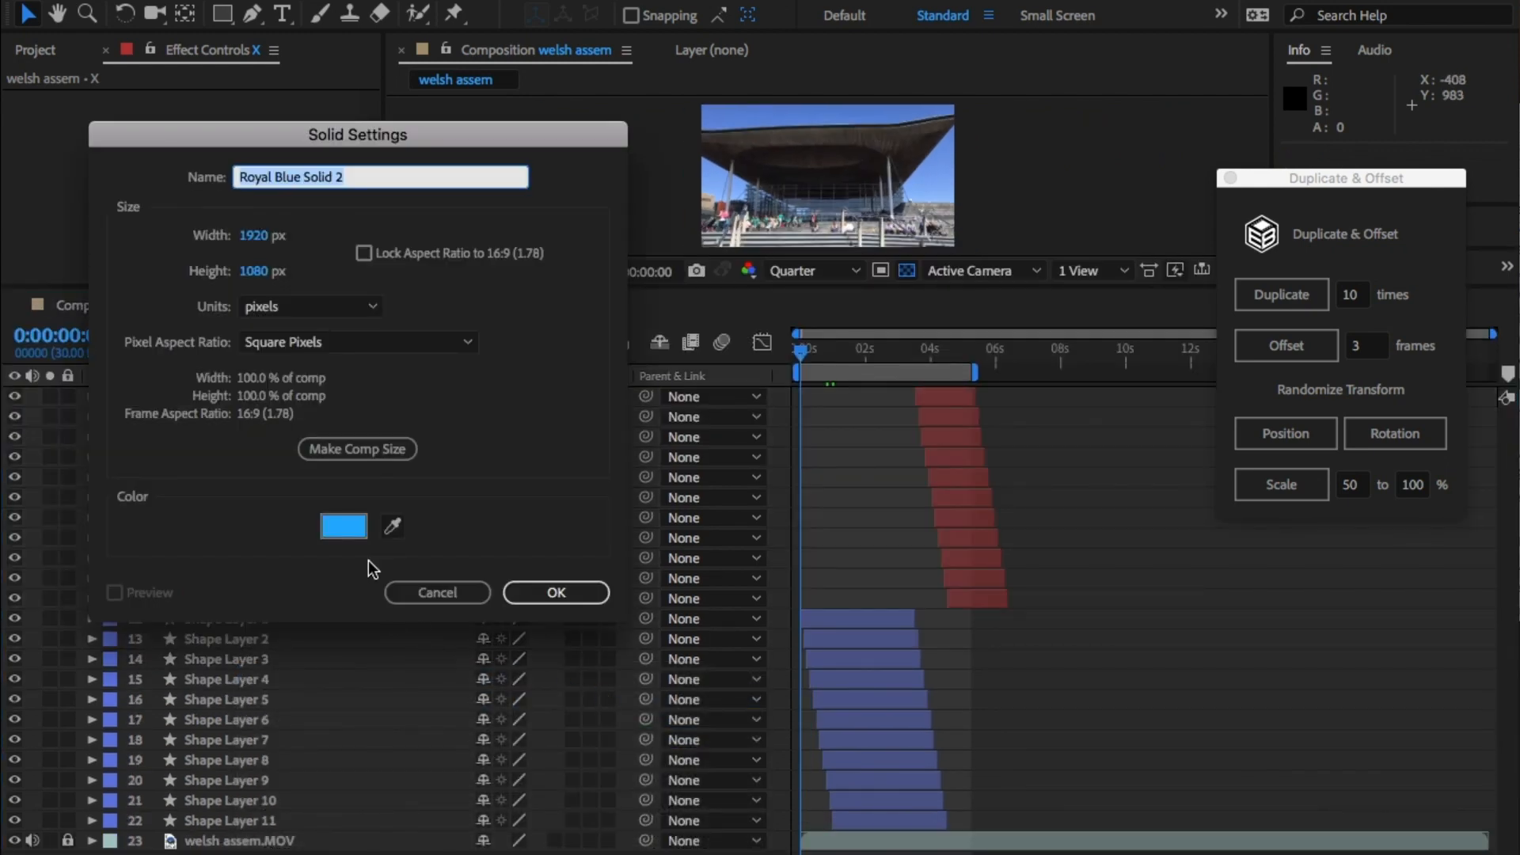
click(343, 526)
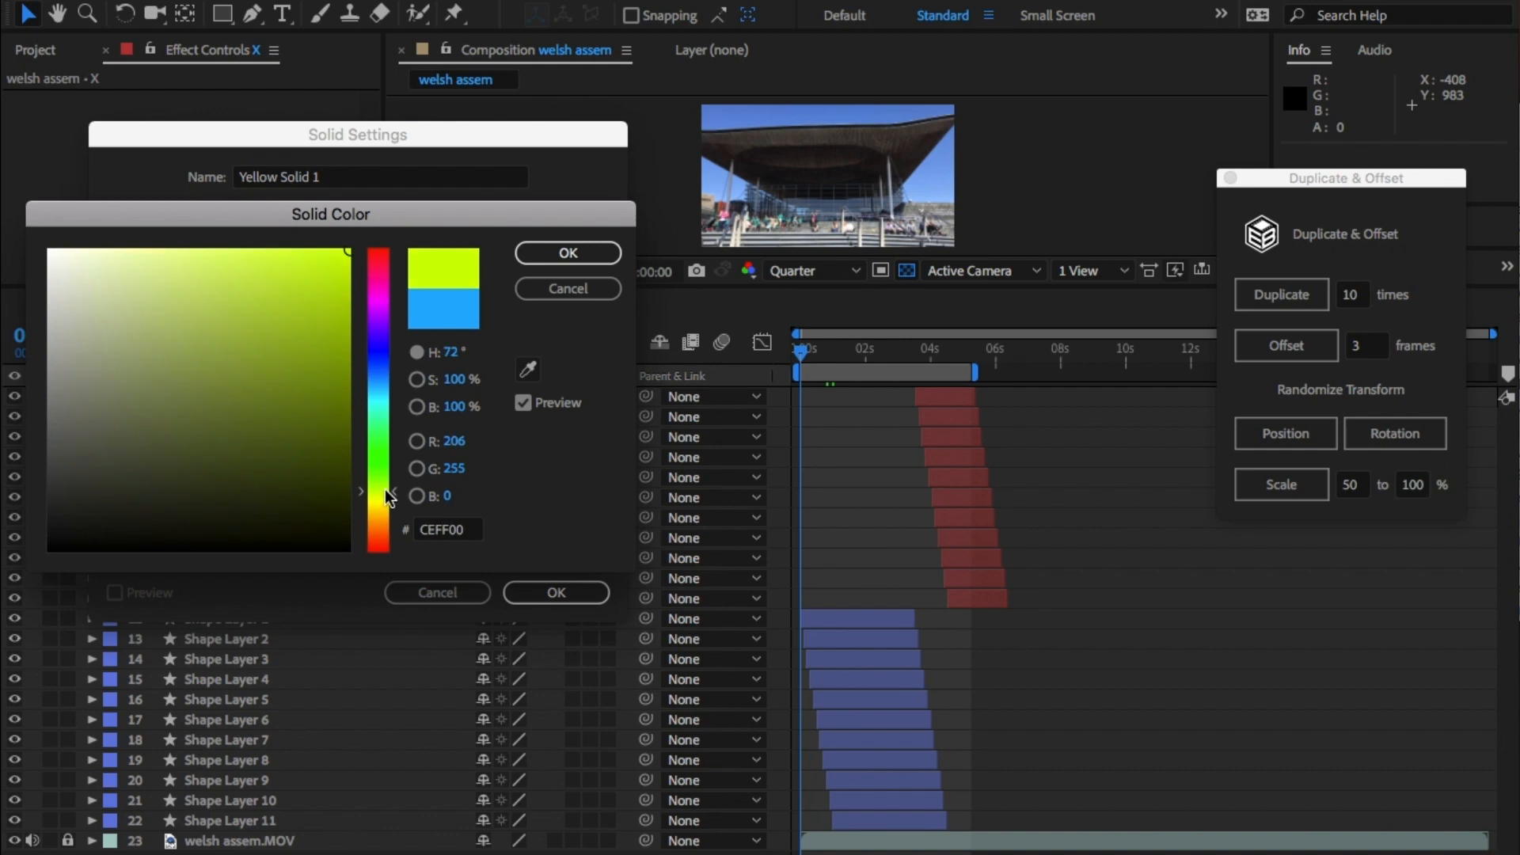